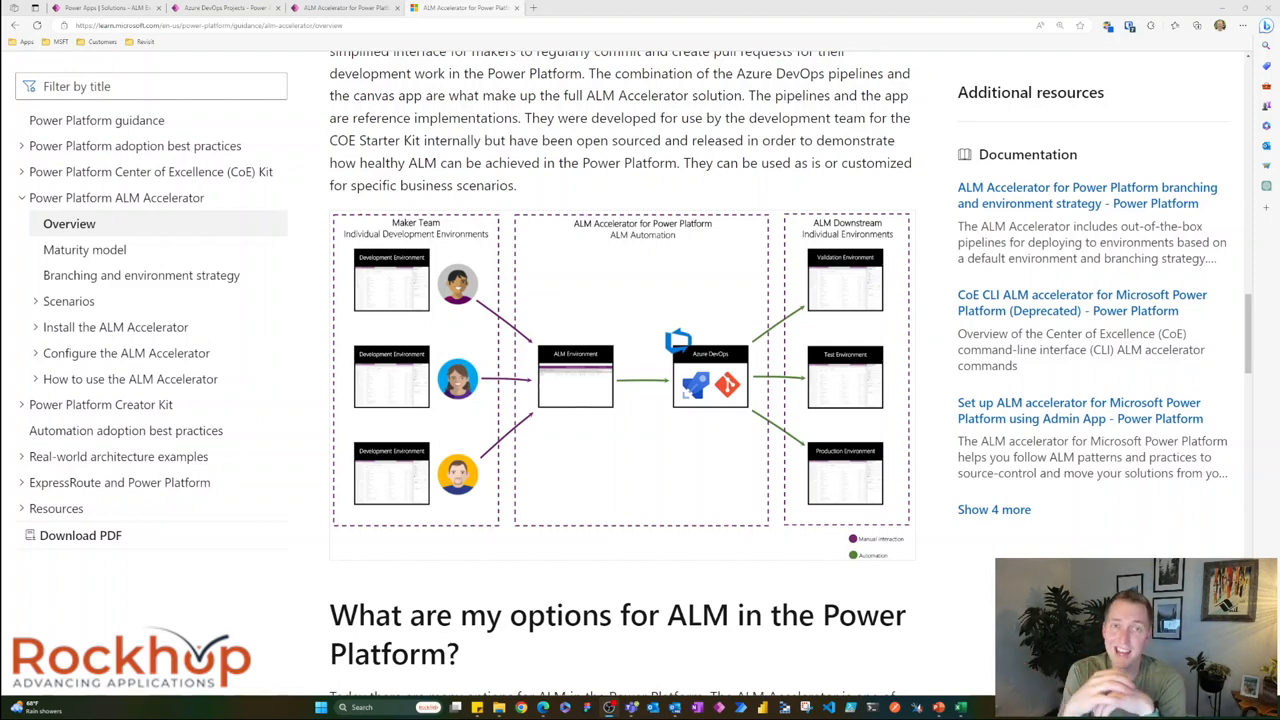
# Step: Switch to the admin app's Azure DevOps Projects tab
pyautogui.click(220, 8)
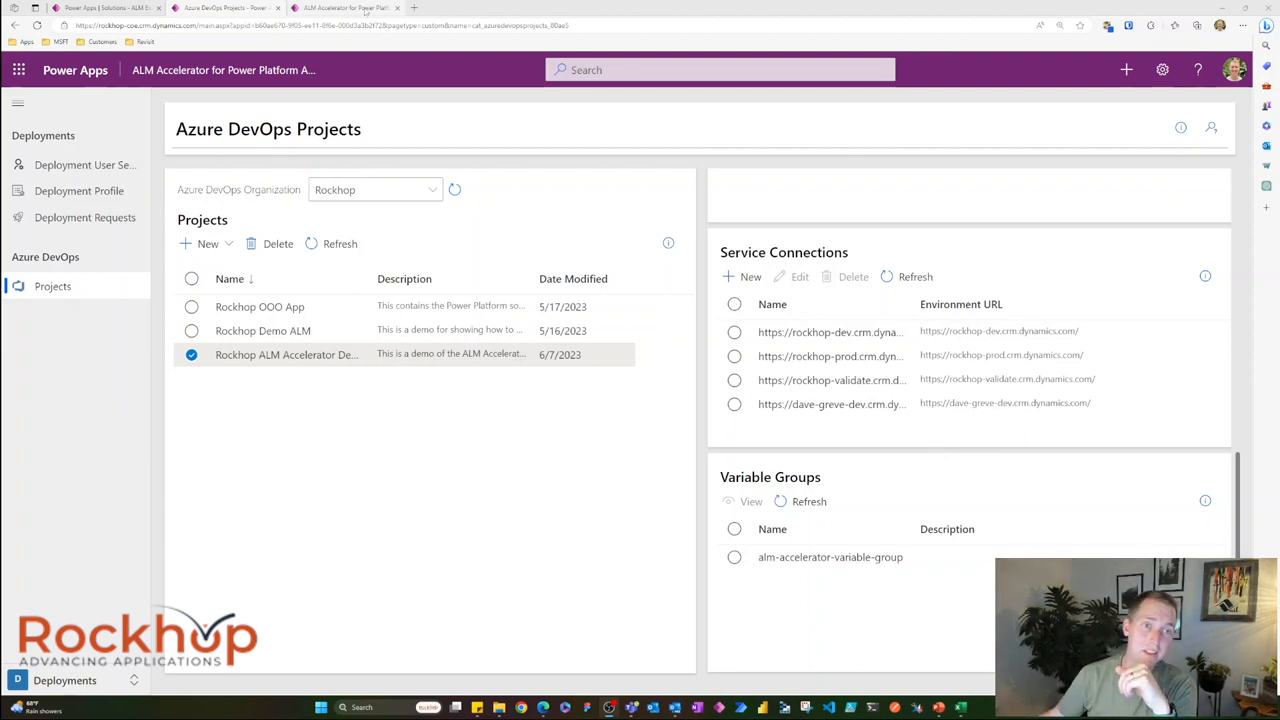
# Step: Glance at the ALM Accelerator tab, then open the New project dropdown on Azure DevOps Projects
pyautogui.click(345, 8)
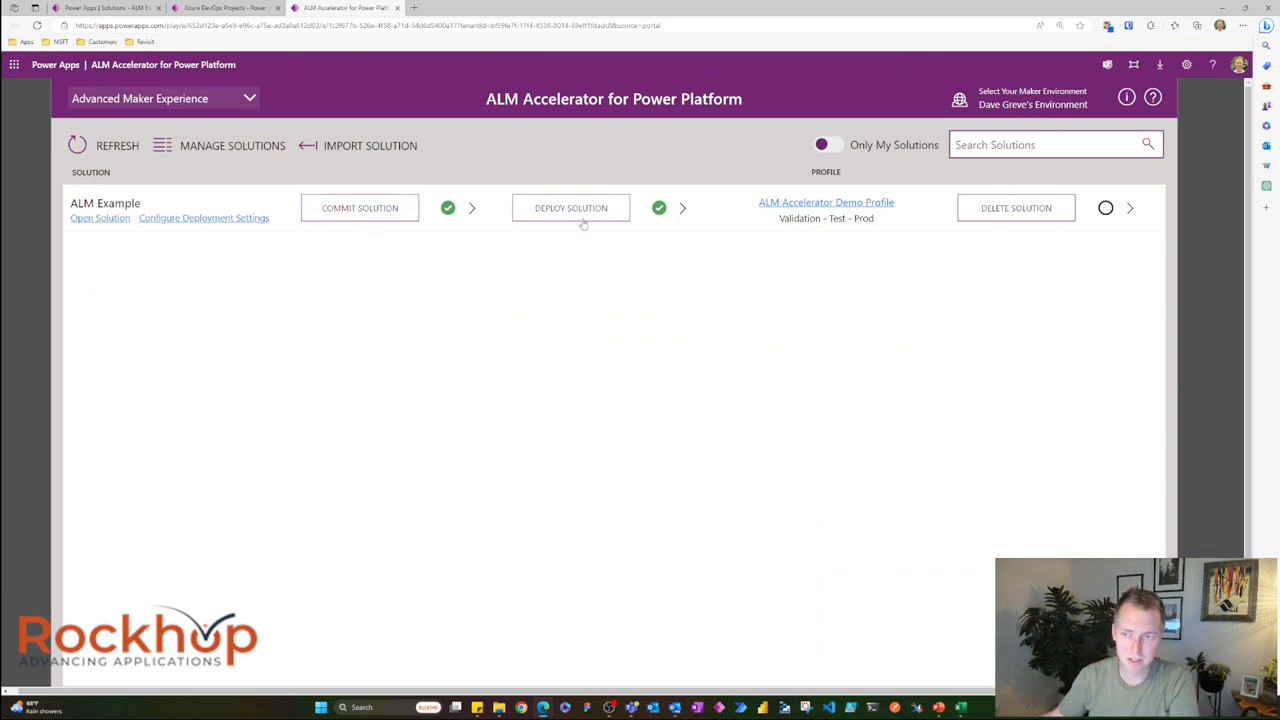
pyautogui.moveTo(997, 269)
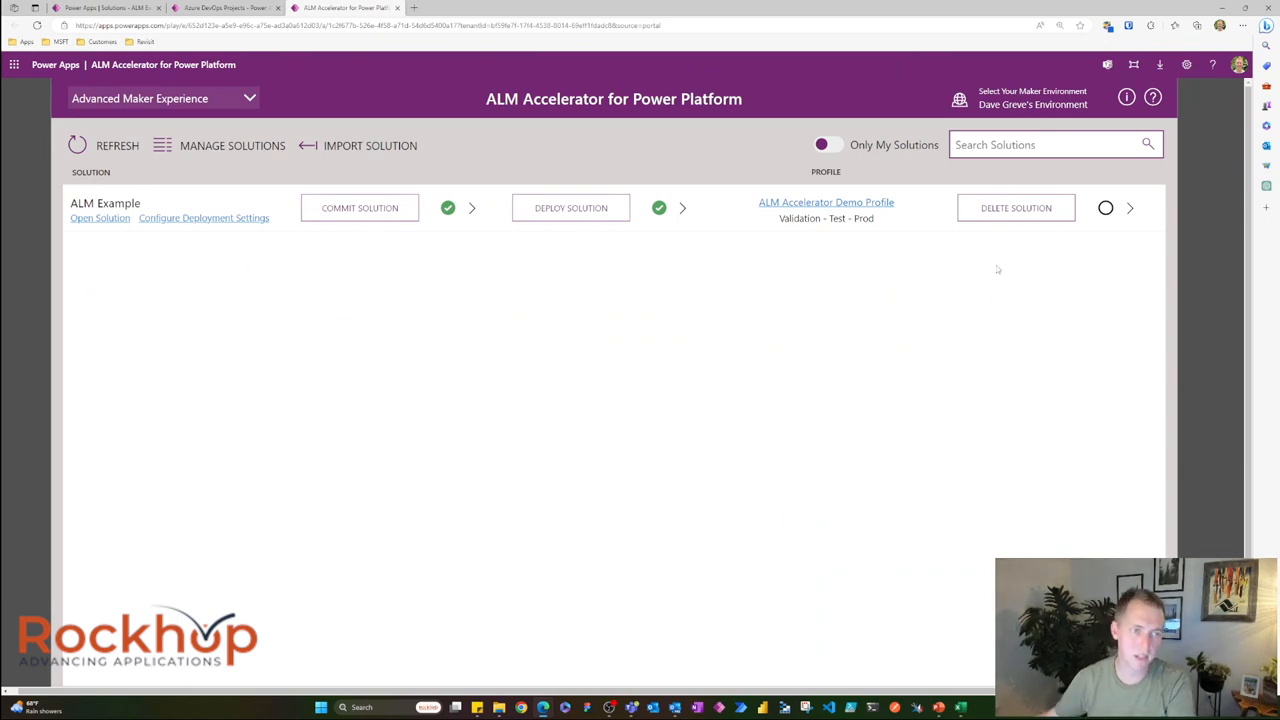
pyautogui.click(225, 8)
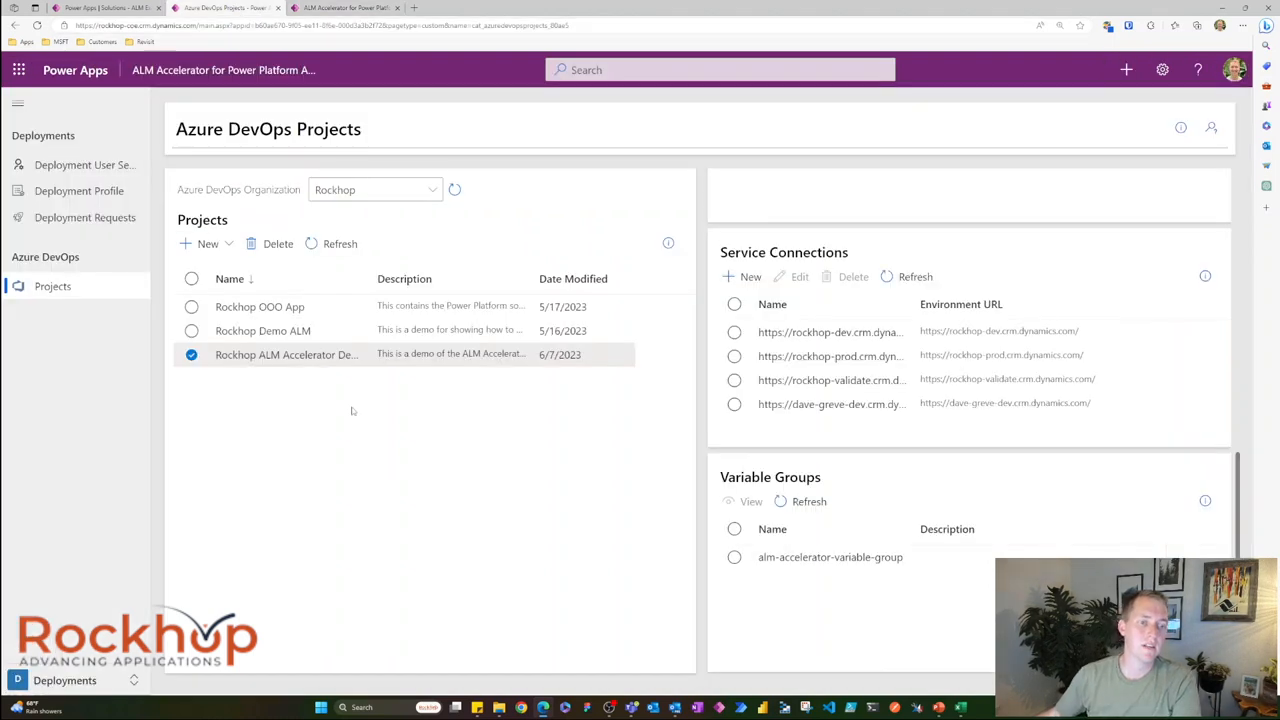
pyautogui.moveTo(264, 414)
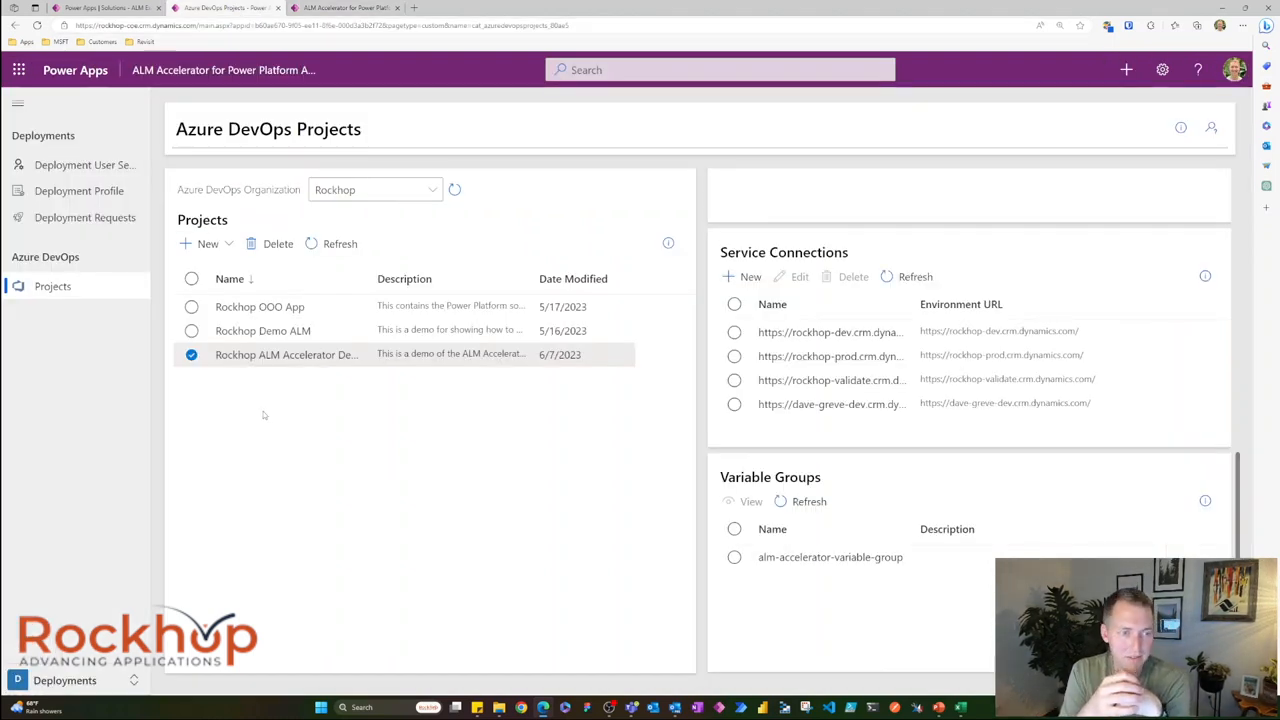
pyautogui.moveTo(310, 400)
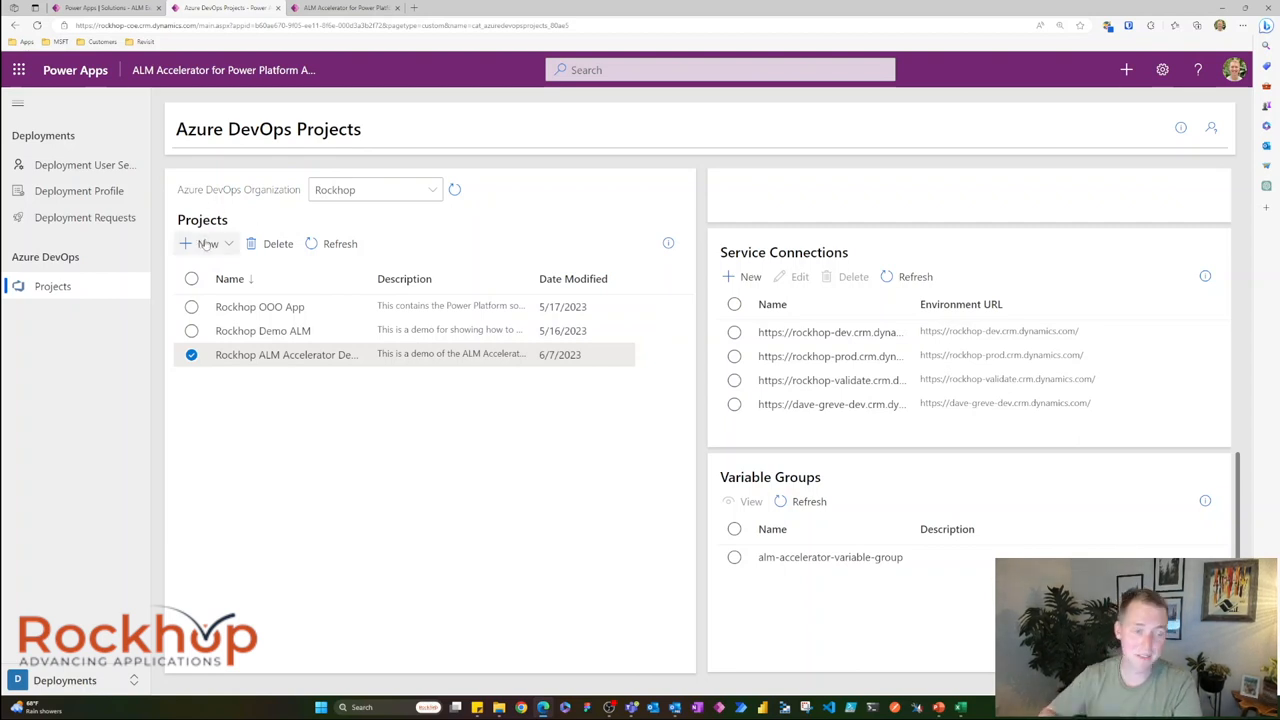
pyautogui.click(207, 243)
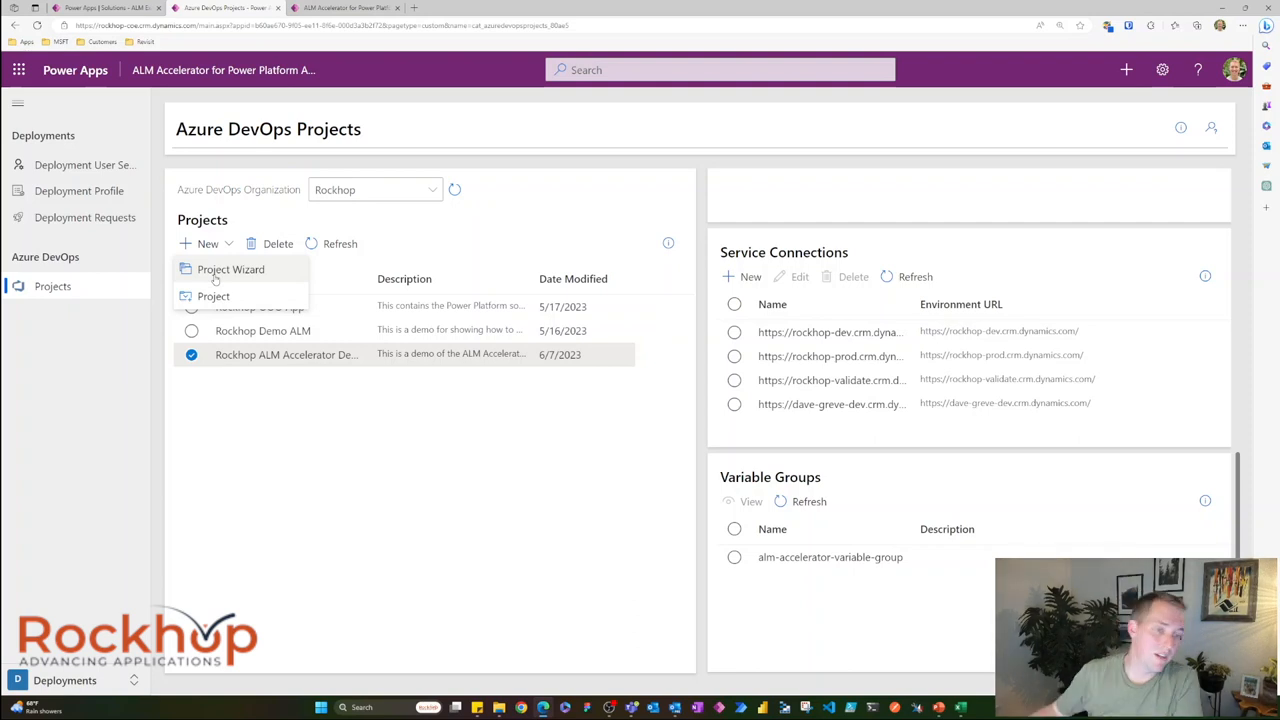
pyautogui.moveTo(249, 394)
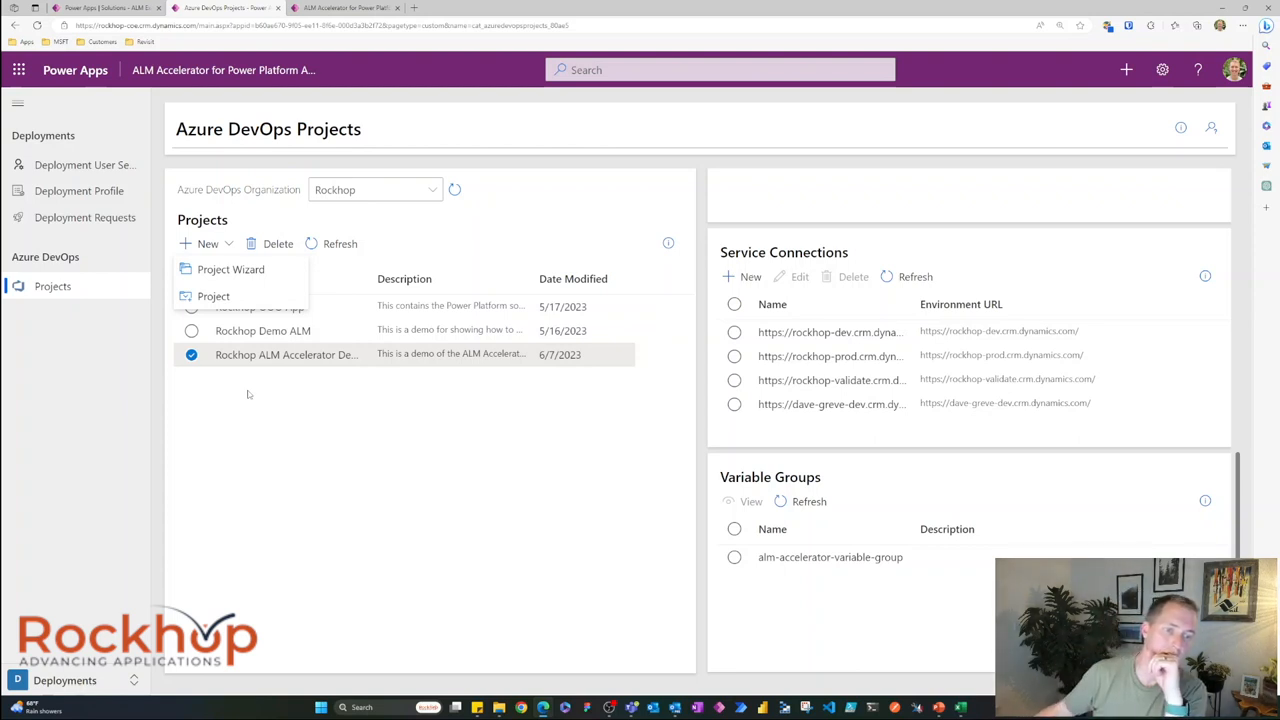
# Step: Dismiss the New menu and browse the demo project's pipelines, repositories and service connections
pyautogui.click(248, 394)
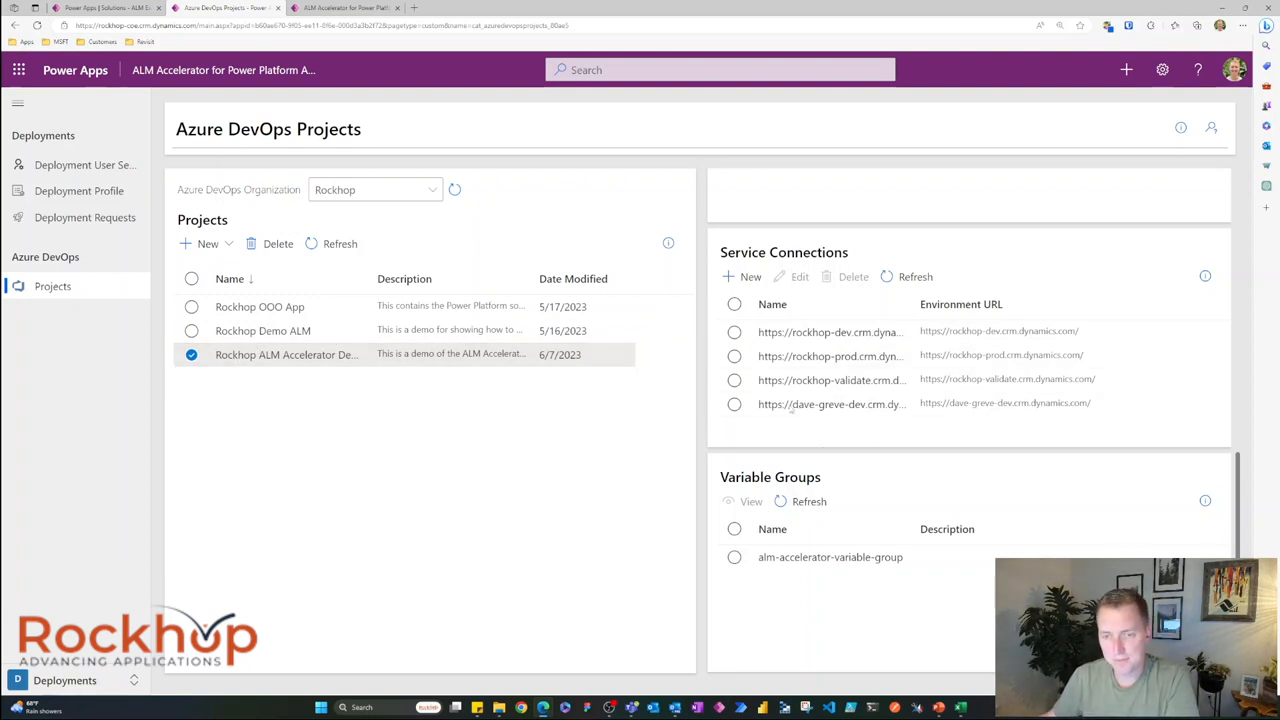
pyautogui.scroll(3)
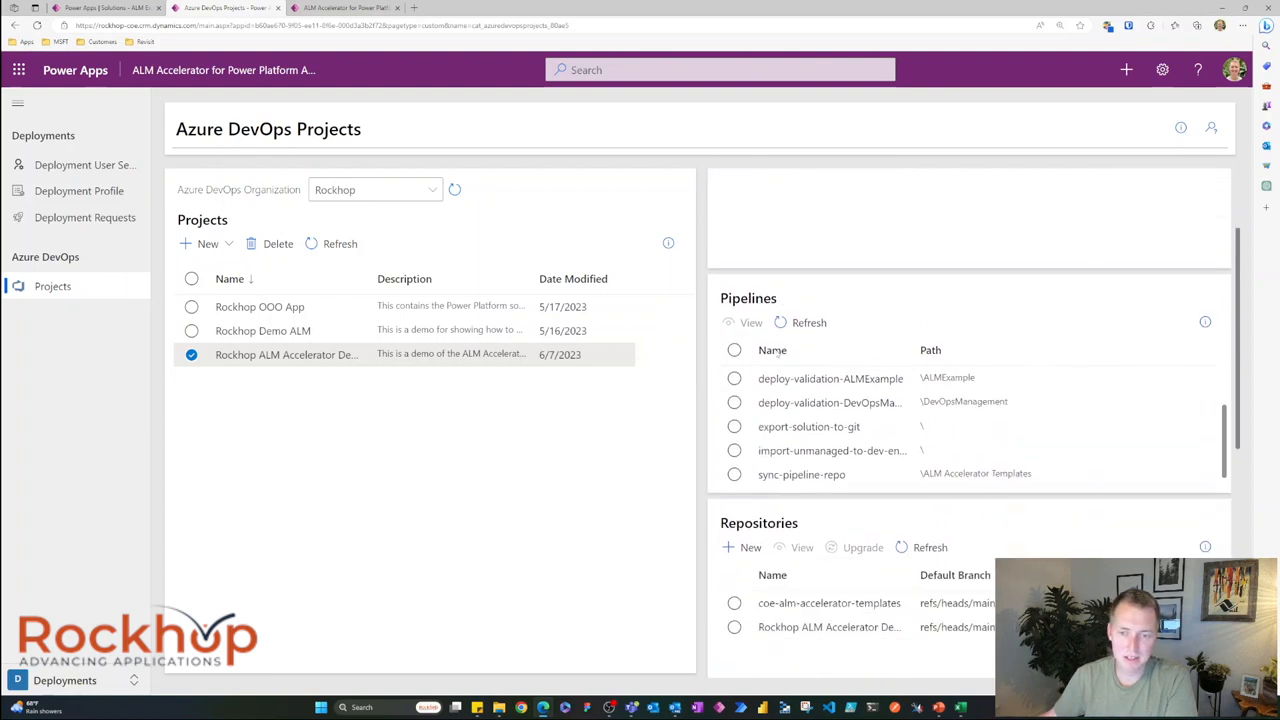
pyautogui.scroll(-3)
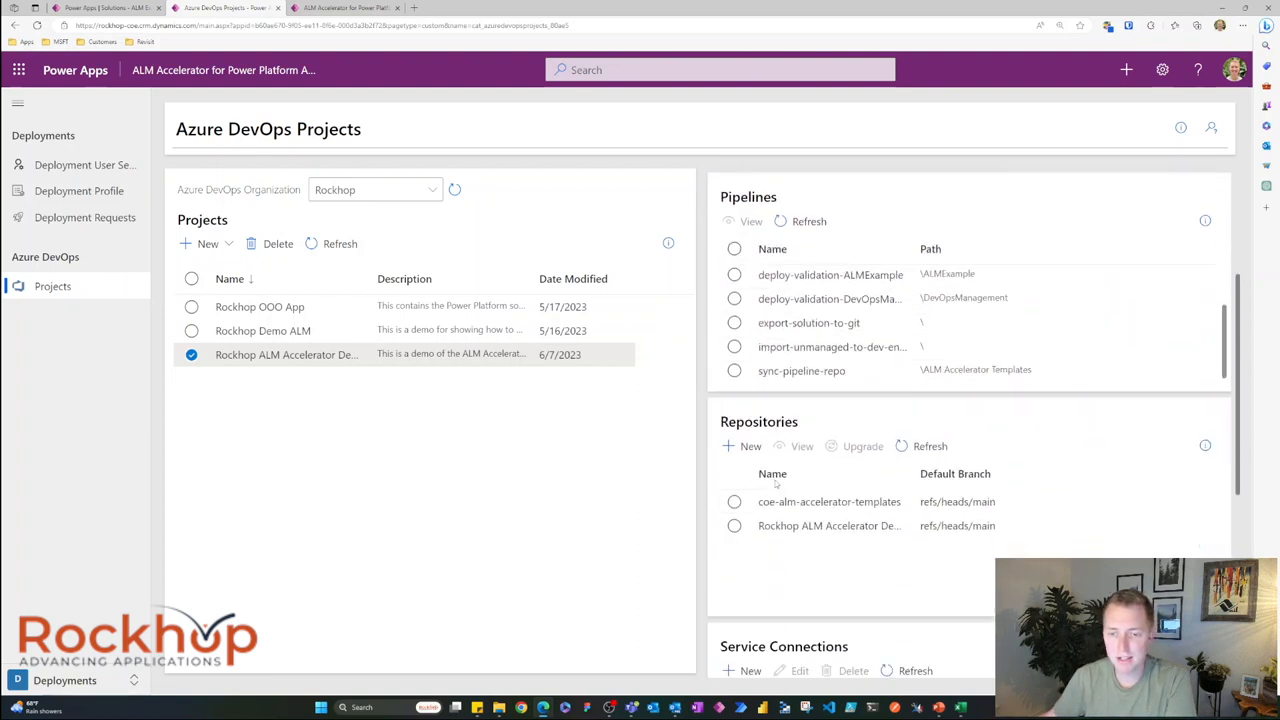
pyautogui.scroll(-3)
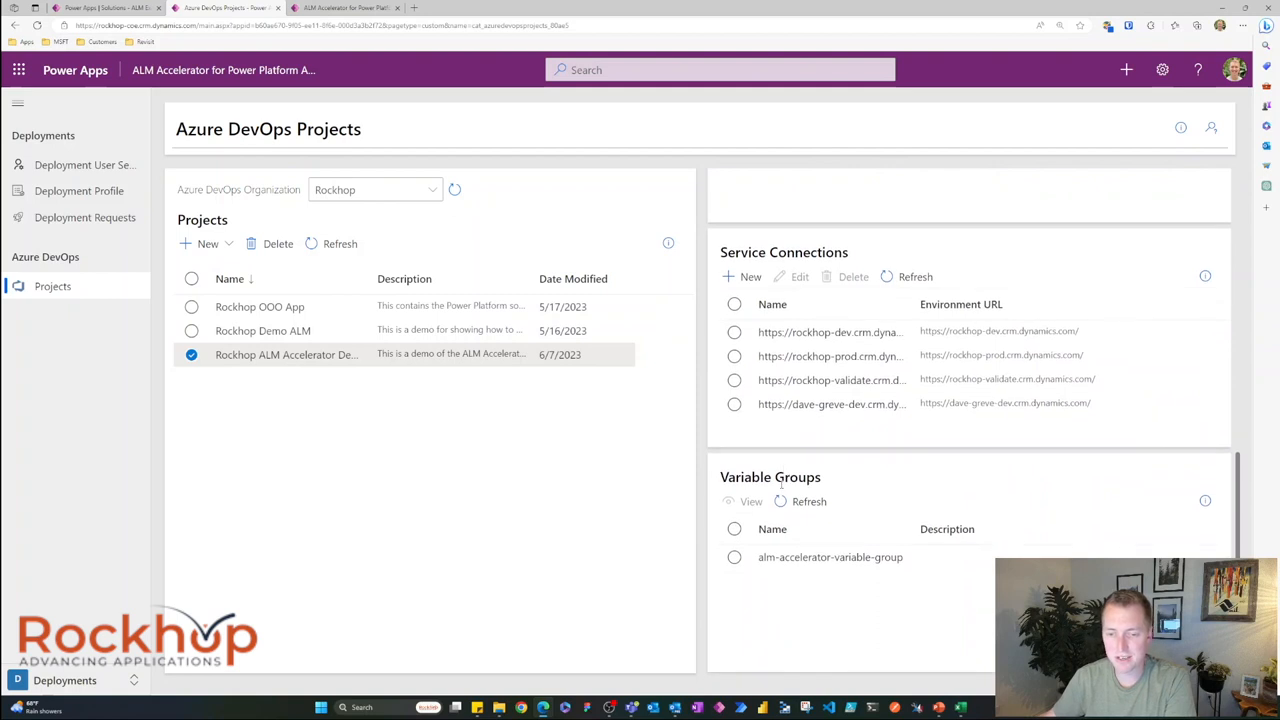
pyautogui.scroll(3)
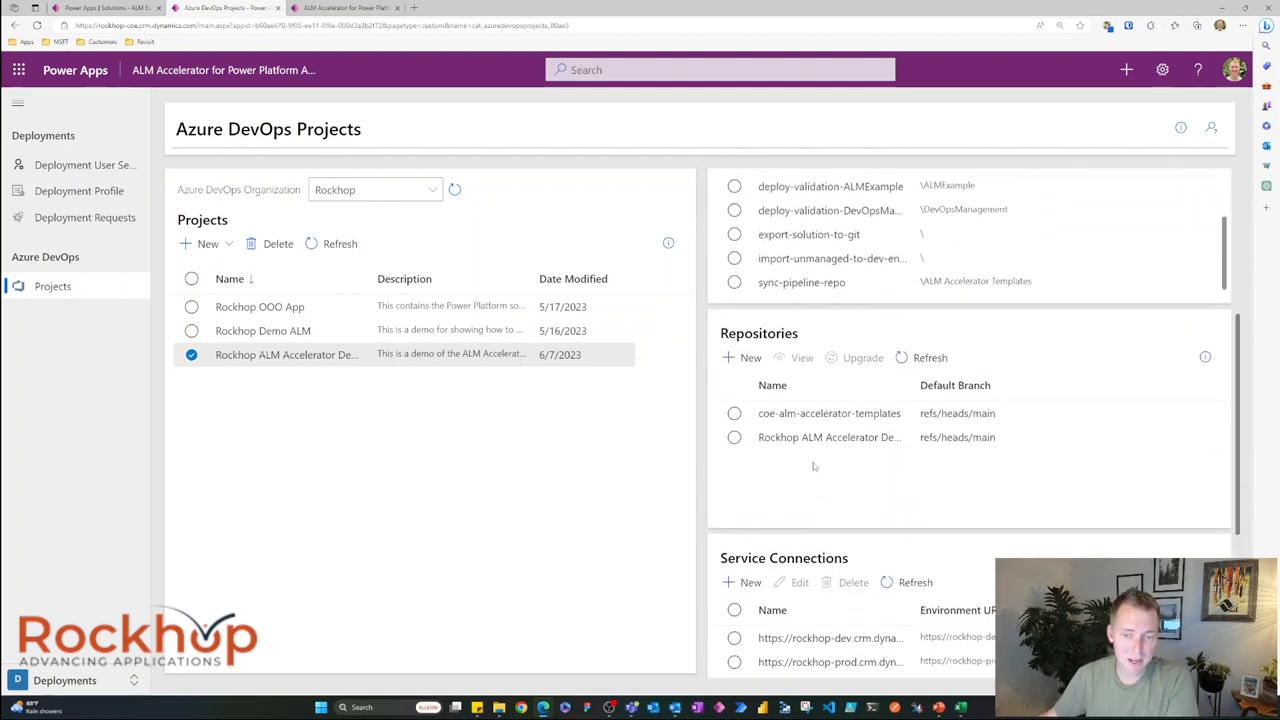
pyautogui.moveTo(305, 373)
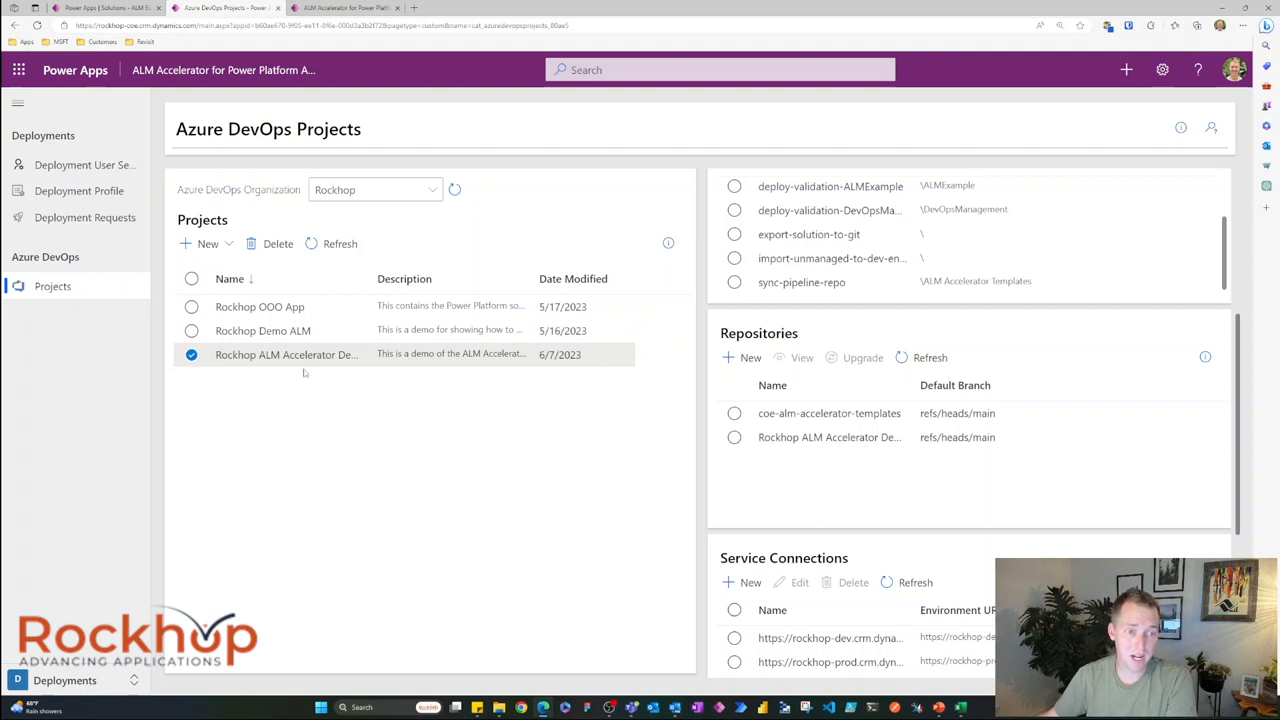
pyautogui.moveTo(796, 458)
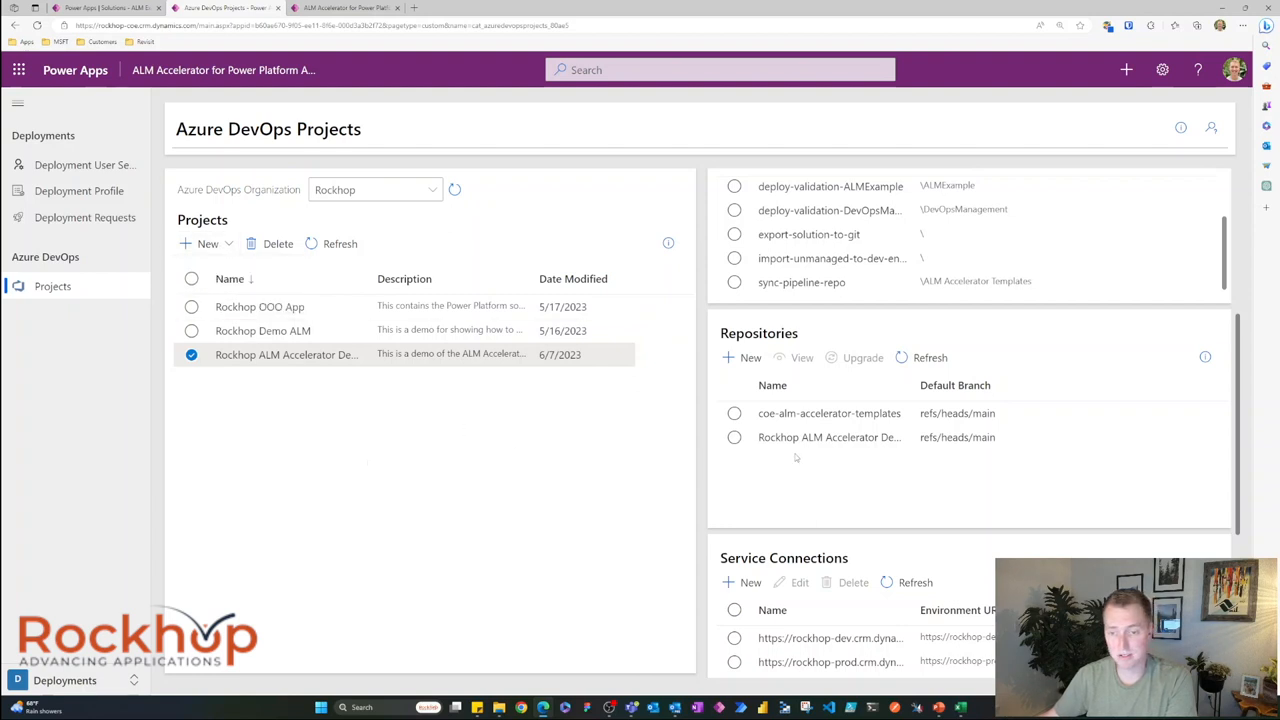
pyautogui.scroll(3)
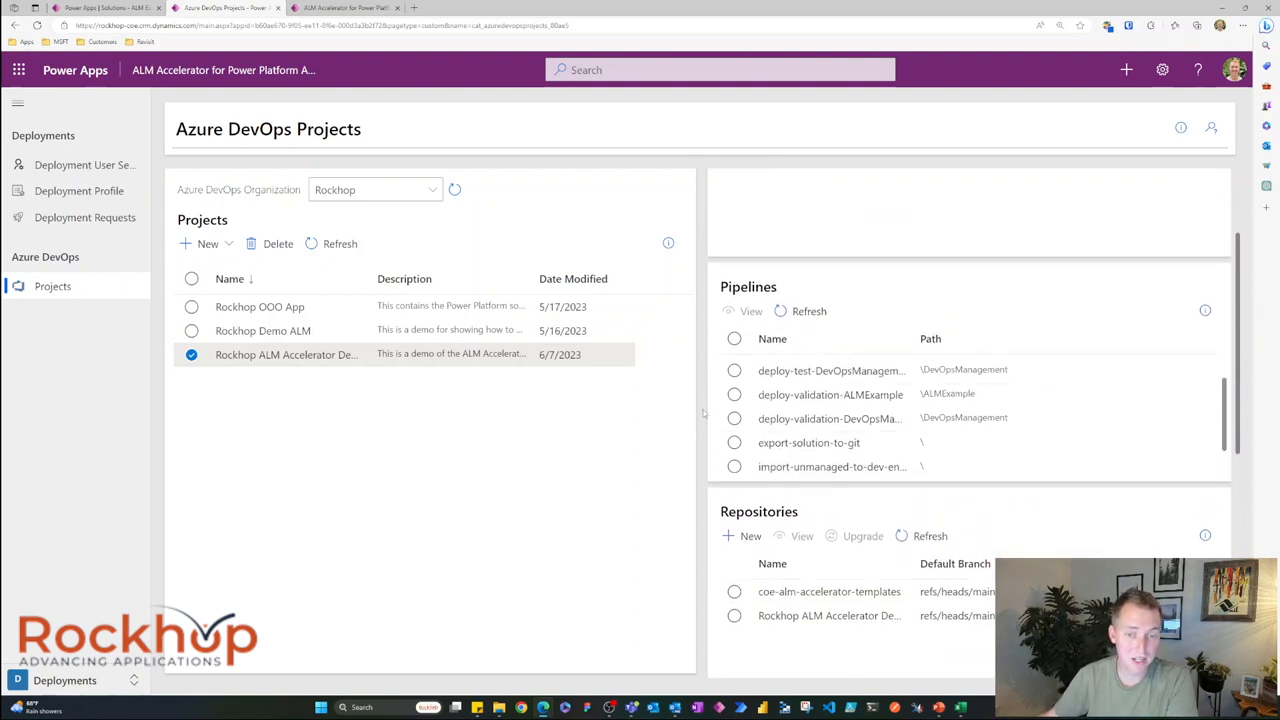
pyautogui.moveTo(575, 521)
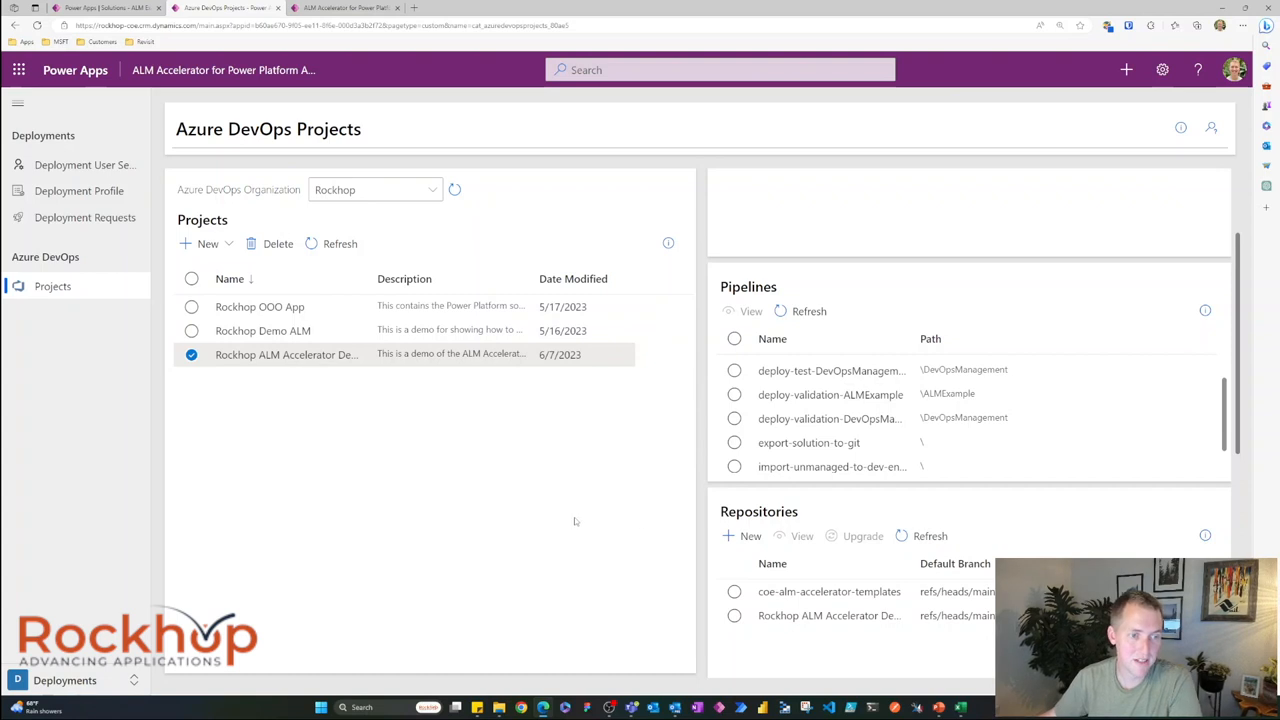
pyautogui.moveTo(63, 168)
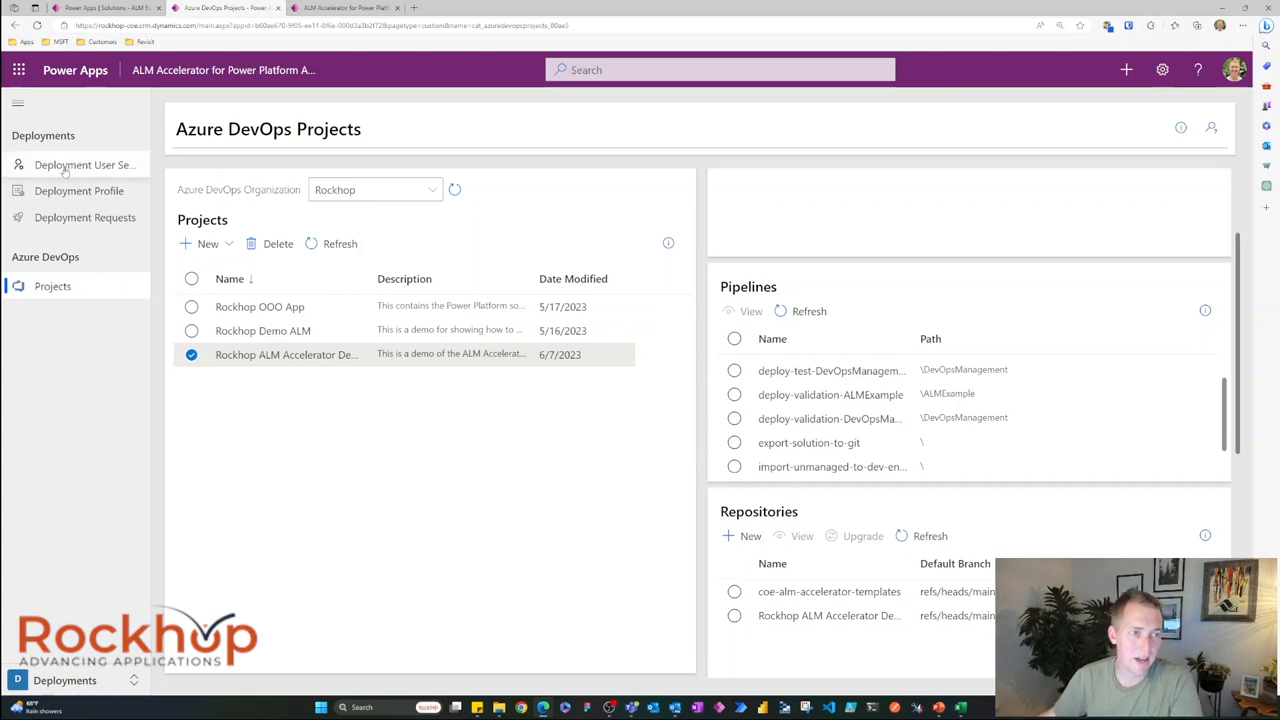
# Step: Review deployment profiles and deployment requests, ending on the deployment user settings list
pyautogui.click(84, 165)
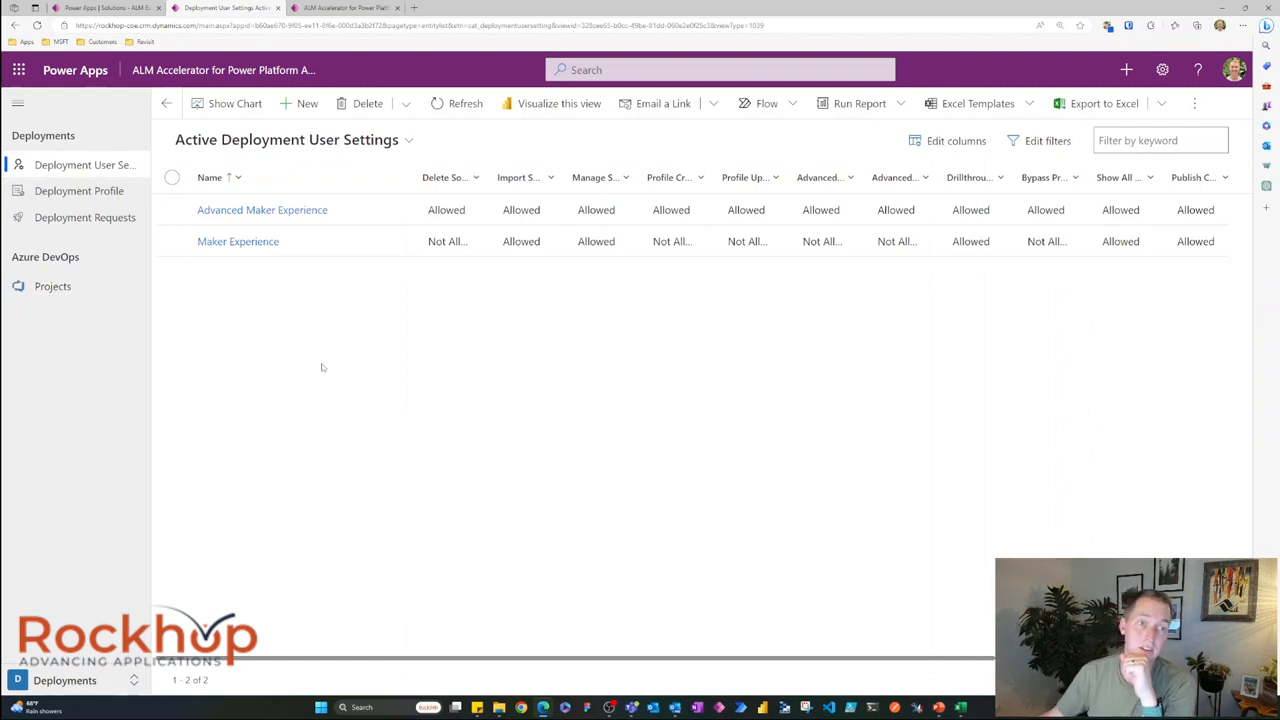
pyautogui.moveTo(395, 462)
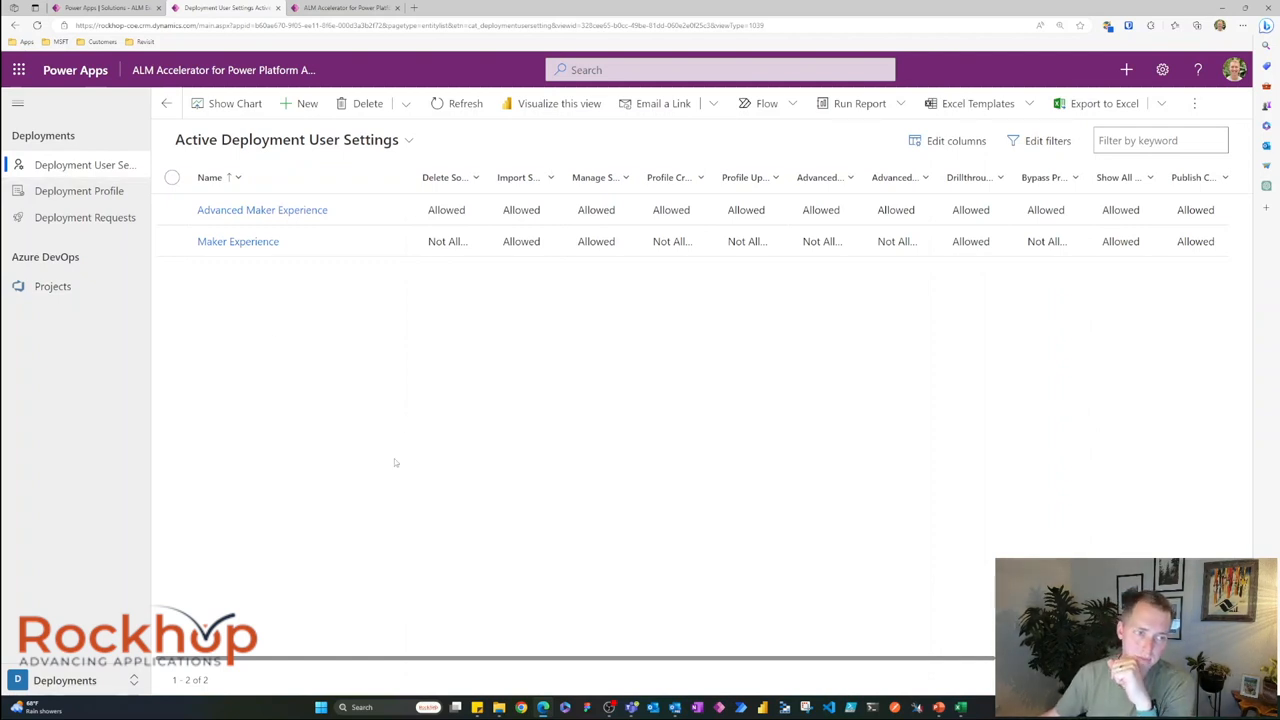
pyautogui.moveTo(105, 173)
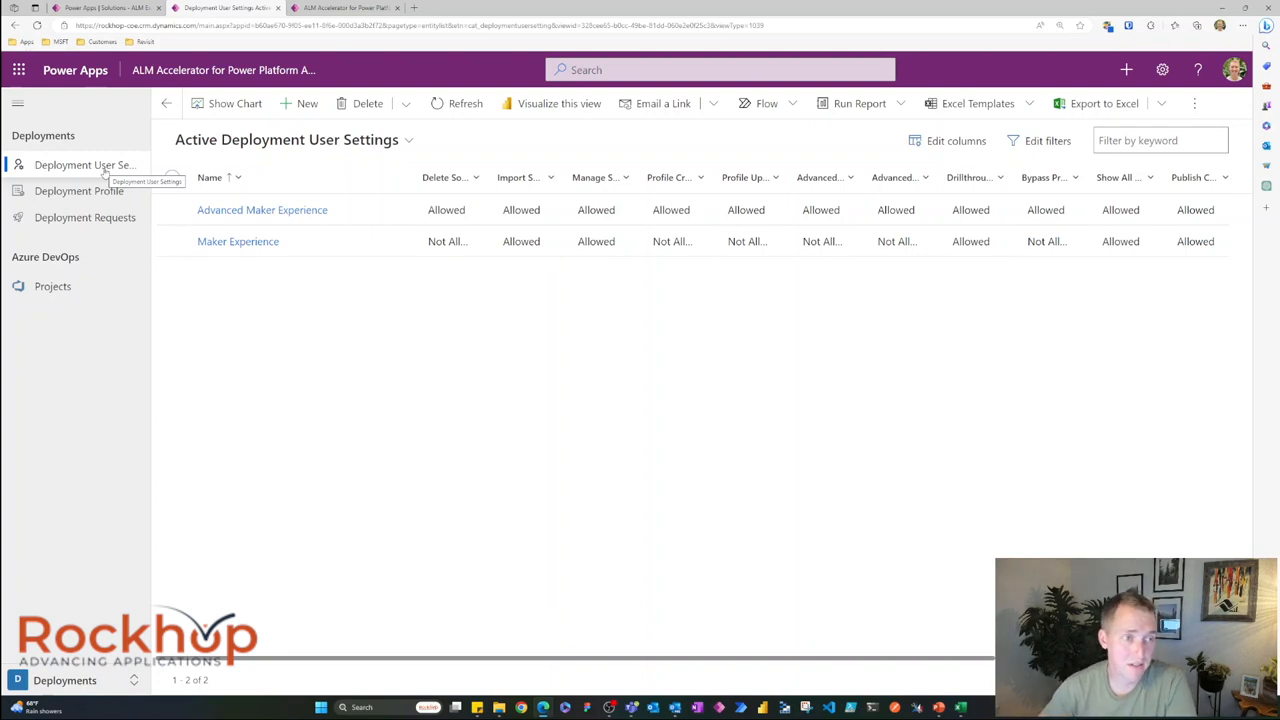
pyautogui.click(79, 190)
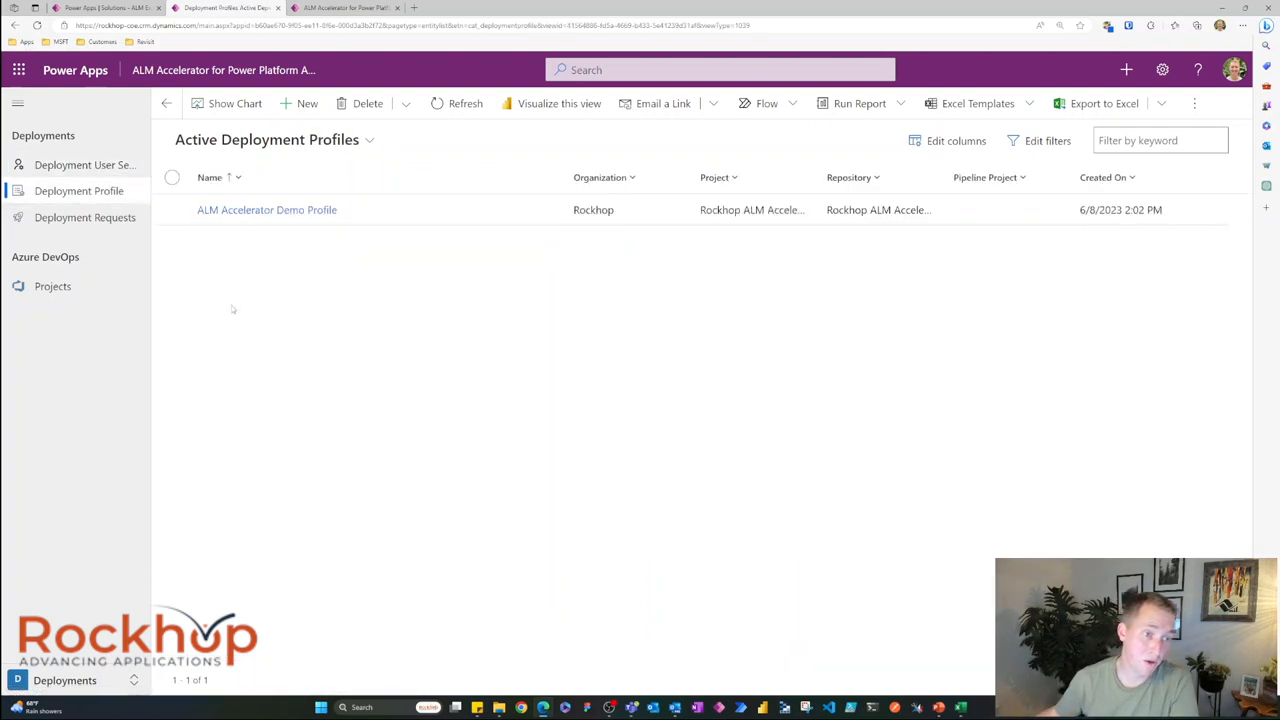
pyautogui.moveTo(269, 329)
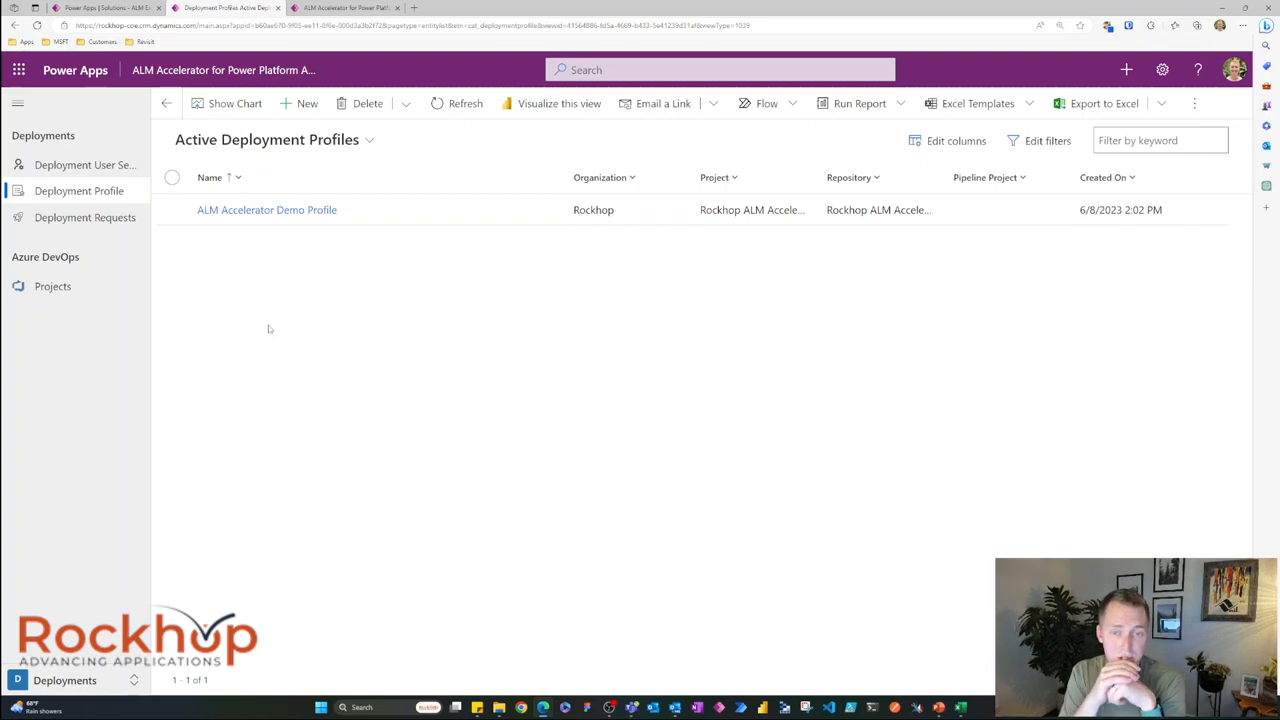
pyautogui.moveTo(240, 282)
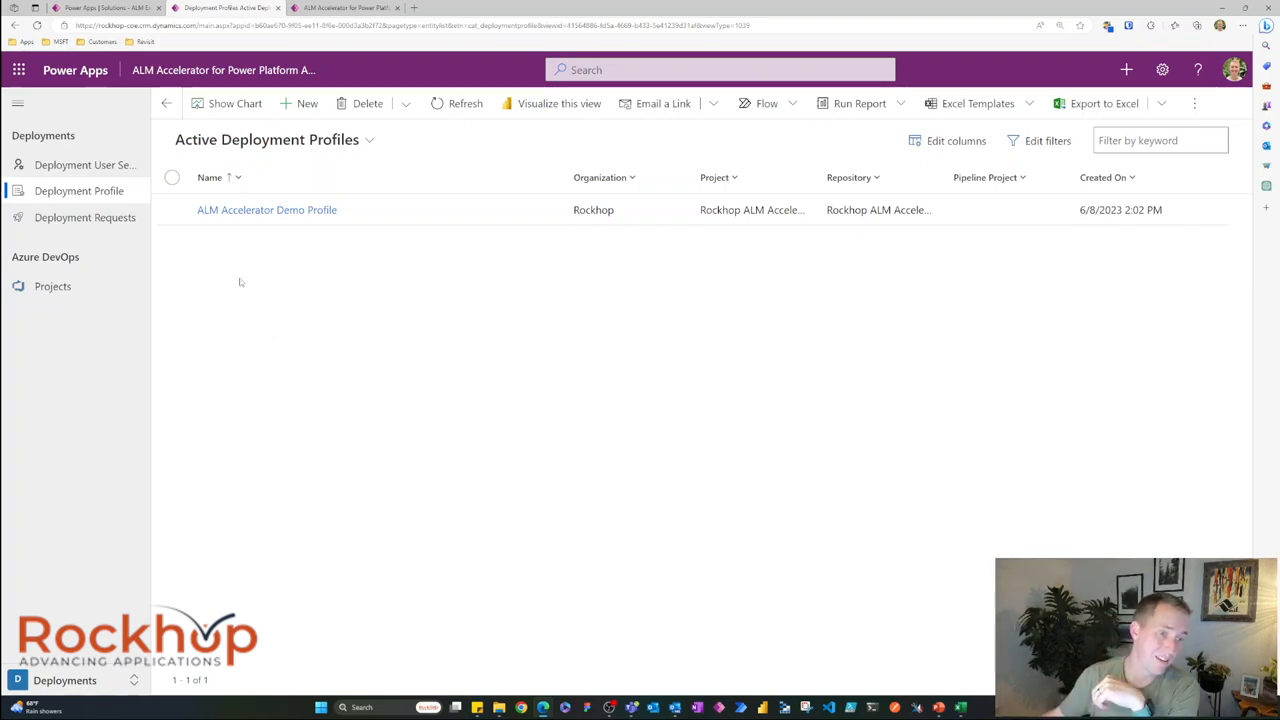
pyautogui.click(85, 217)
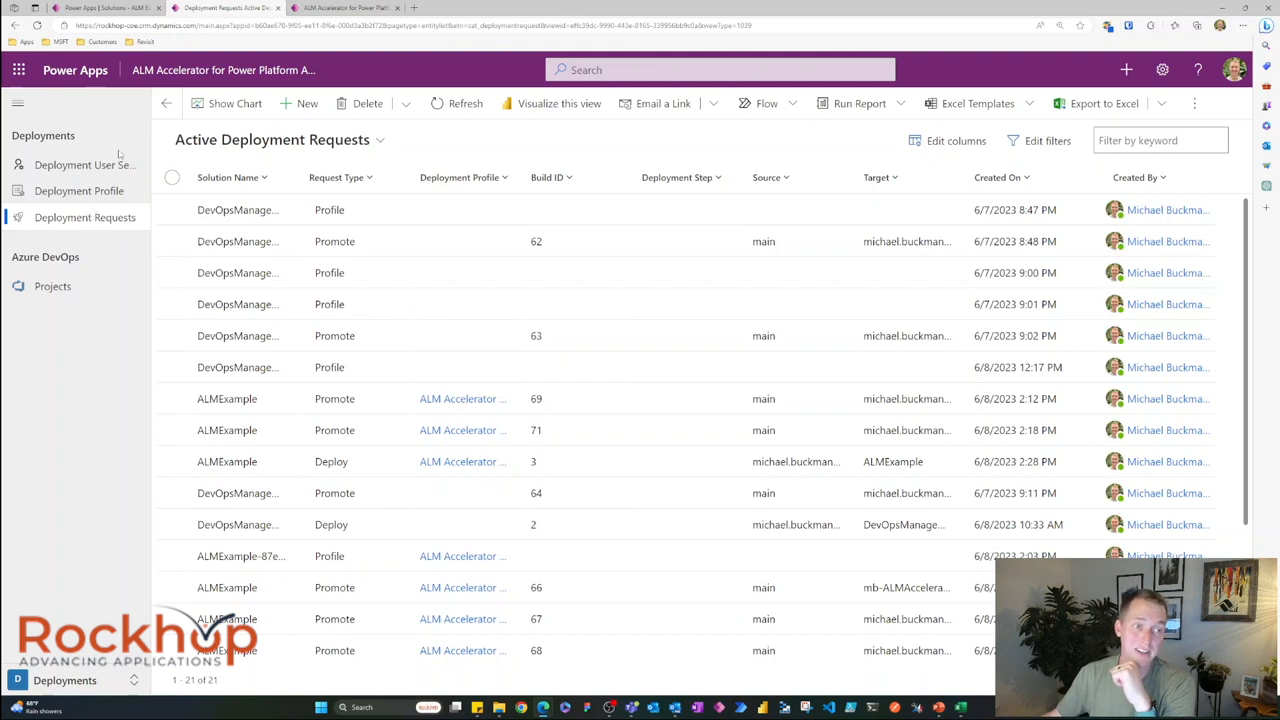
pyautogui.moveTo(79, 190)
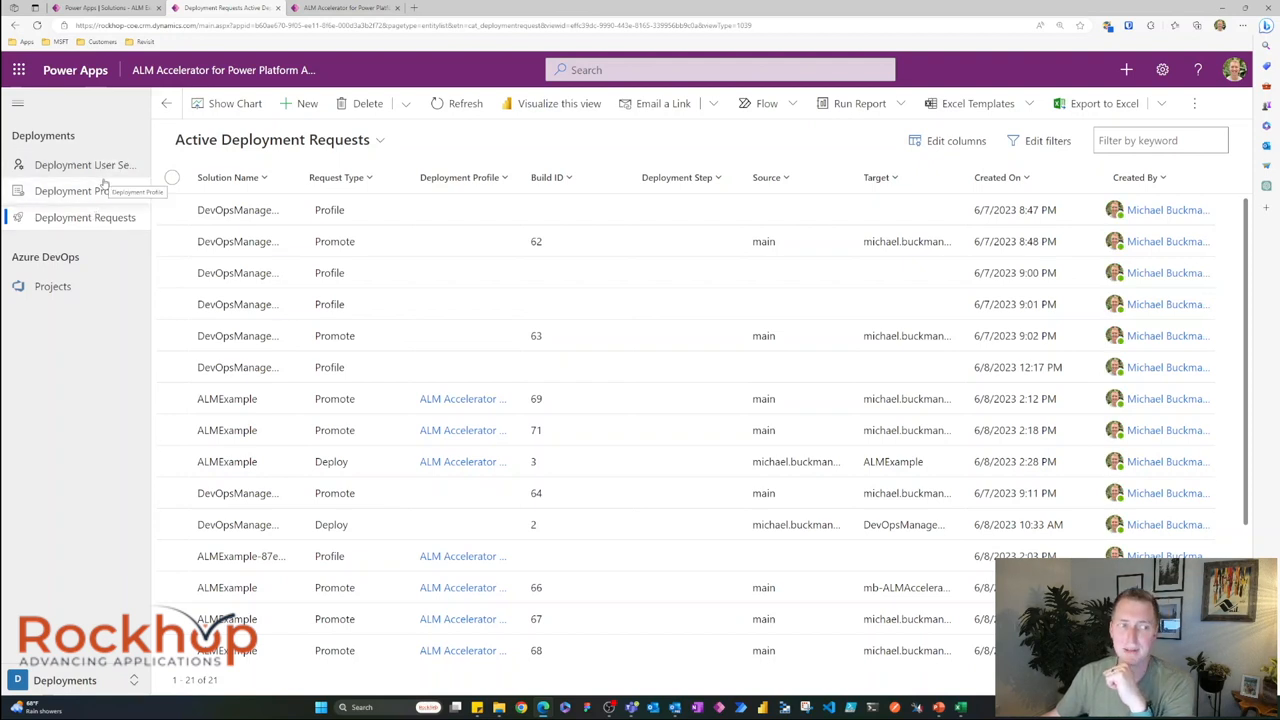
pyautogui.click(85, 164)
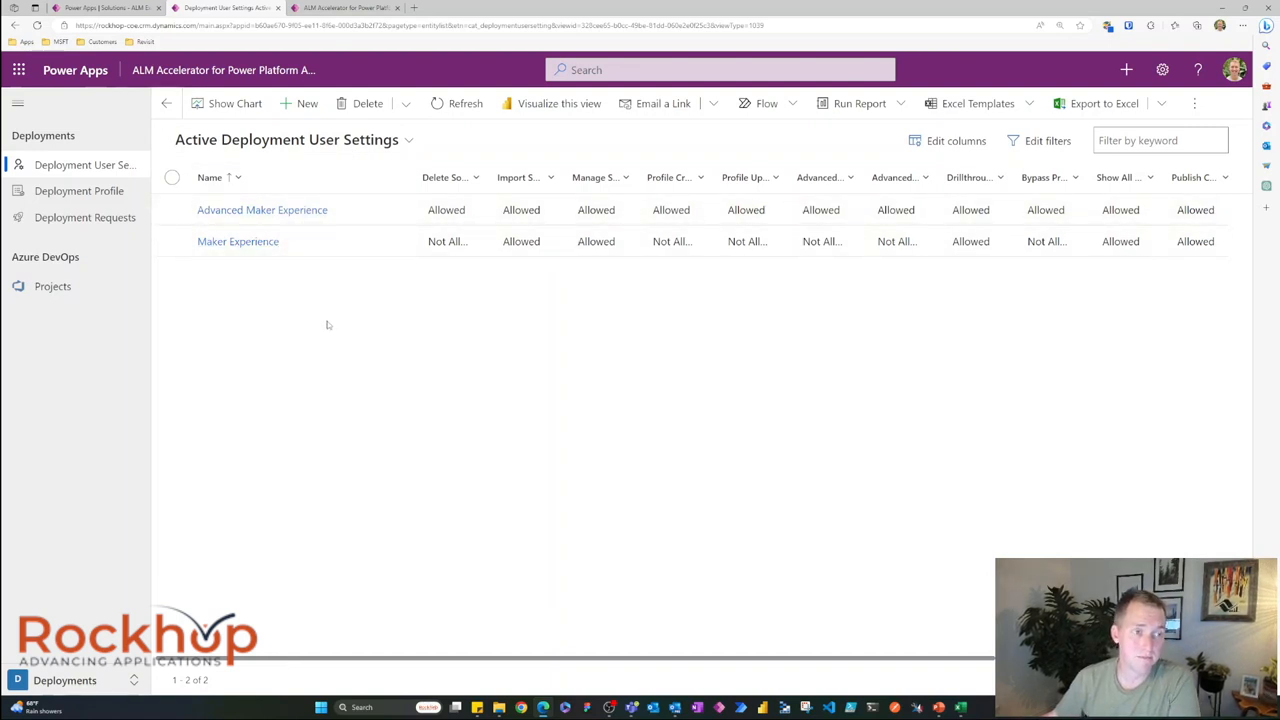
# Step: Switch ALM Example to Maker Experience, then back to Advanced Maker Experience
pyautogui.click(345, 8)
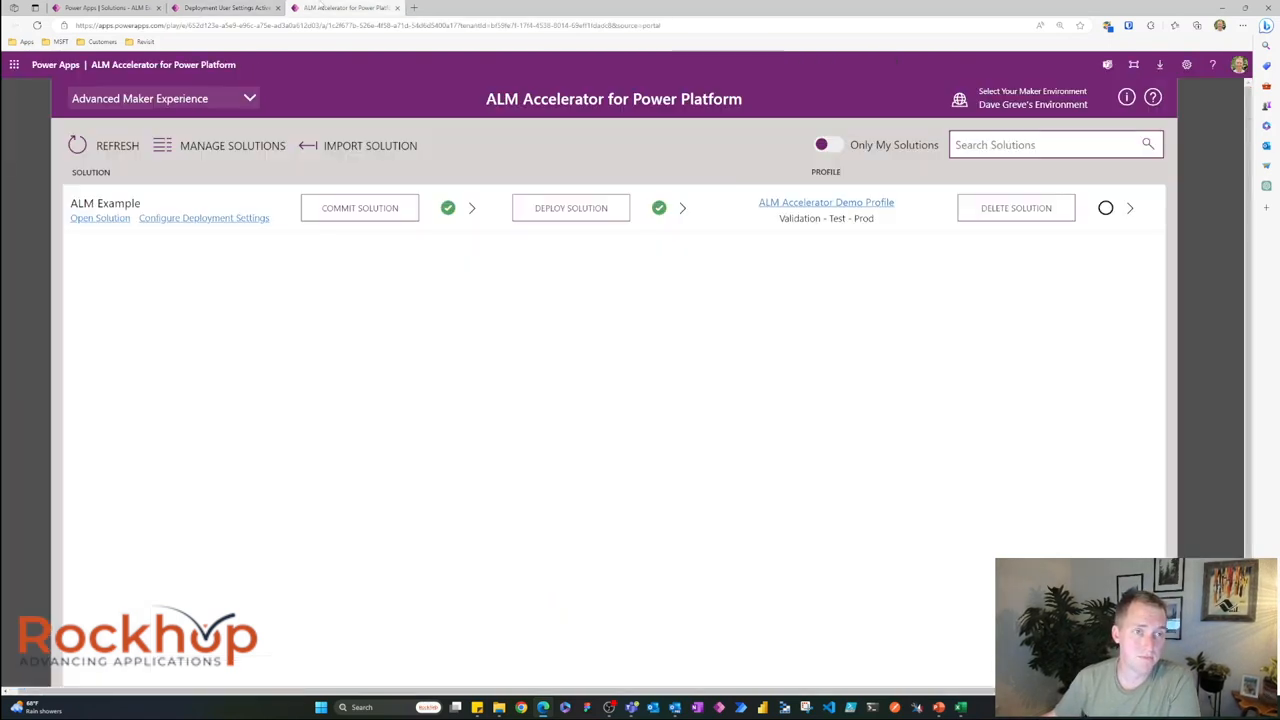
pyautogui.moveTo(328, 362)
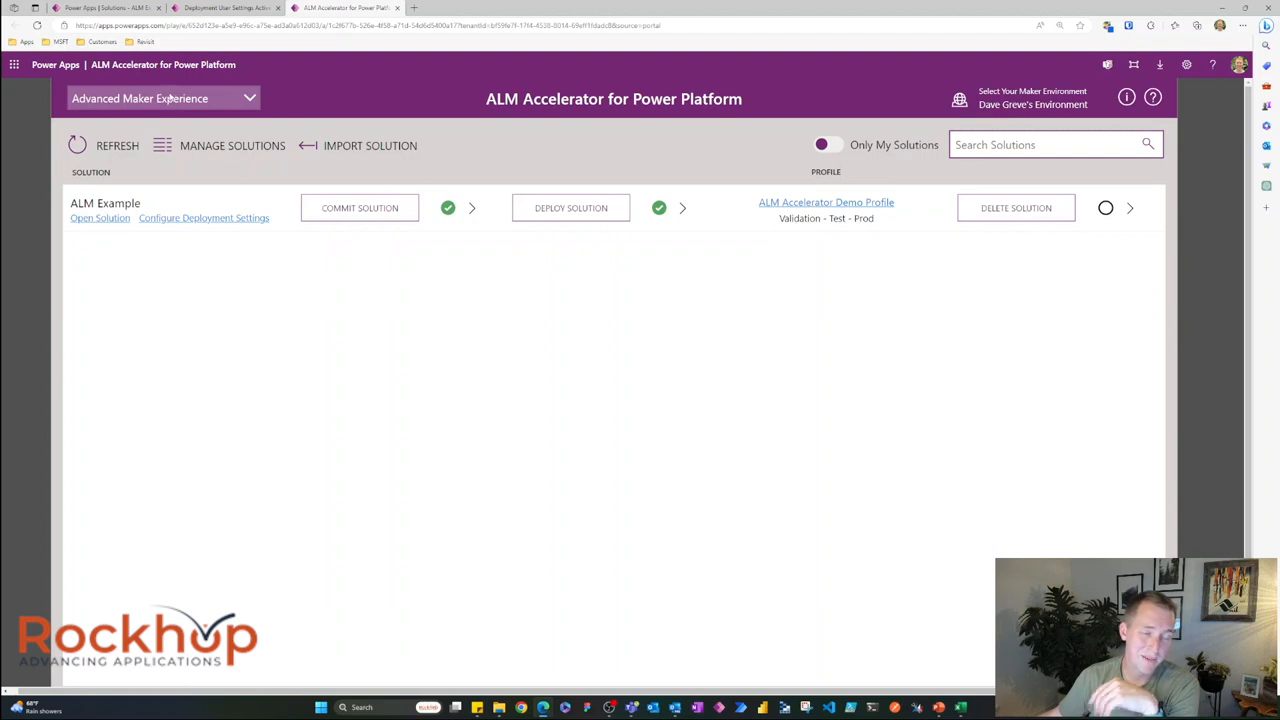
pyautogui.click(160, 98)
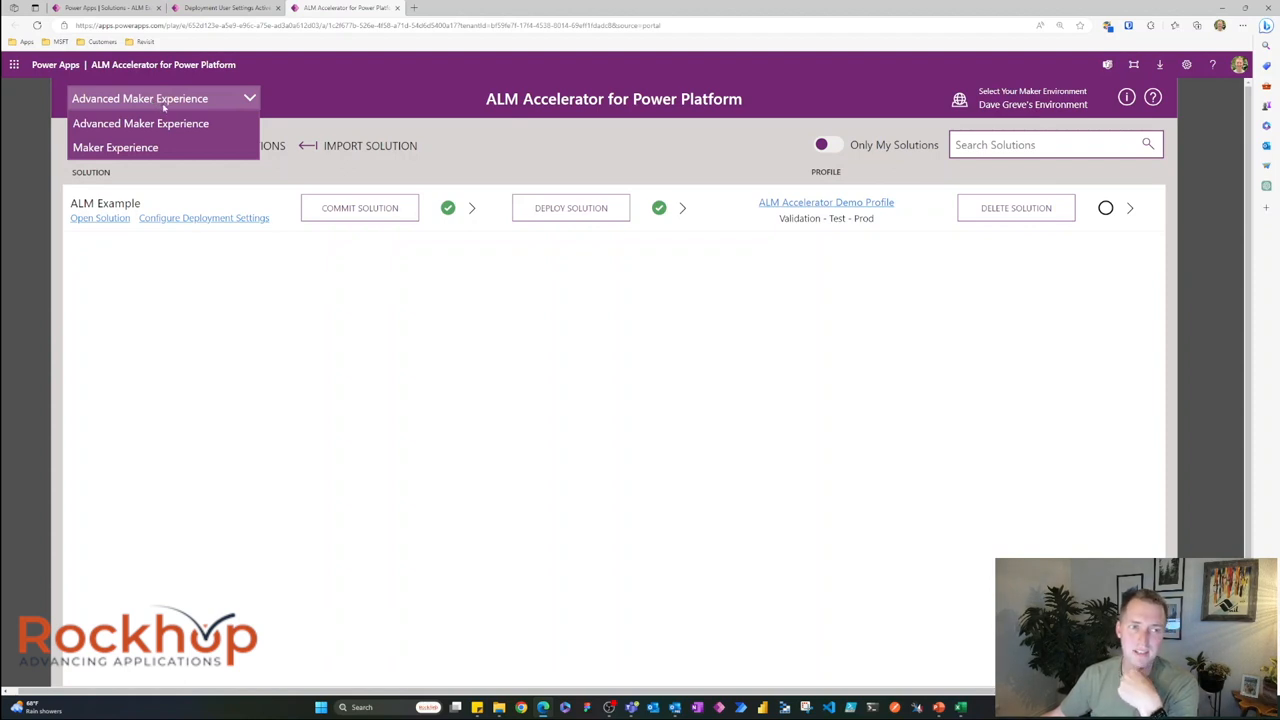
pyautogui.click(140, 123)
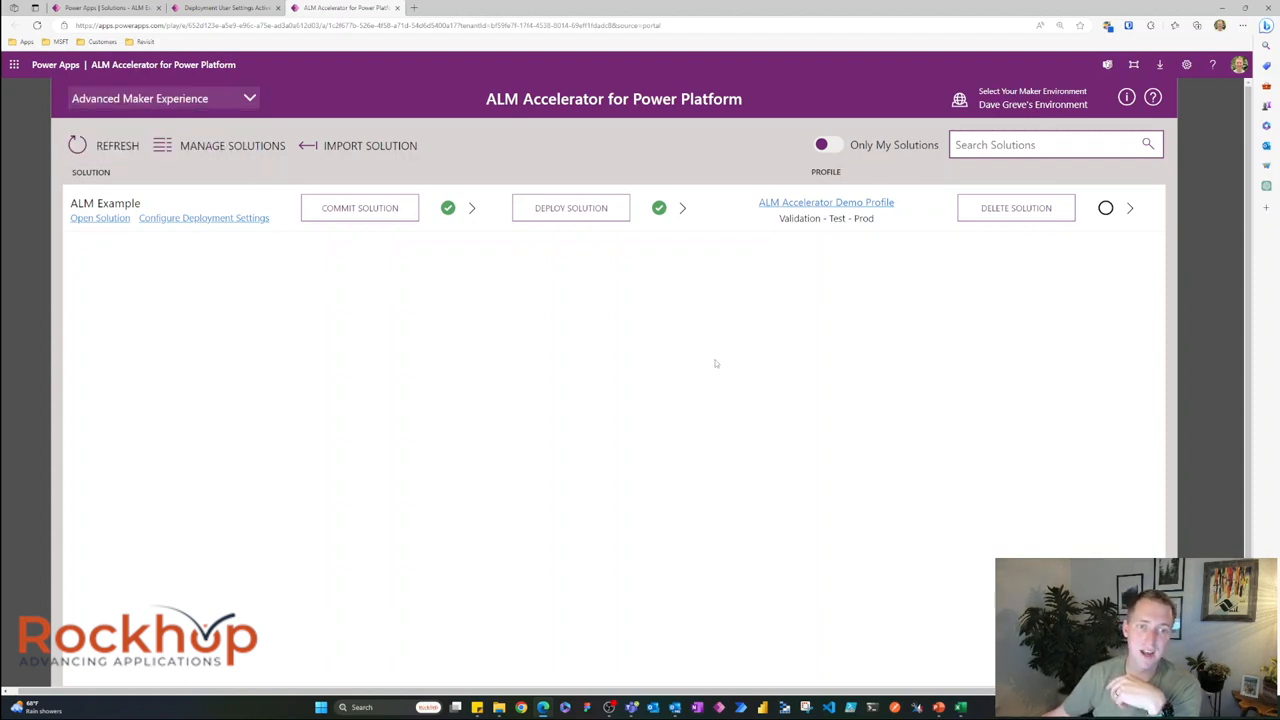
pyautogui.moveTo(513, 463)
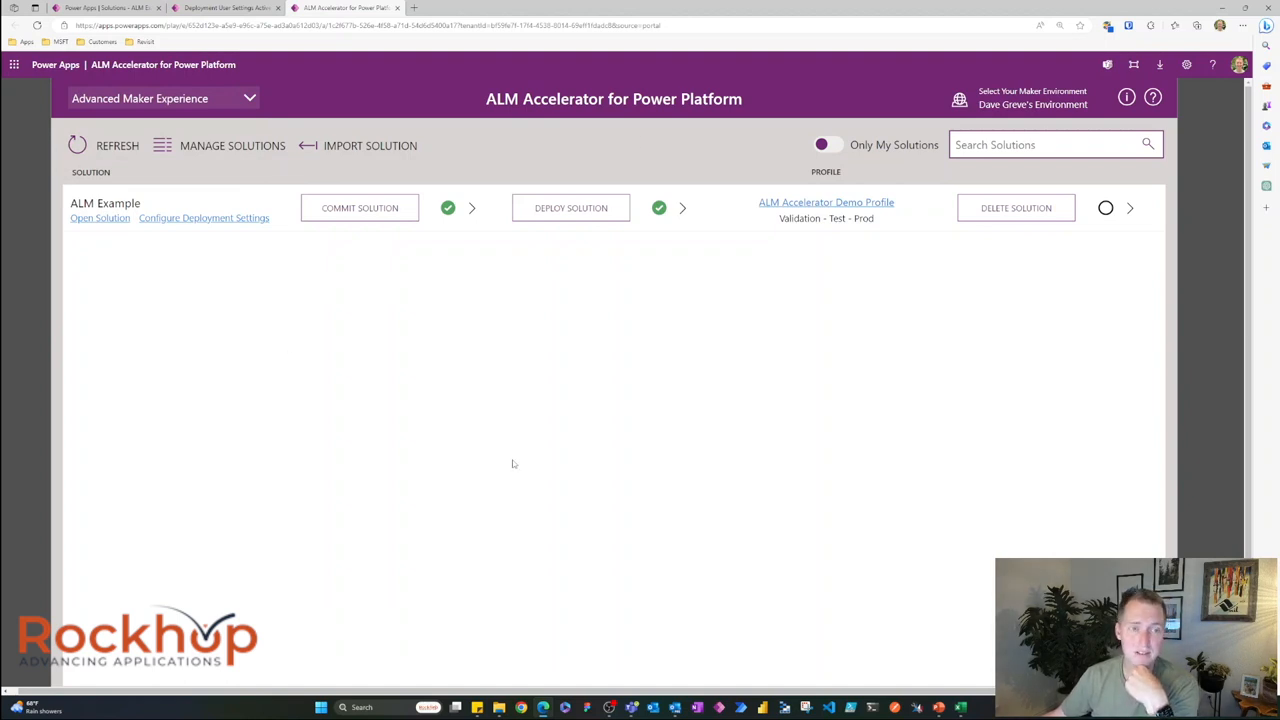
pyautogui.click(160, 98)
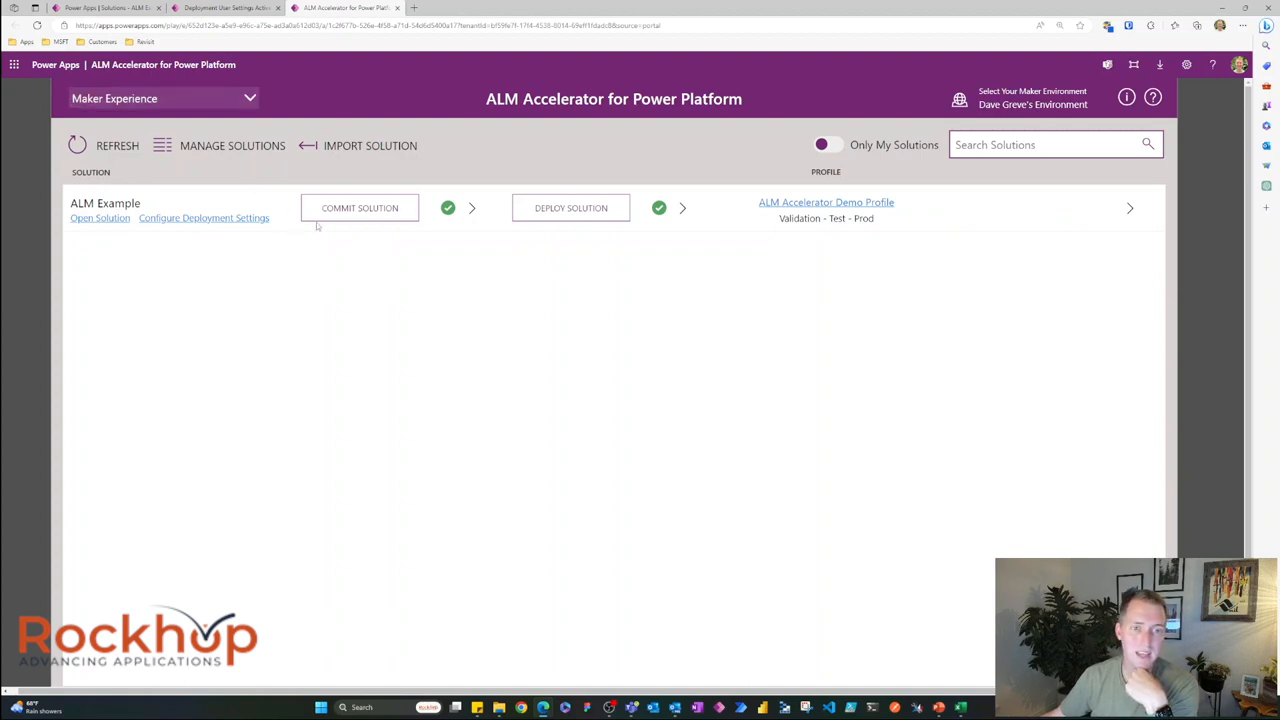
pyautogui.moveTo(567, 266)
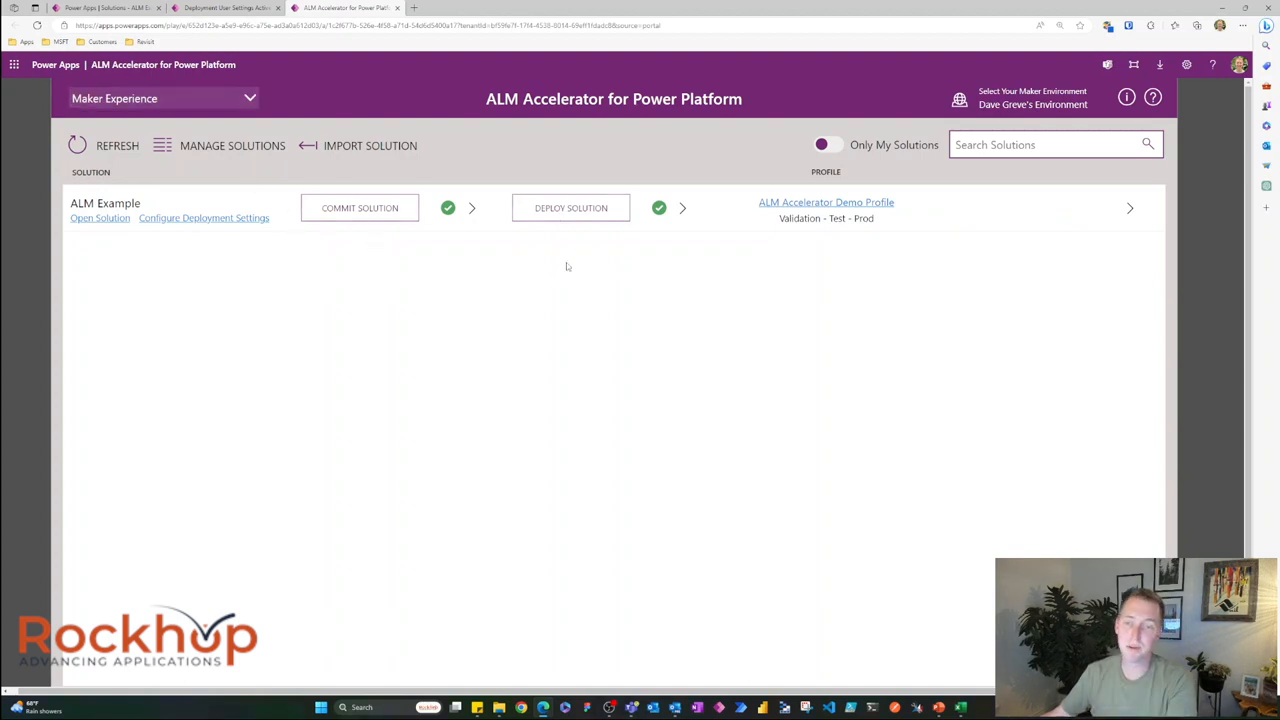
pyautogui.moveTo(550, 312)
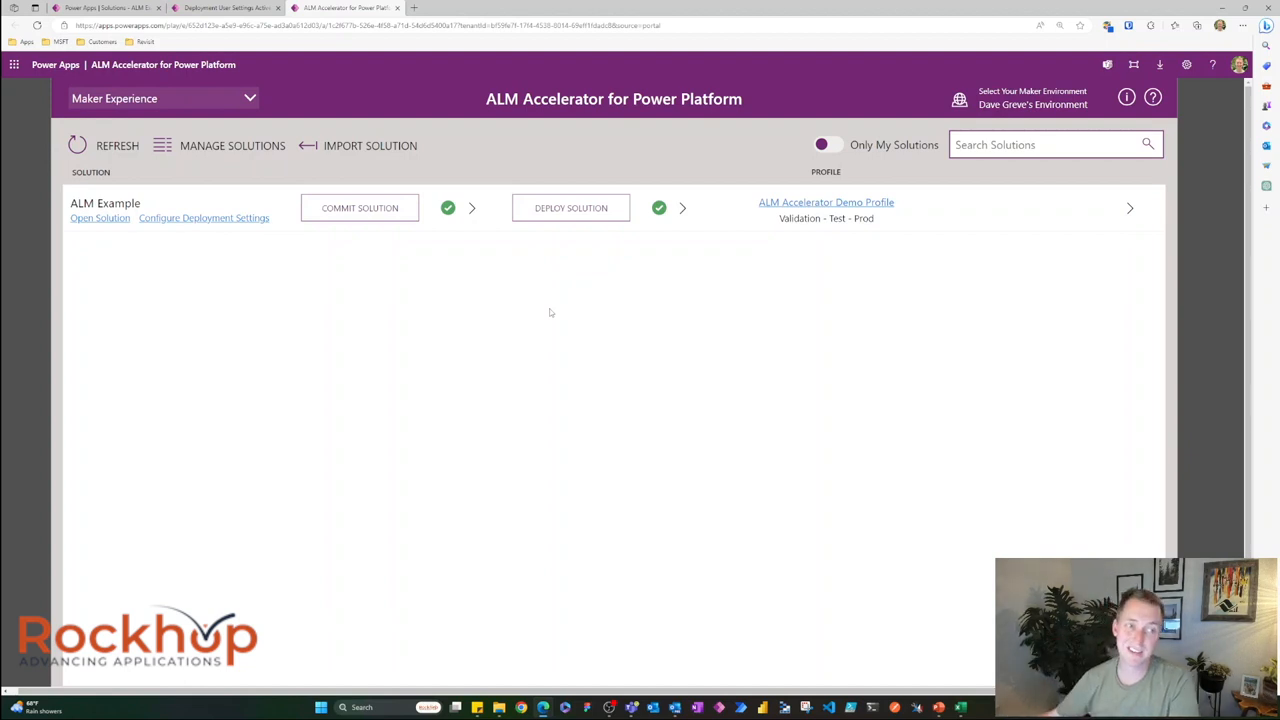
pyautogui.click(163, 98)
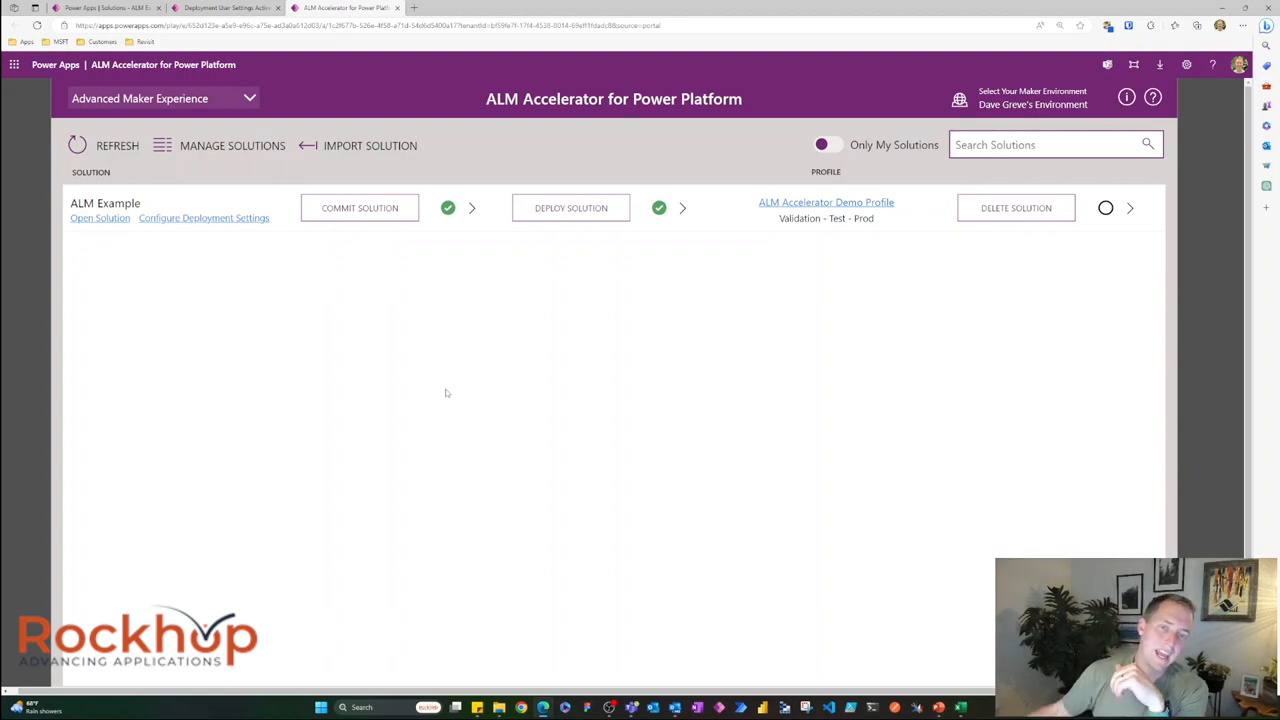
pyautogui.moveTo(182, 309)
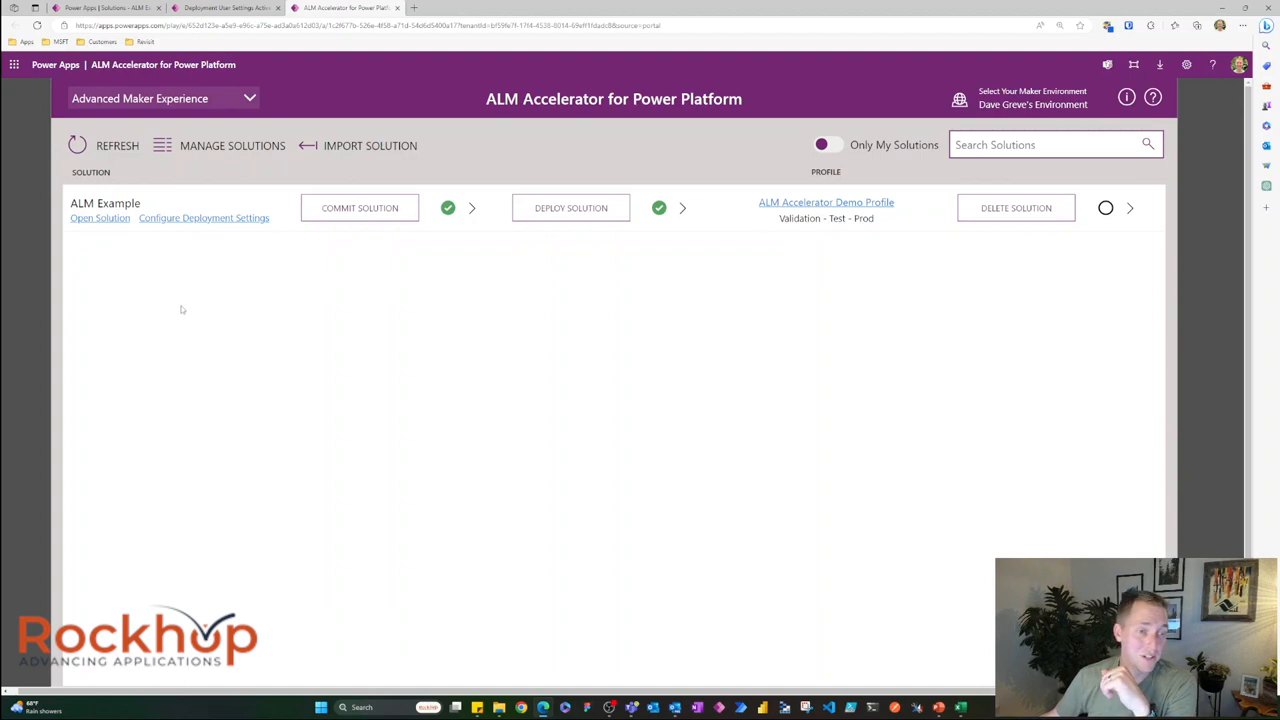
pyautogui.moveTo(175, 297)
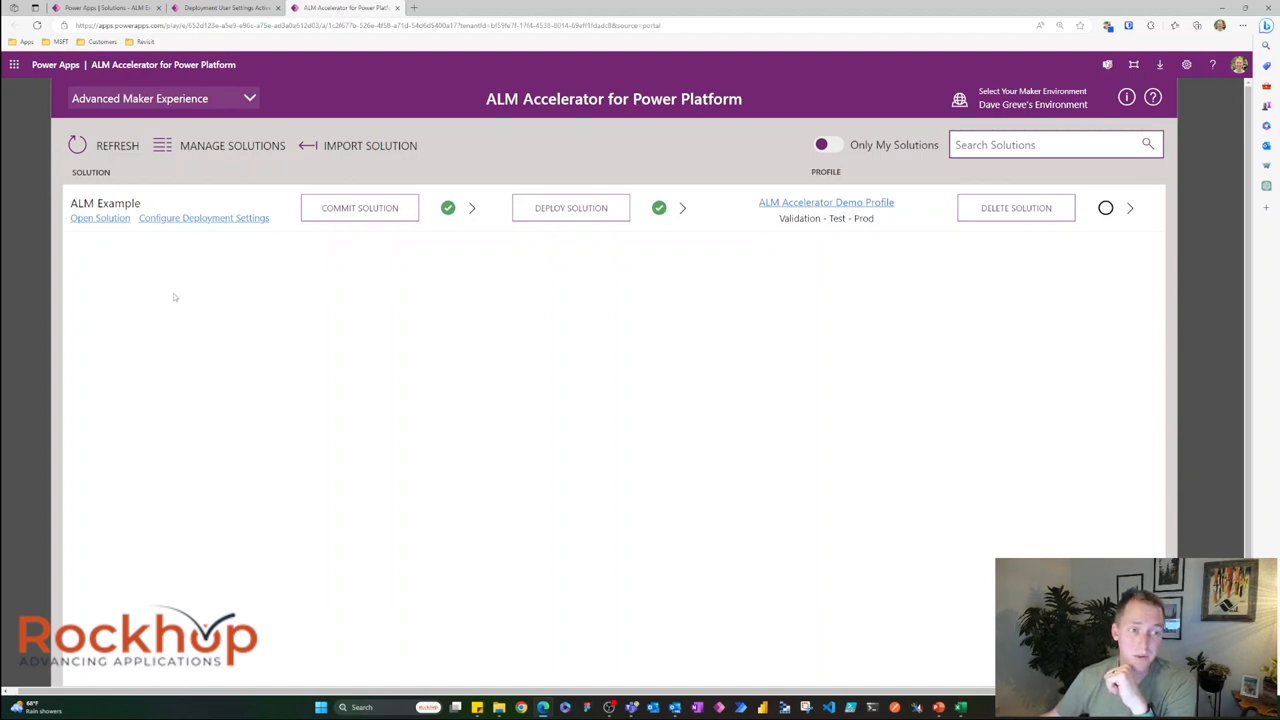
pyautogui.moveTo(312, 288)
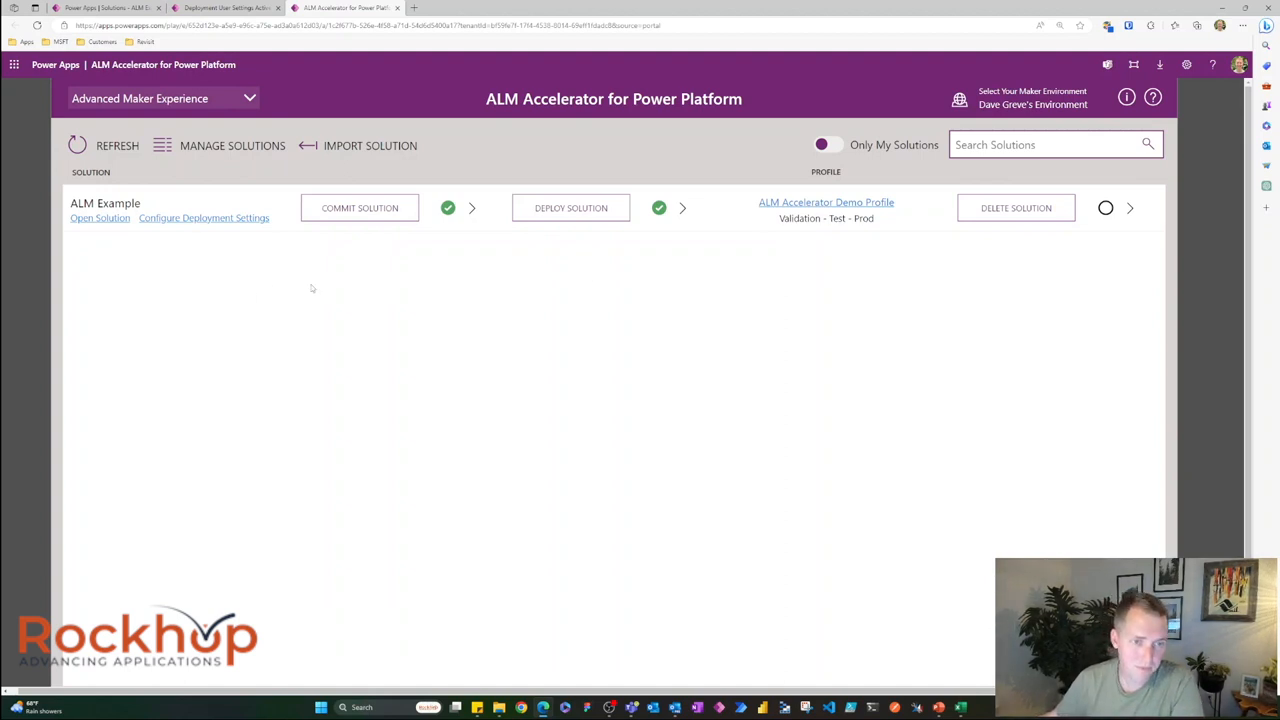
pyautogui.moveTo(323, 279)
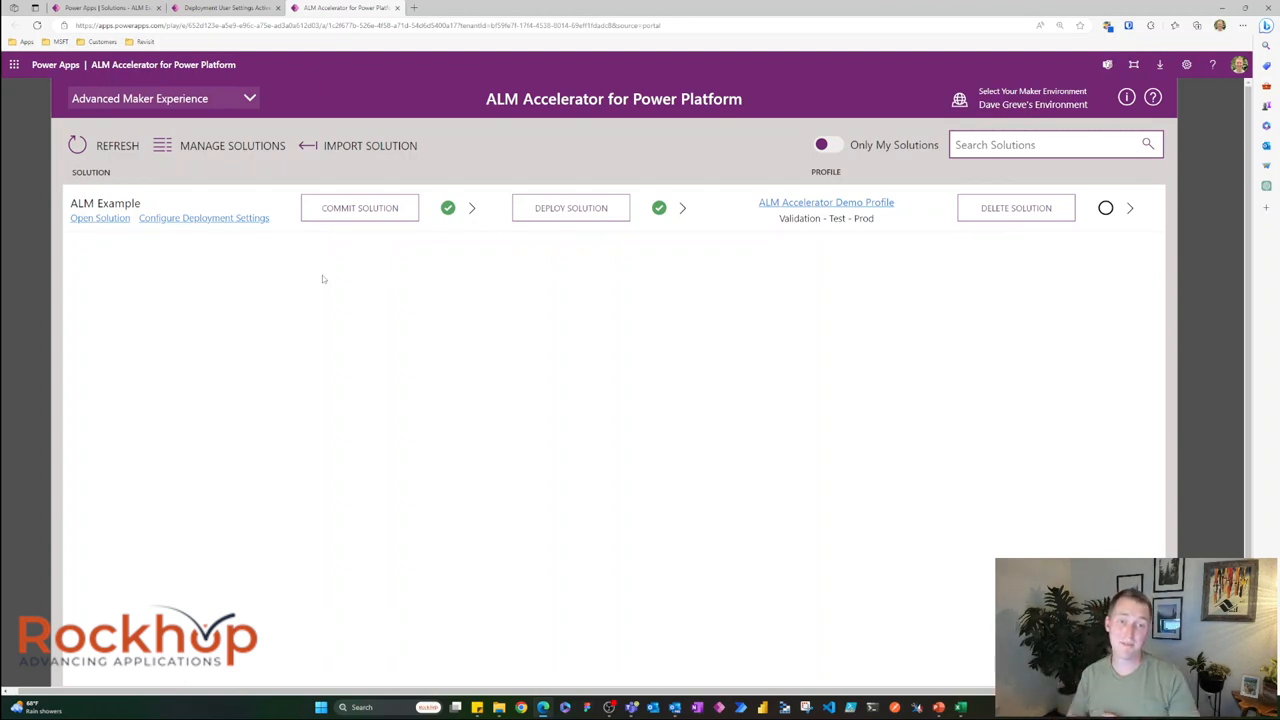
pyautogui.moveTo(348, 240)
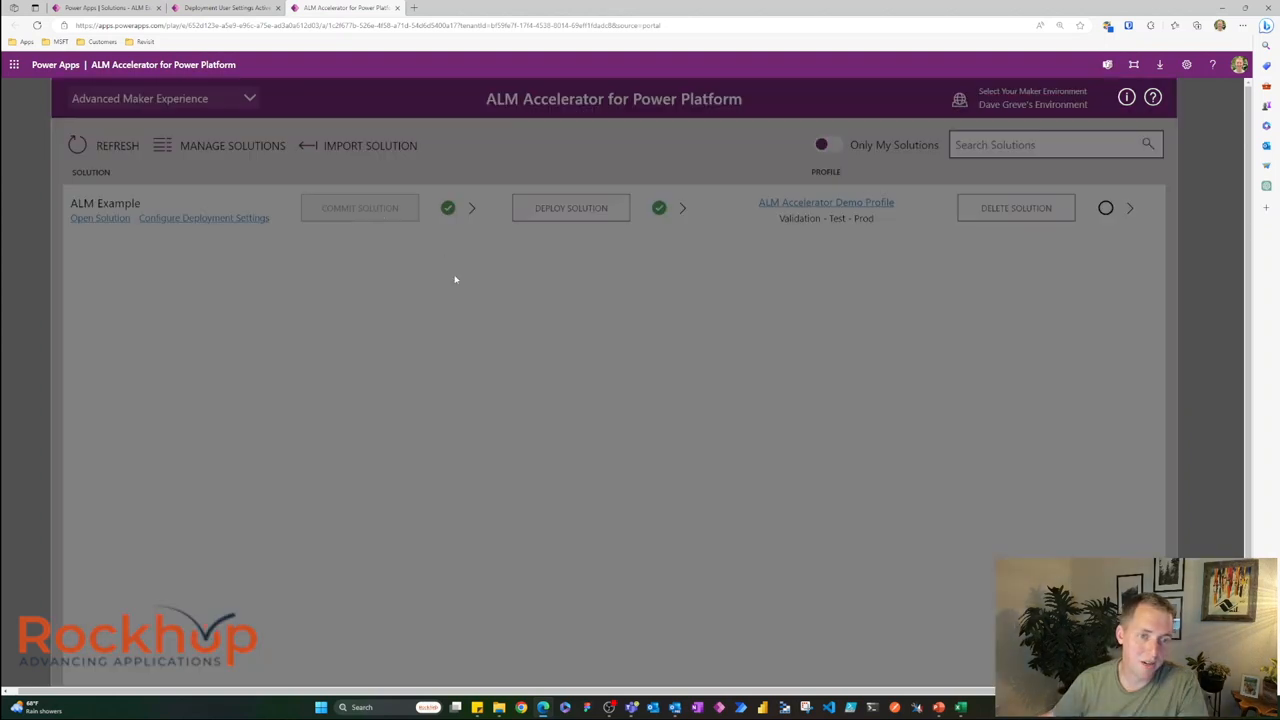
# Step: Commit ALM Example's solution and settings with note 'I updated a label!' after reviewing branch options
pyautogui.click(359, 208)
pyautogui.write('I updated a label!')
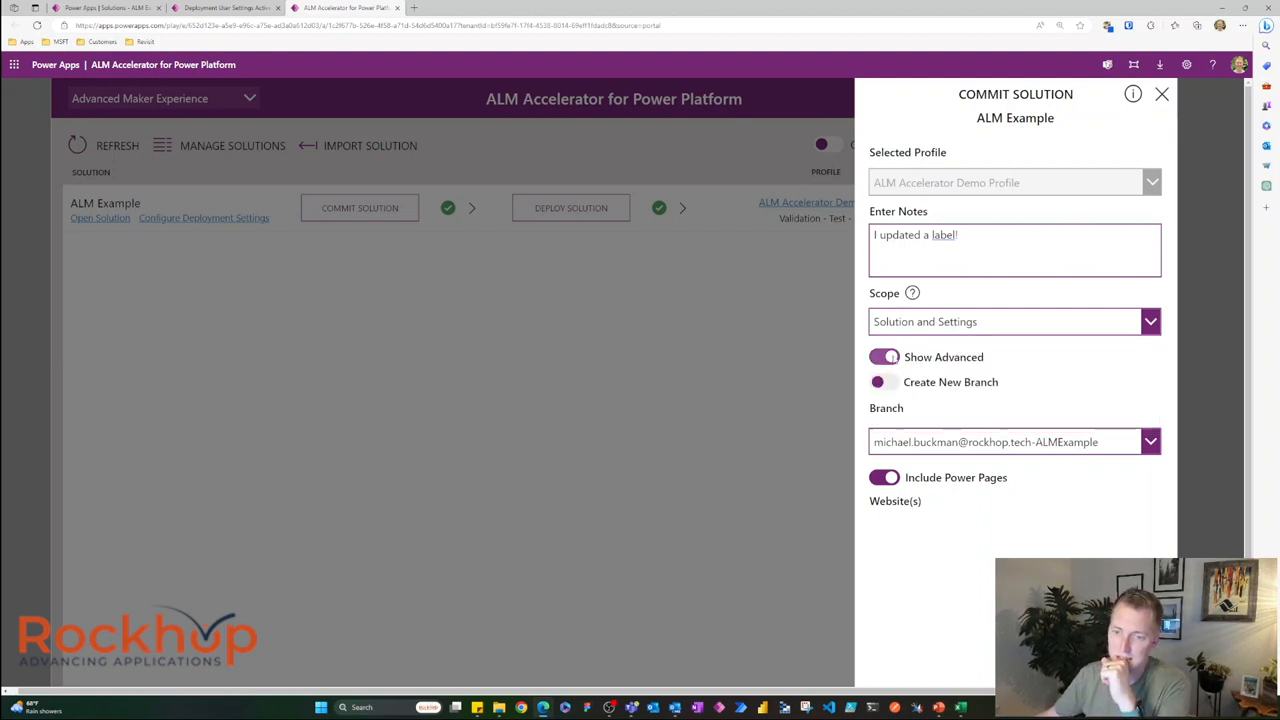
pyautogui.click(884, 357)
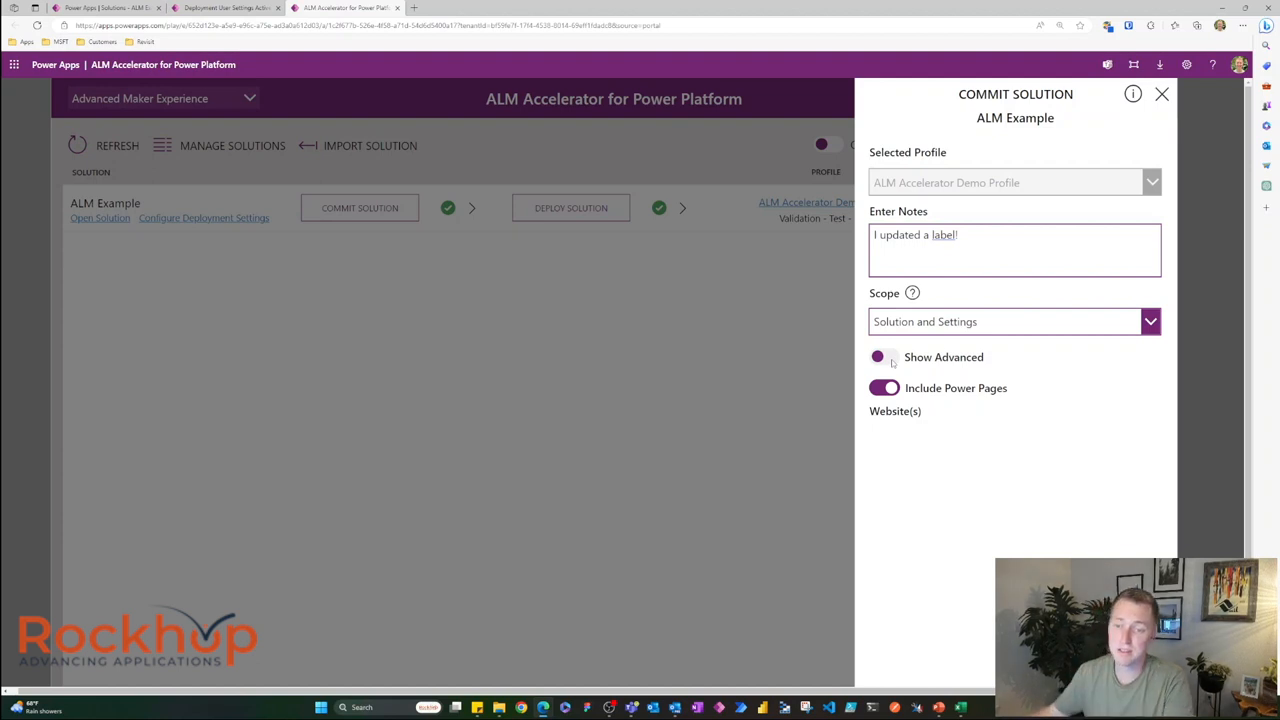
pyautogui.click(884, 357)
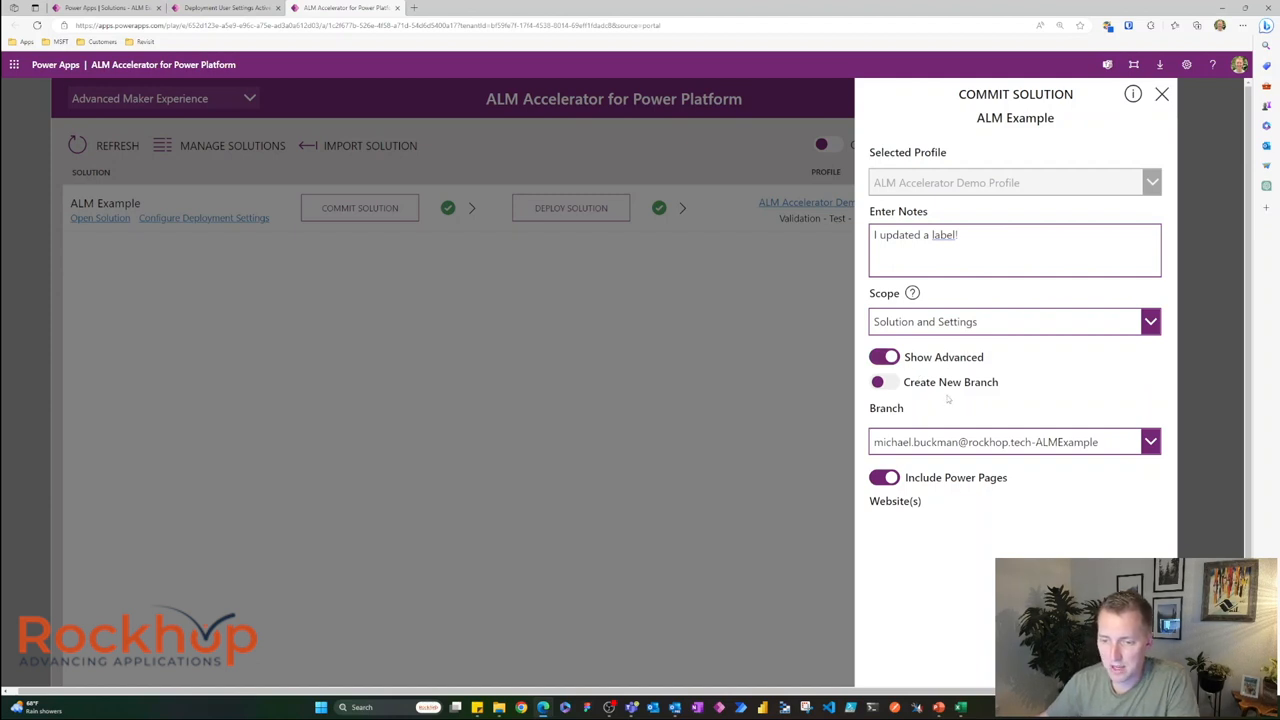
pyautogui.moveTo(945, 408)
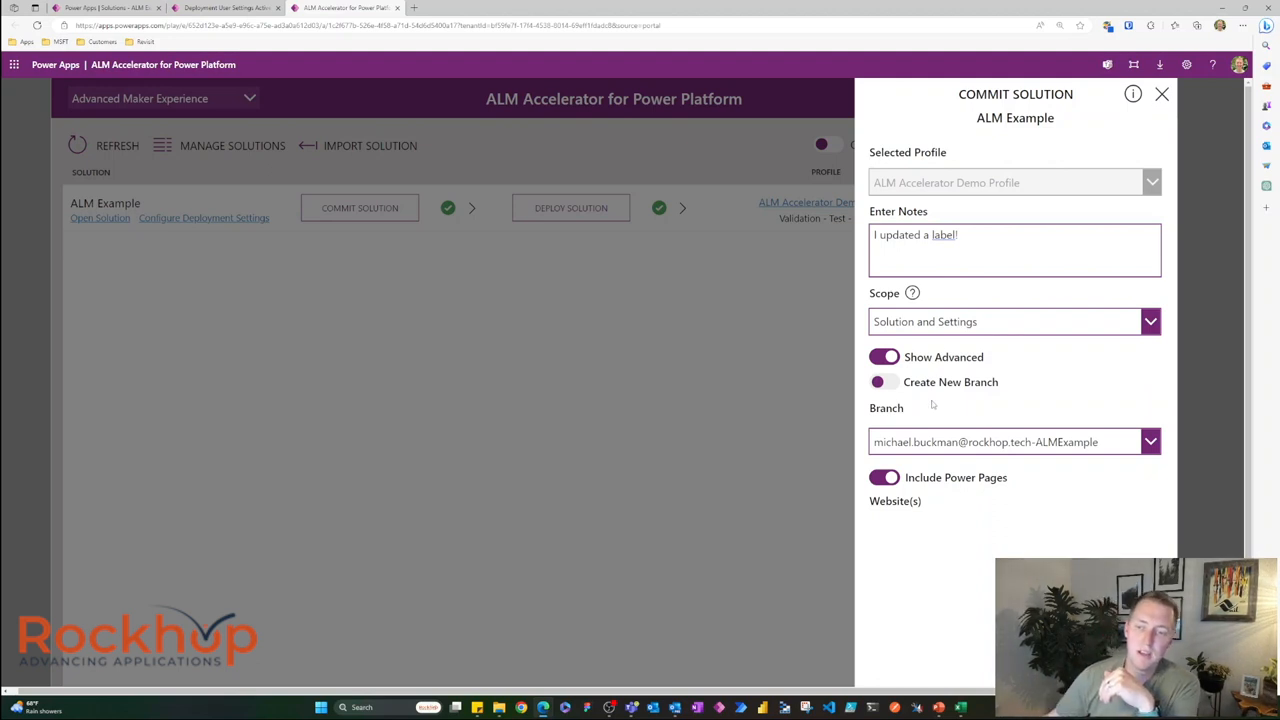
pyautogui.moveTo(820, 621)
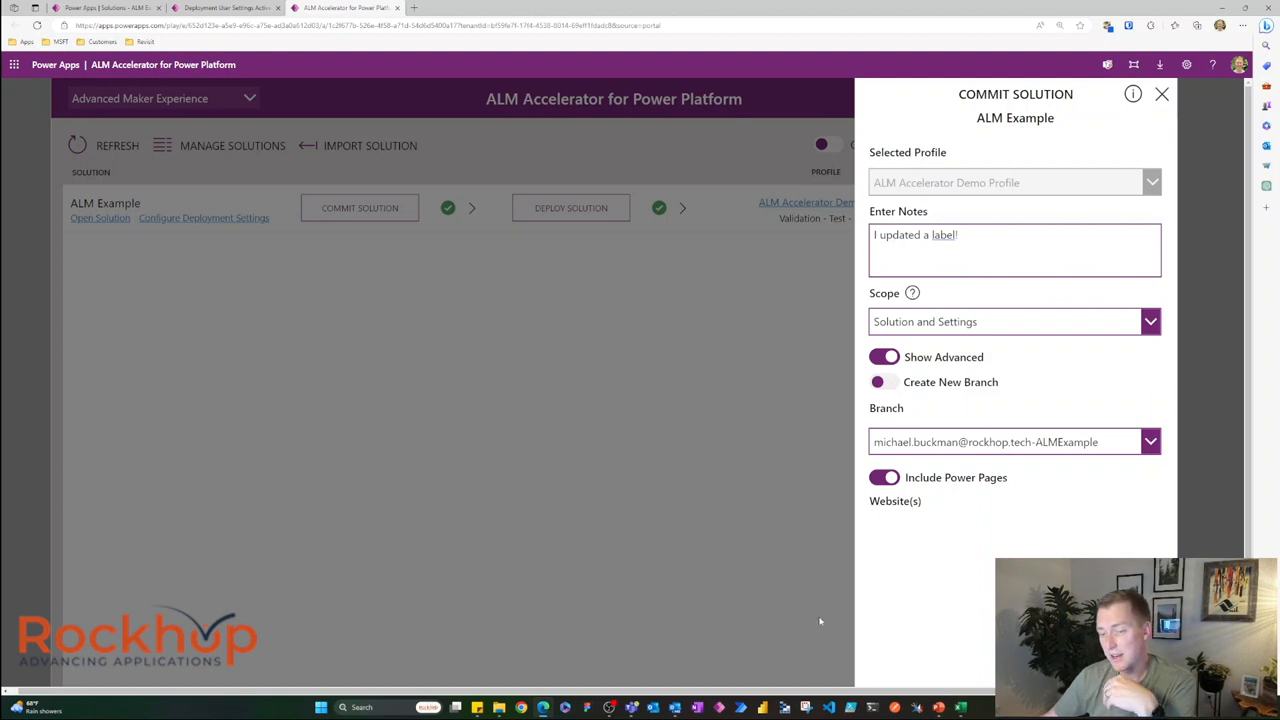
pyautogui.moveTo(918, 598)
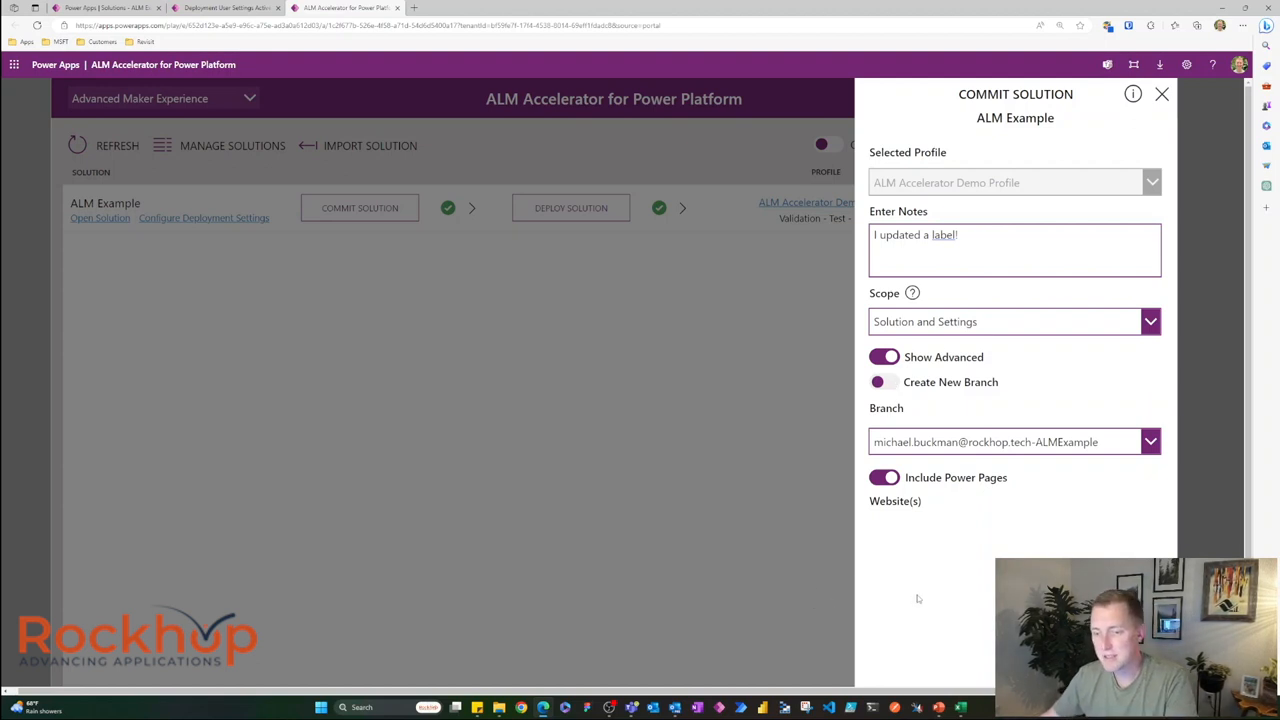
pyautogui.scroll(-3)
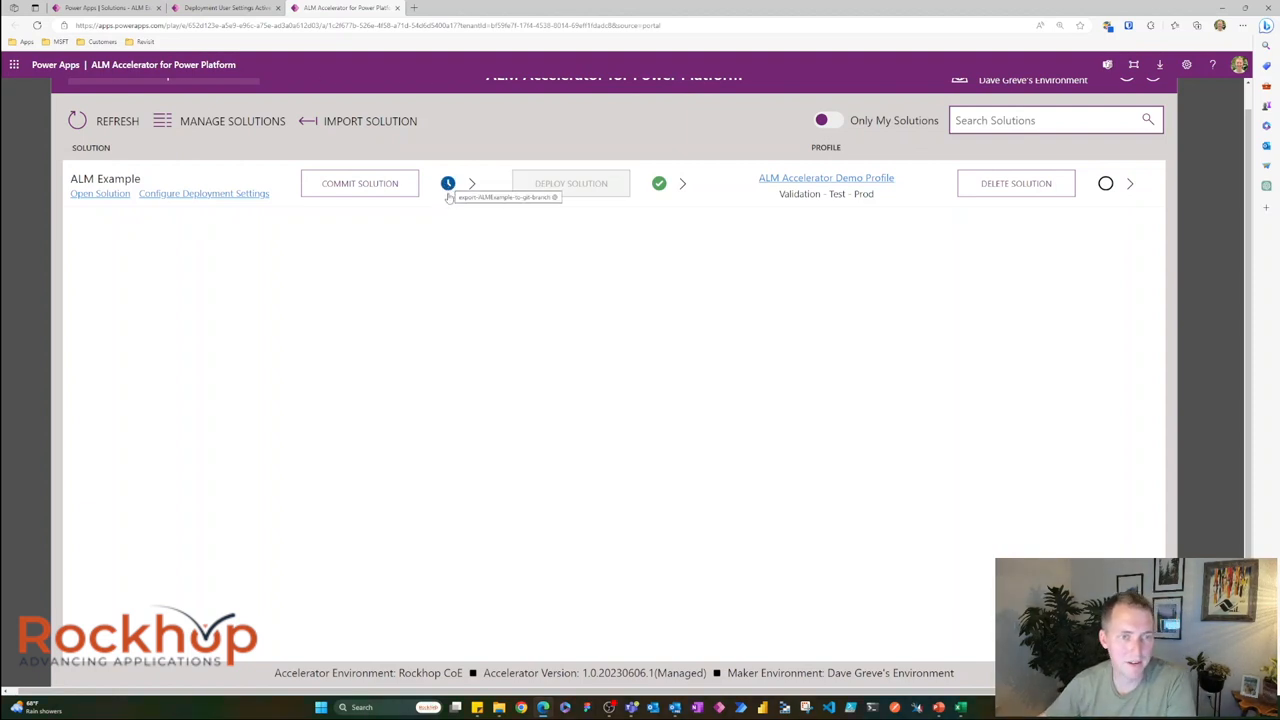
pyautogui.moveTo(575, 188)
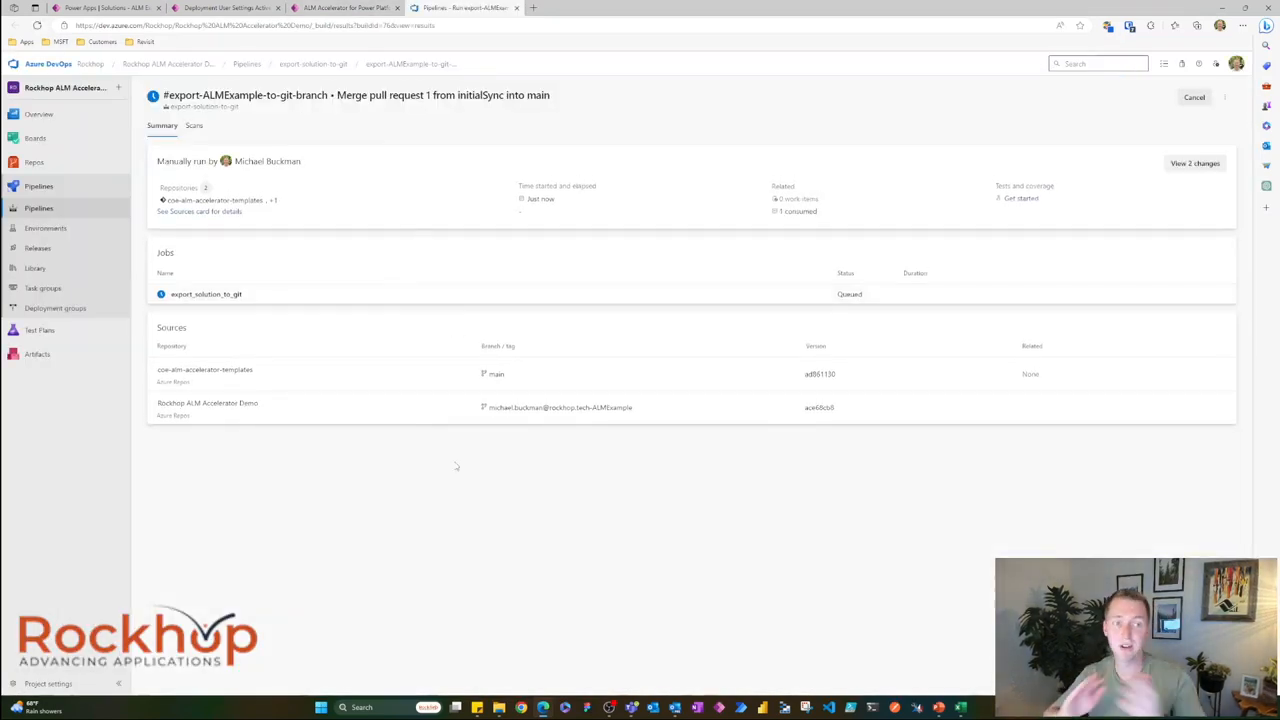
pyautogui.moveTo(461, 490)
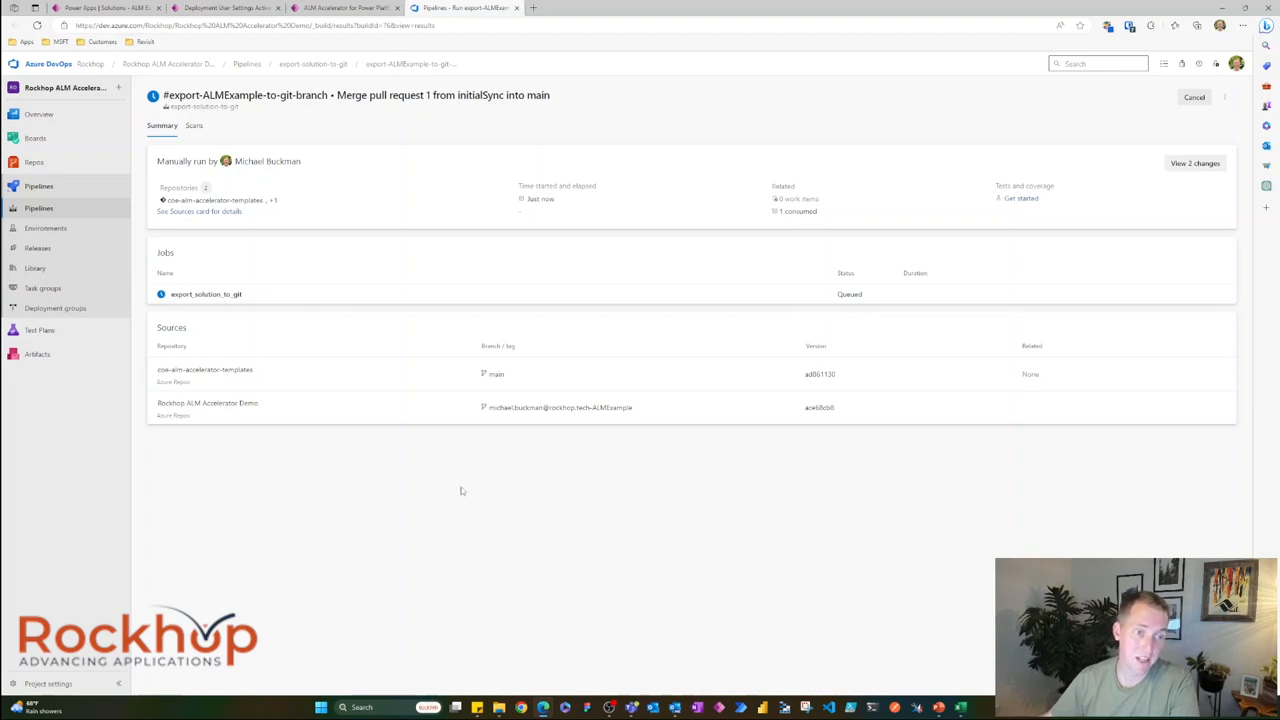
pyautogui.moveTo(473, 477)
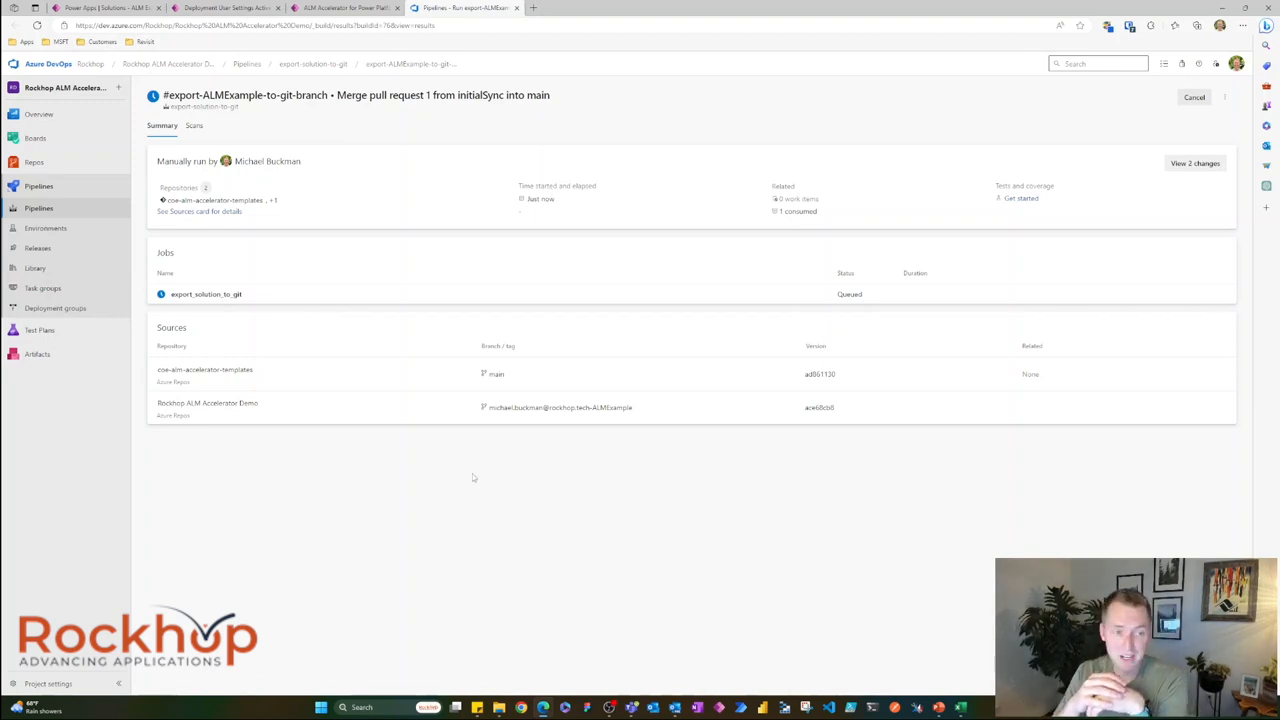
pyautogui.moveTo(213, 273)
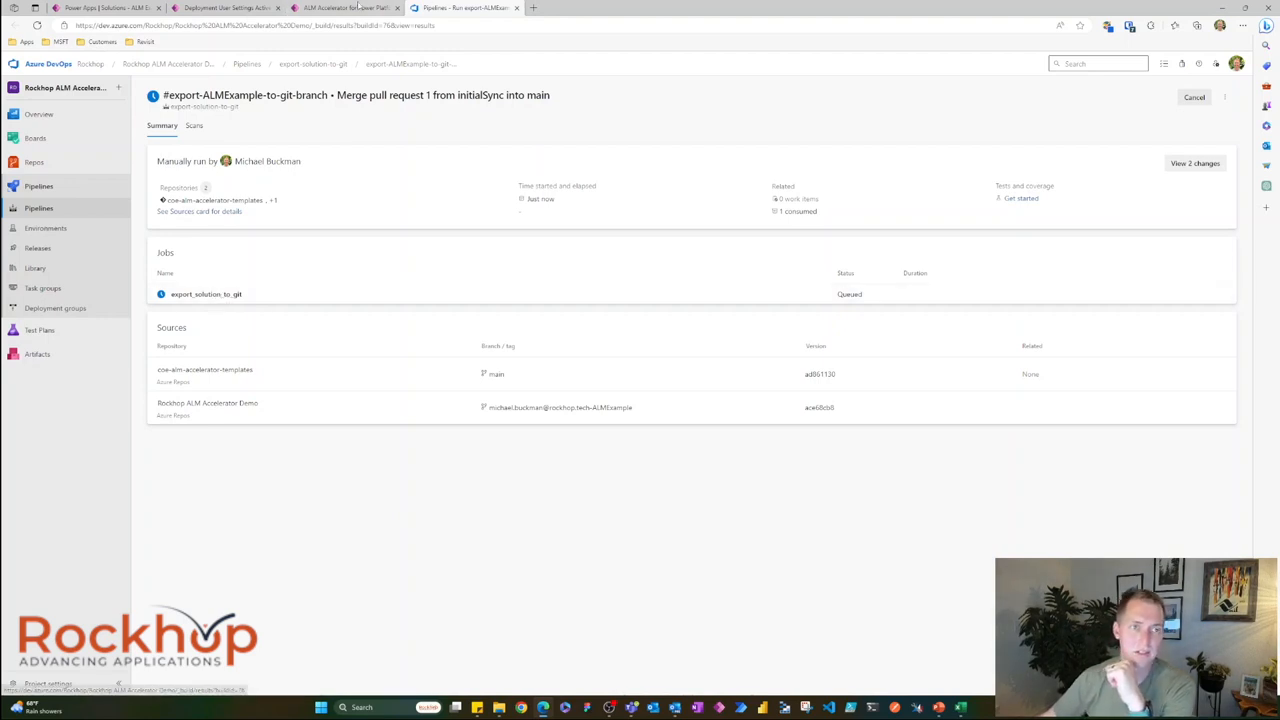
# Step: Return to the ALM Accelerator tab to check the request history
pyautogui.click(345, 8)
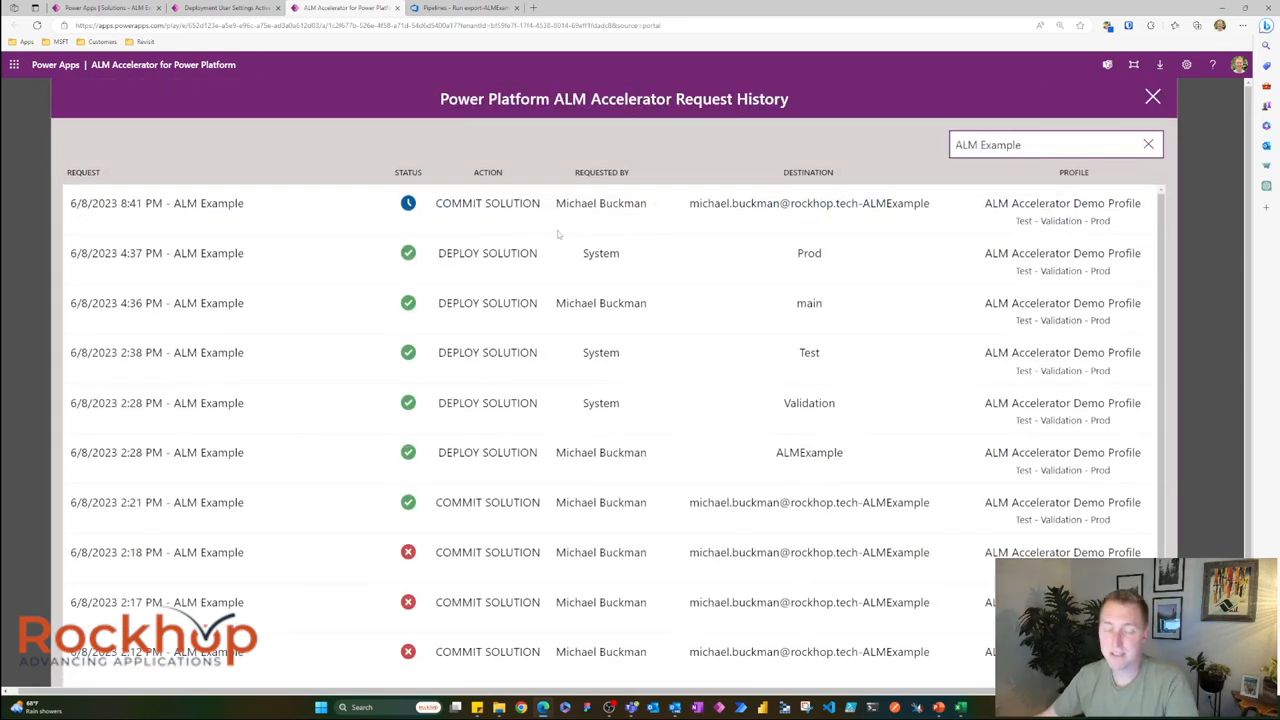
pyautogui.moveTo(380, 223)
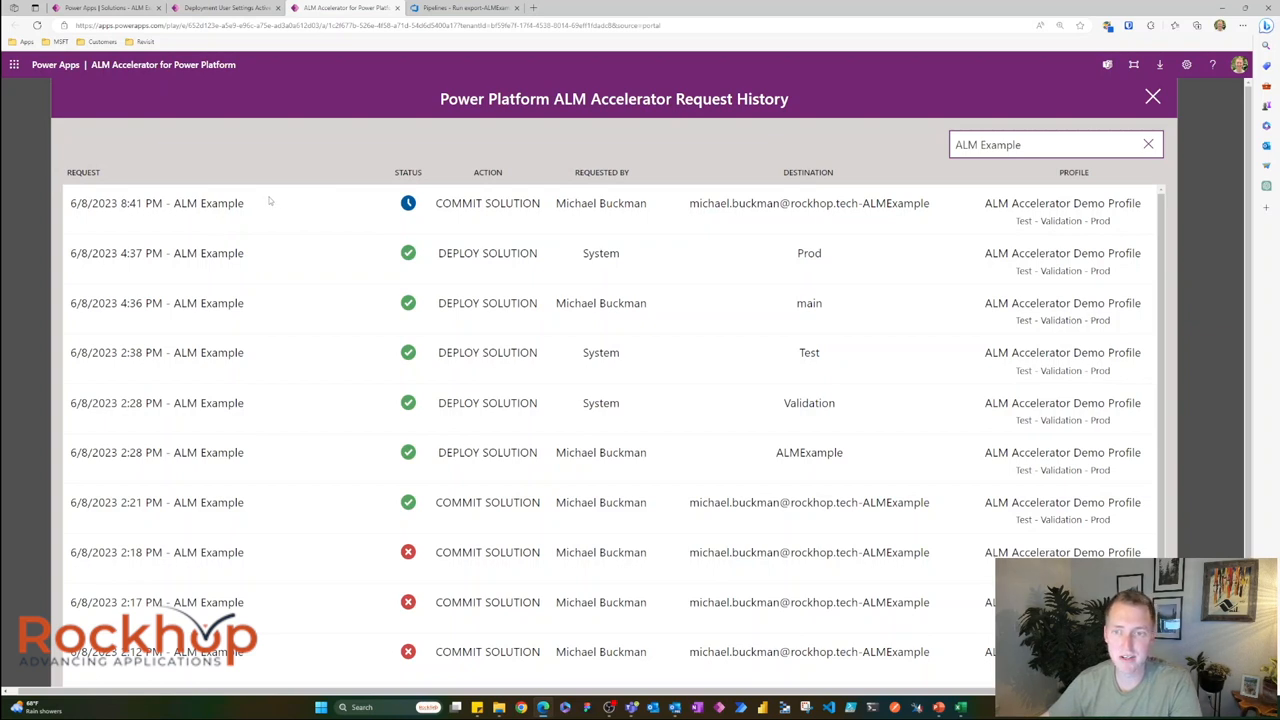
pyautogui.moveTo(408, 203)
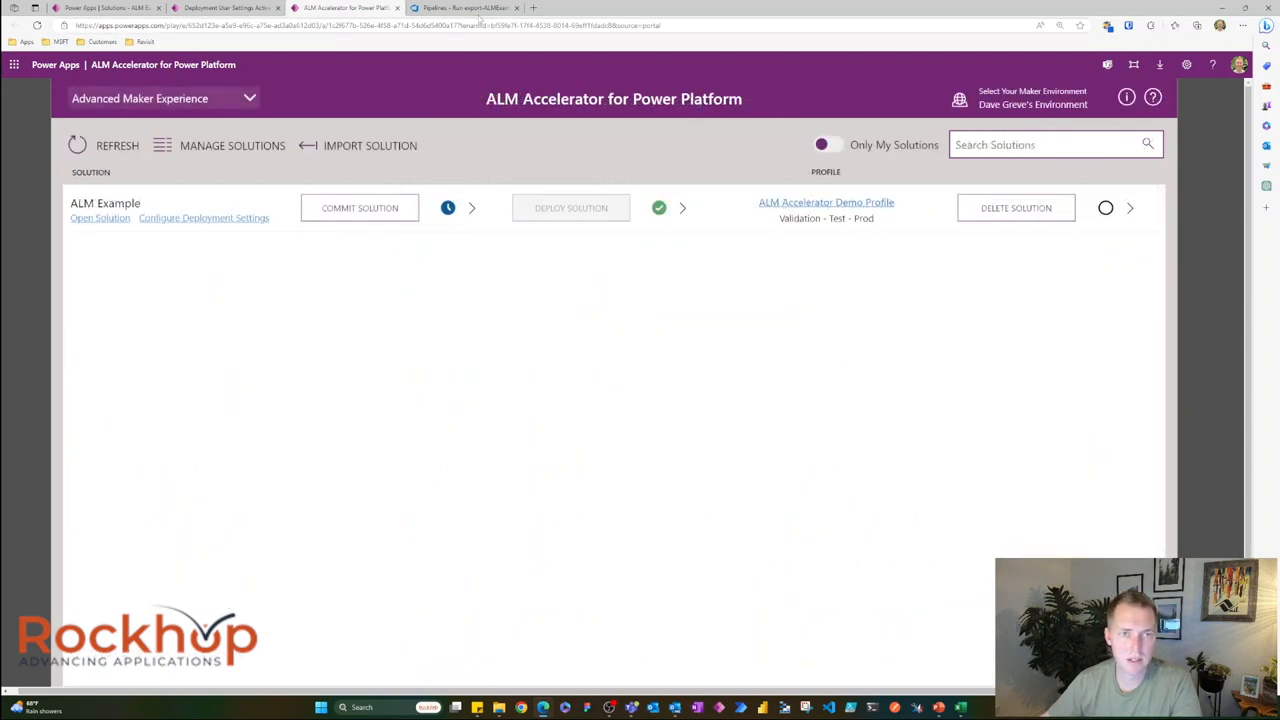
# Step: Go back to the running export pipeline in Azure DevOps
pyautogui.click(465, 8)
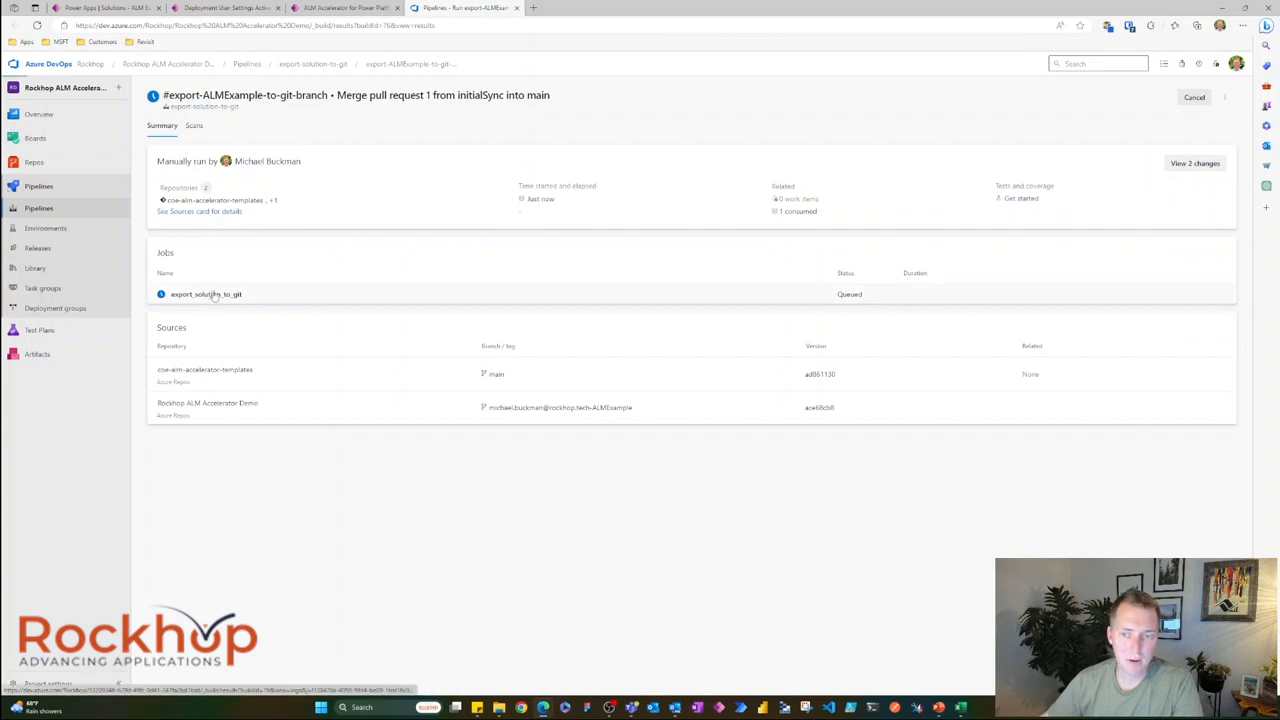
# Step: Open the export_solution_to_git job log, still waiting for a cloud agent
pyautogui.click(205, 294)
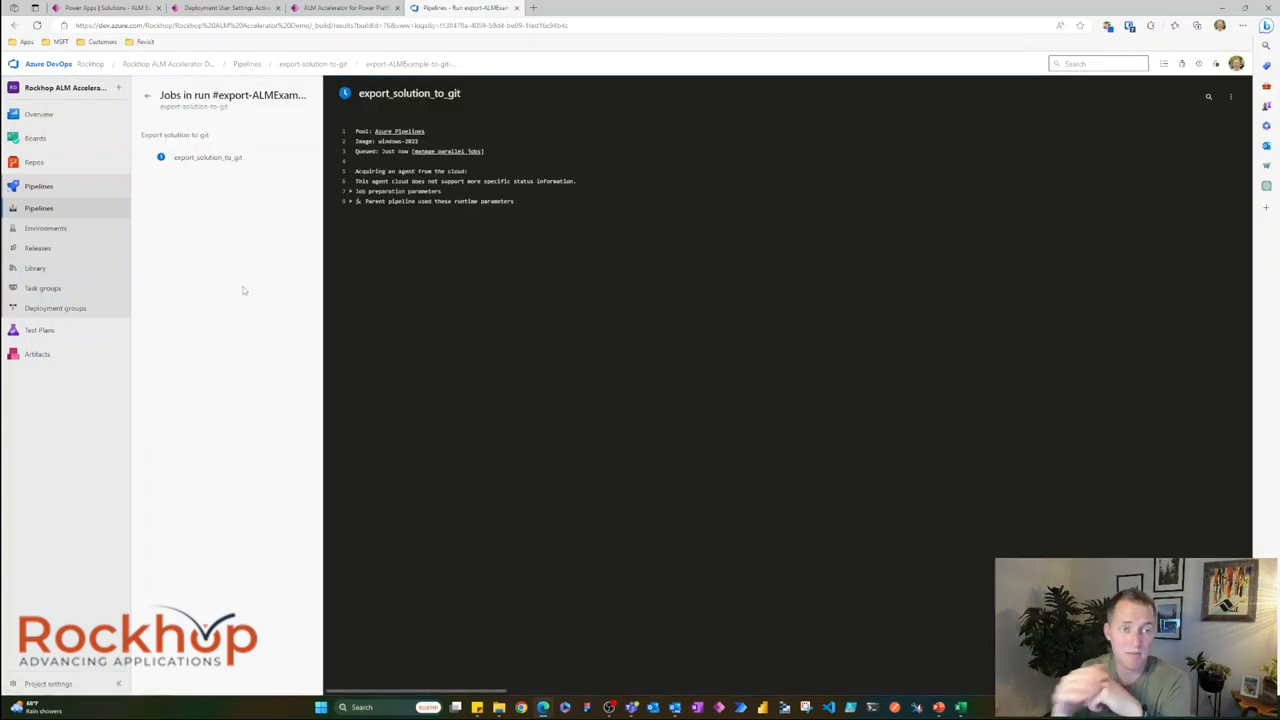
pyautogui.moveTo(238, 258)
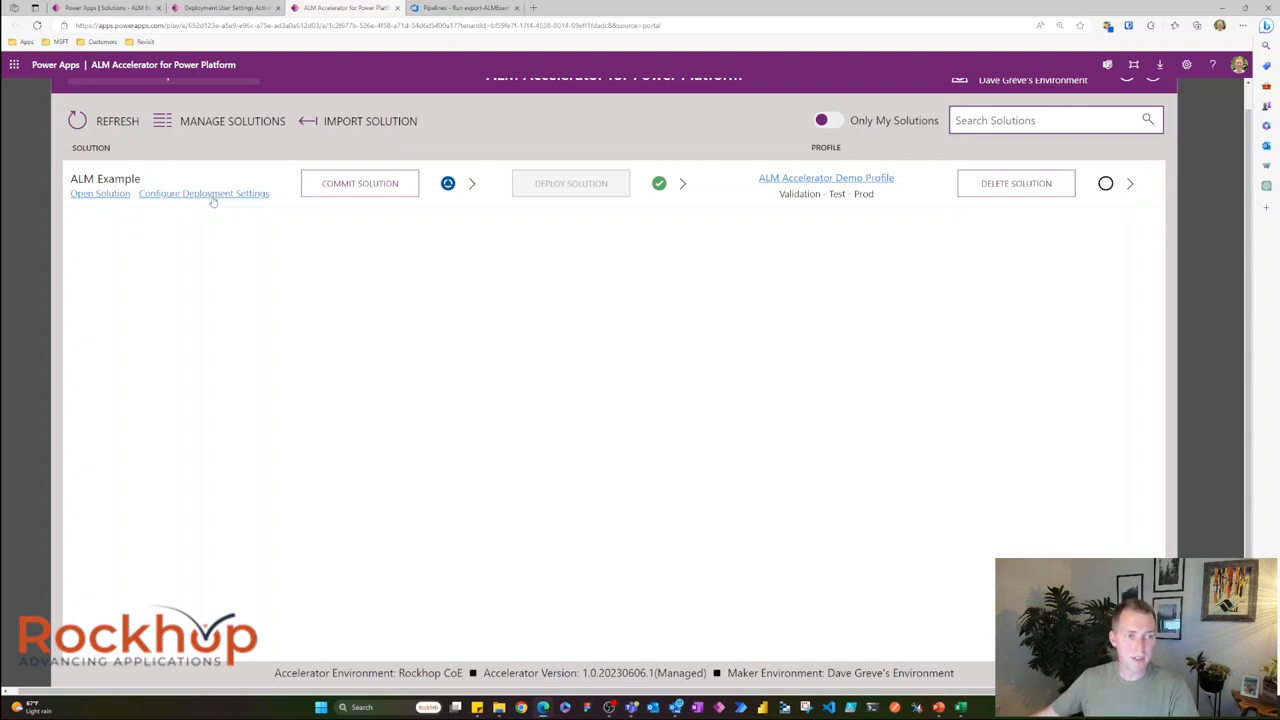
# Step: Open ALM Example's deployment settings and view the Validation Environment variable's value
pyautogui.click(204, 193)
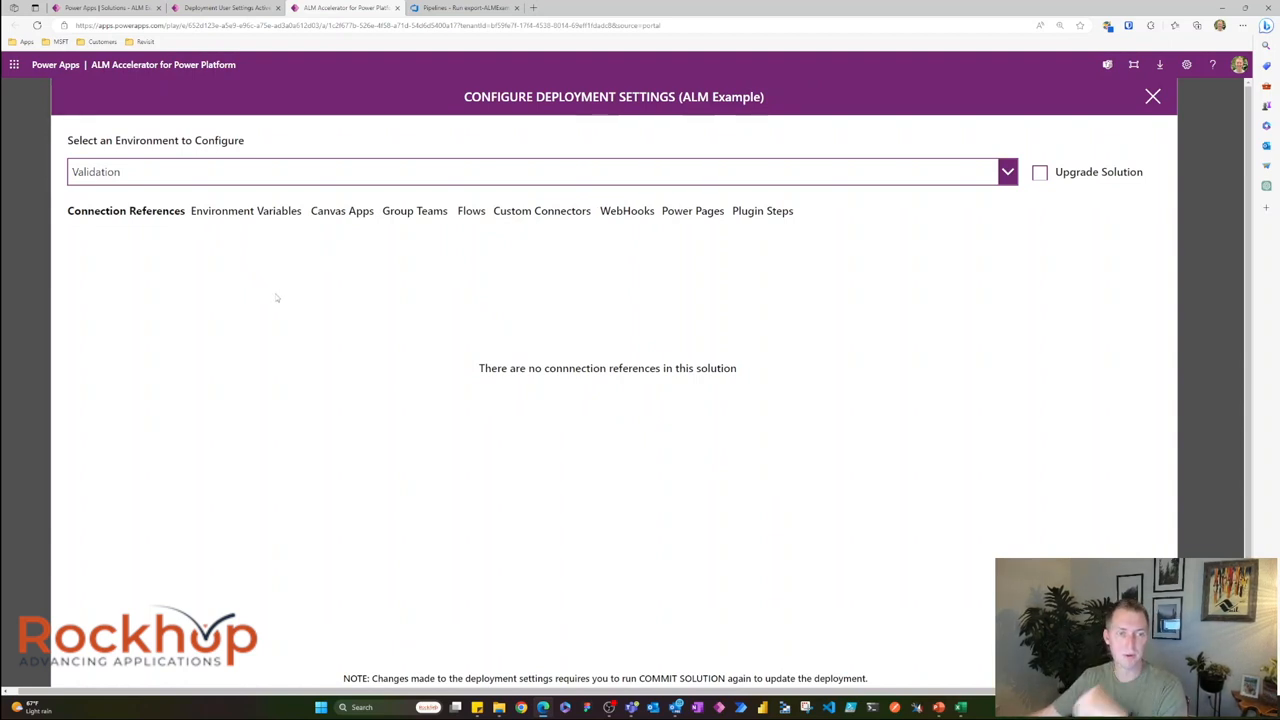
pyautogui.click(1007, 171)
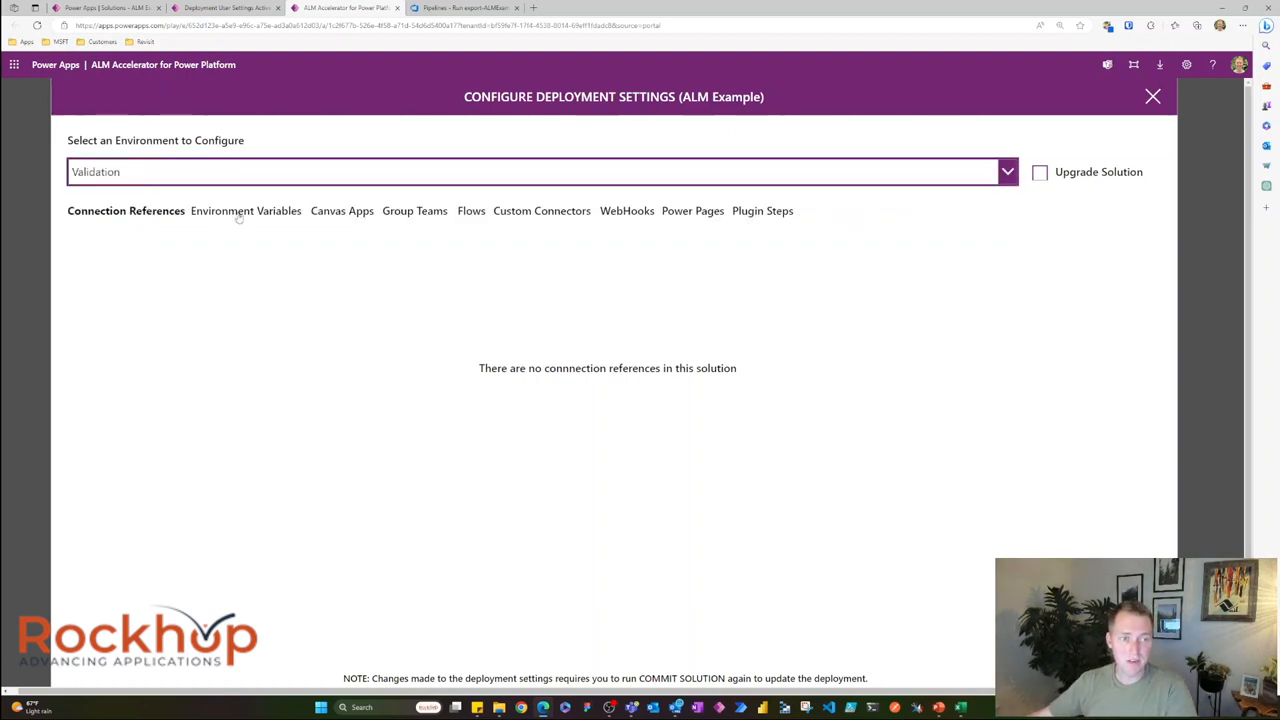
pyautogui.click(245, 210)
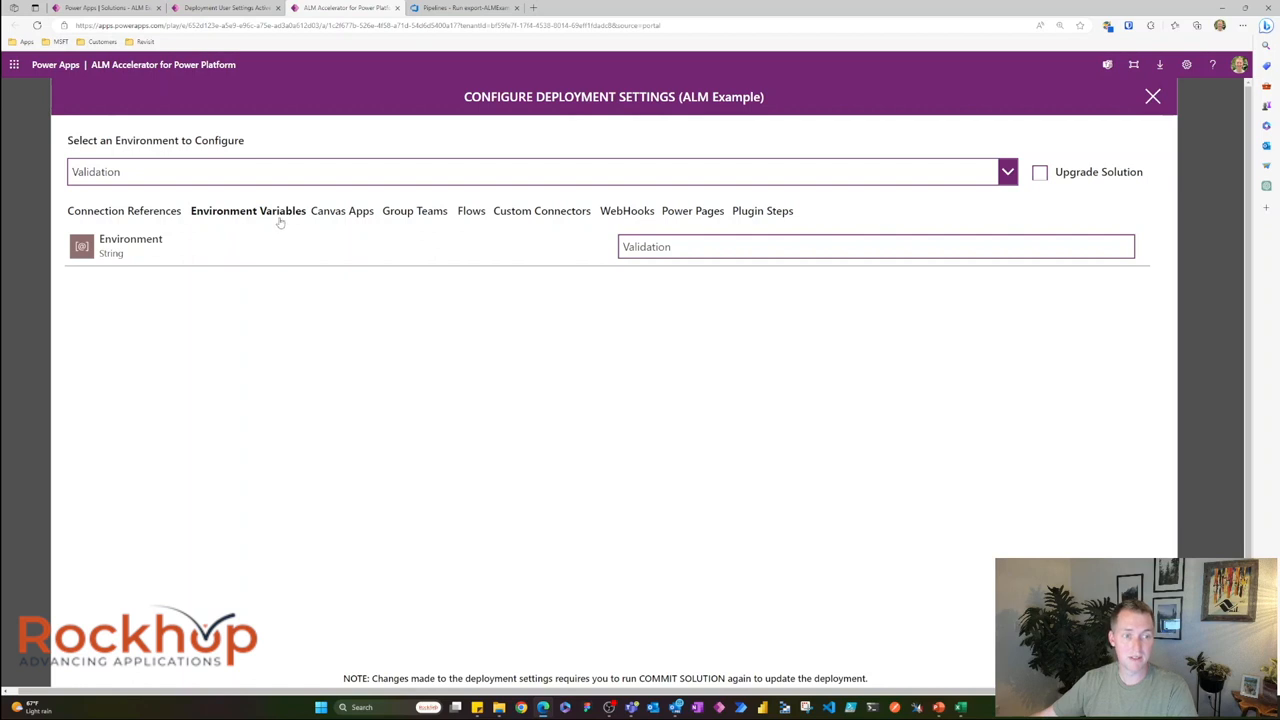
# Step: Review ALM Example's environment variable values for the Test and Prod environments
pyautogui.click(1008, 171)
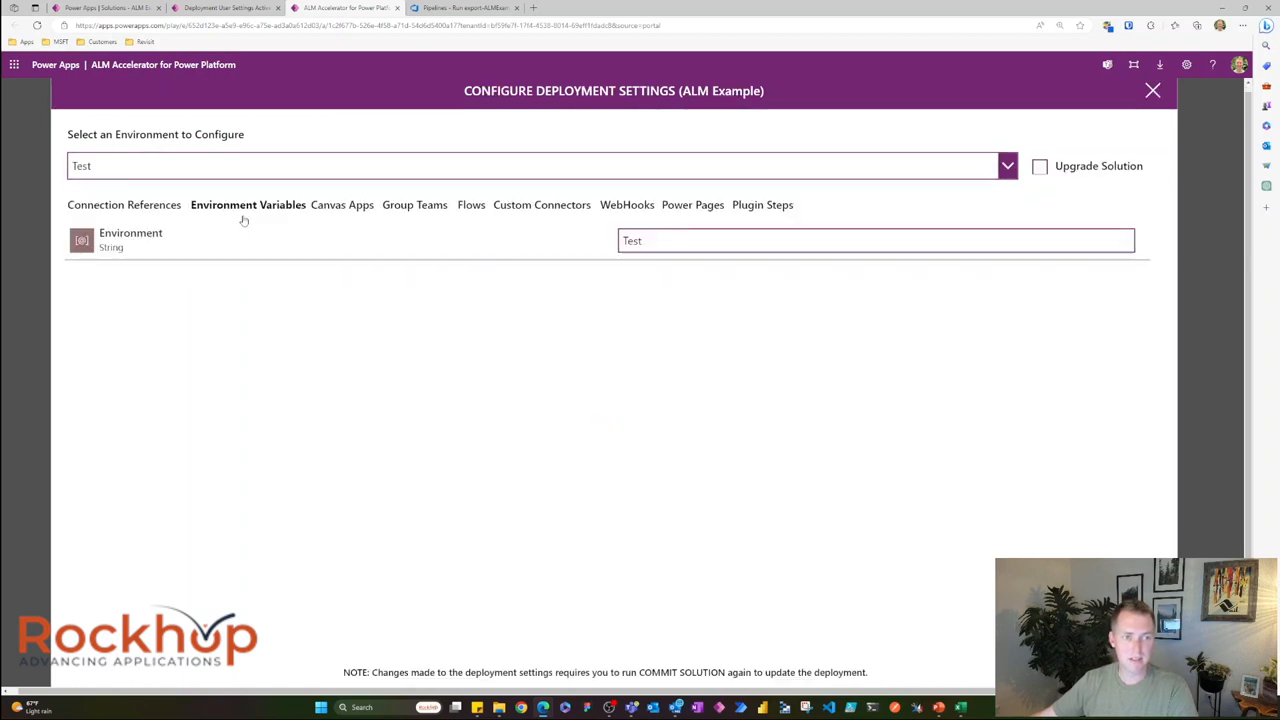
pyautogui.click(875, 240)
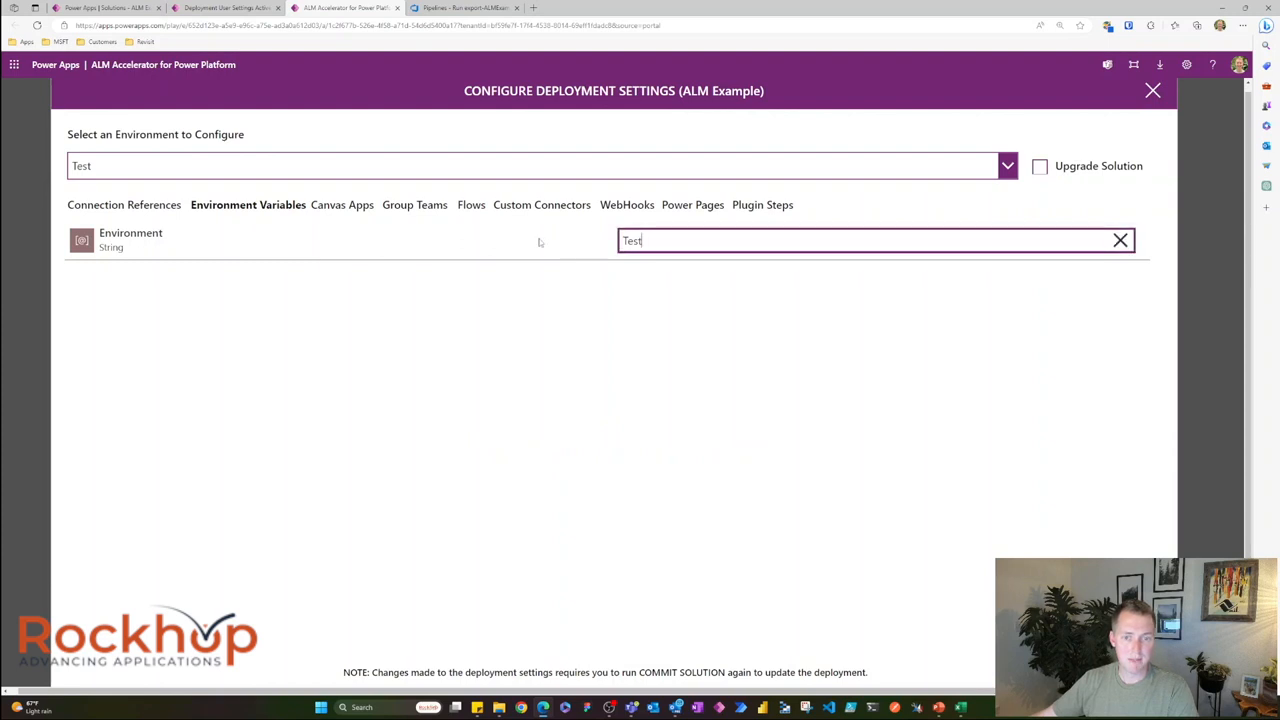
pyautogui.click(1007, 165)
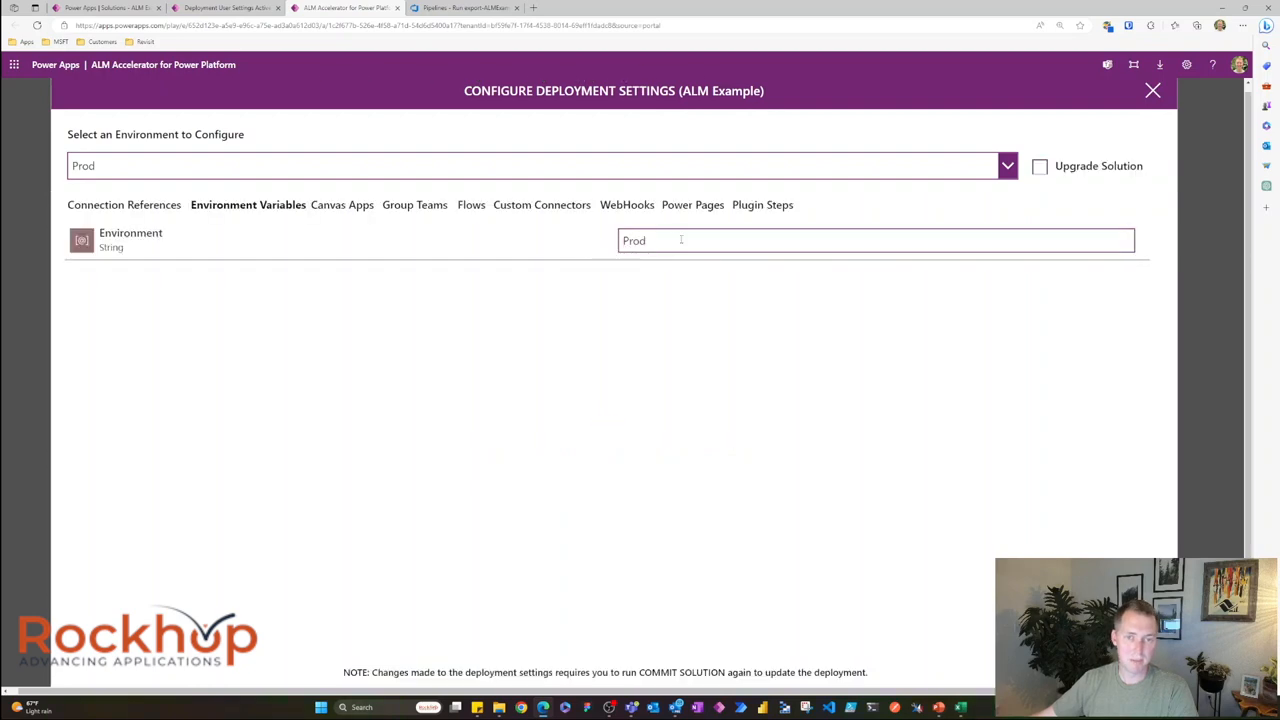
# Step: Check the canvas app sharing, flows and custom connectors settings, then close the deployment settings
pyautogui.click(342, 204)
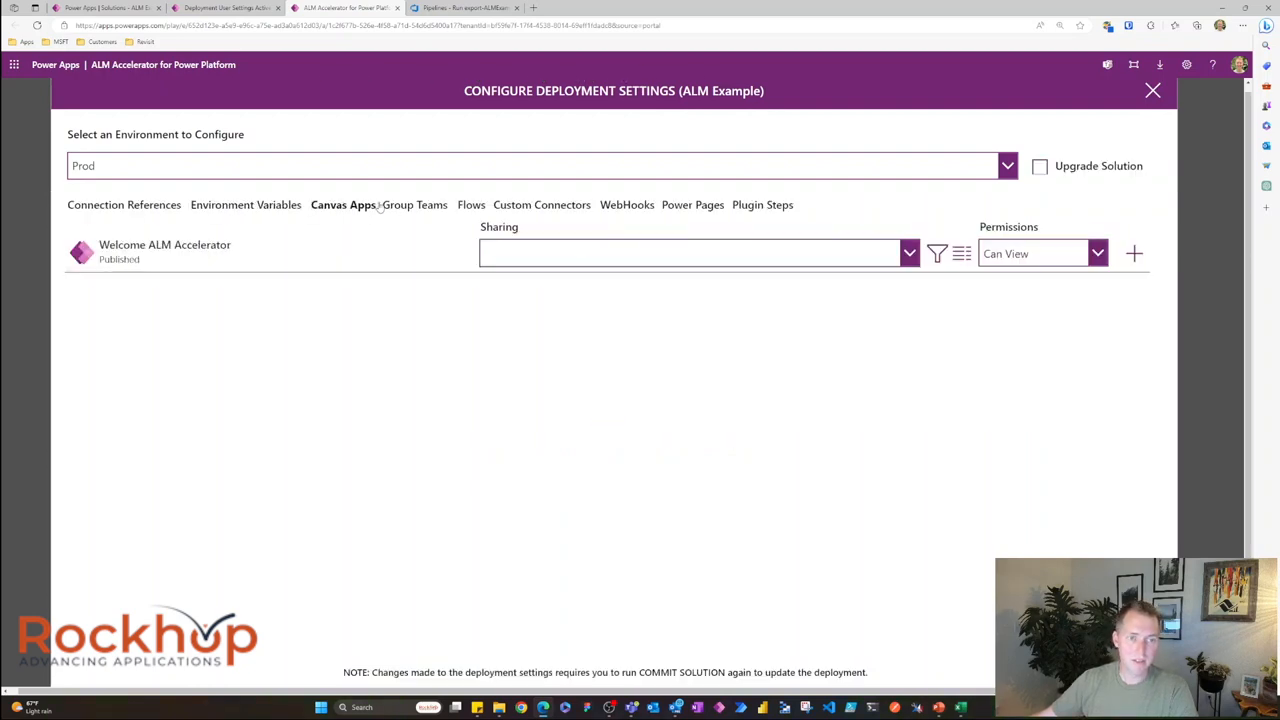
pyautogui.click(471, 204)
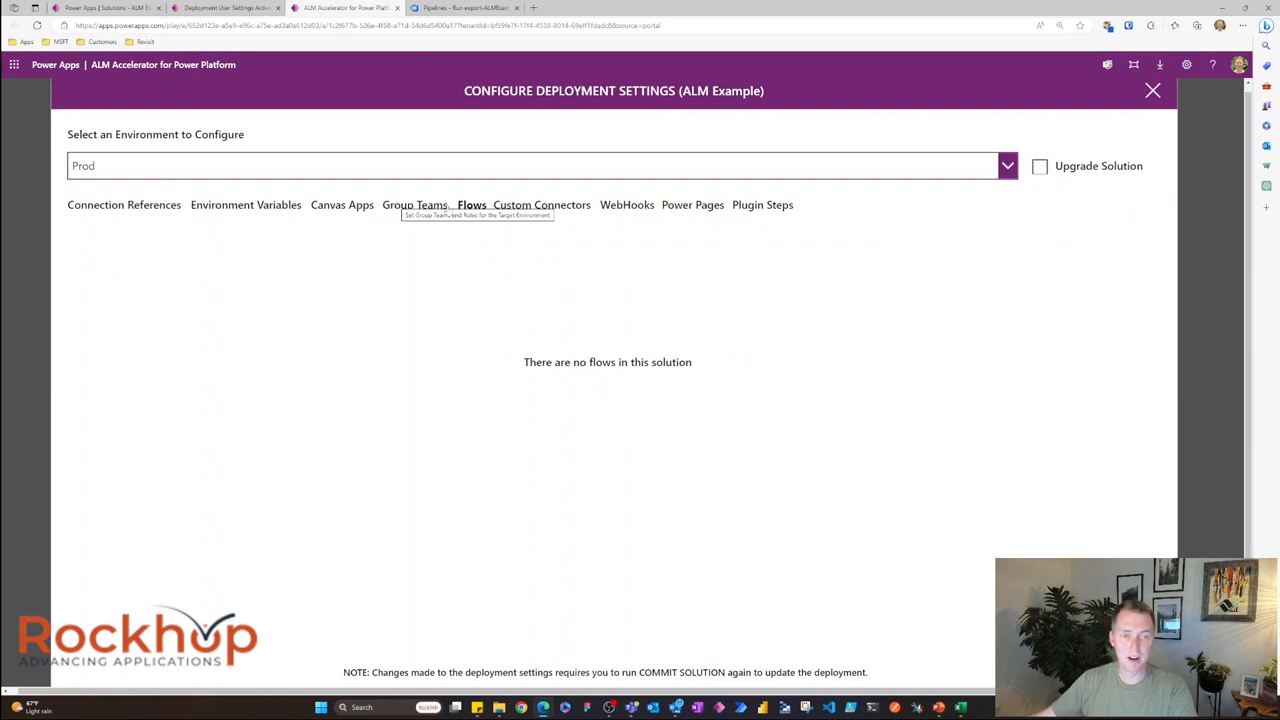
pyautogui.click(542, 205)
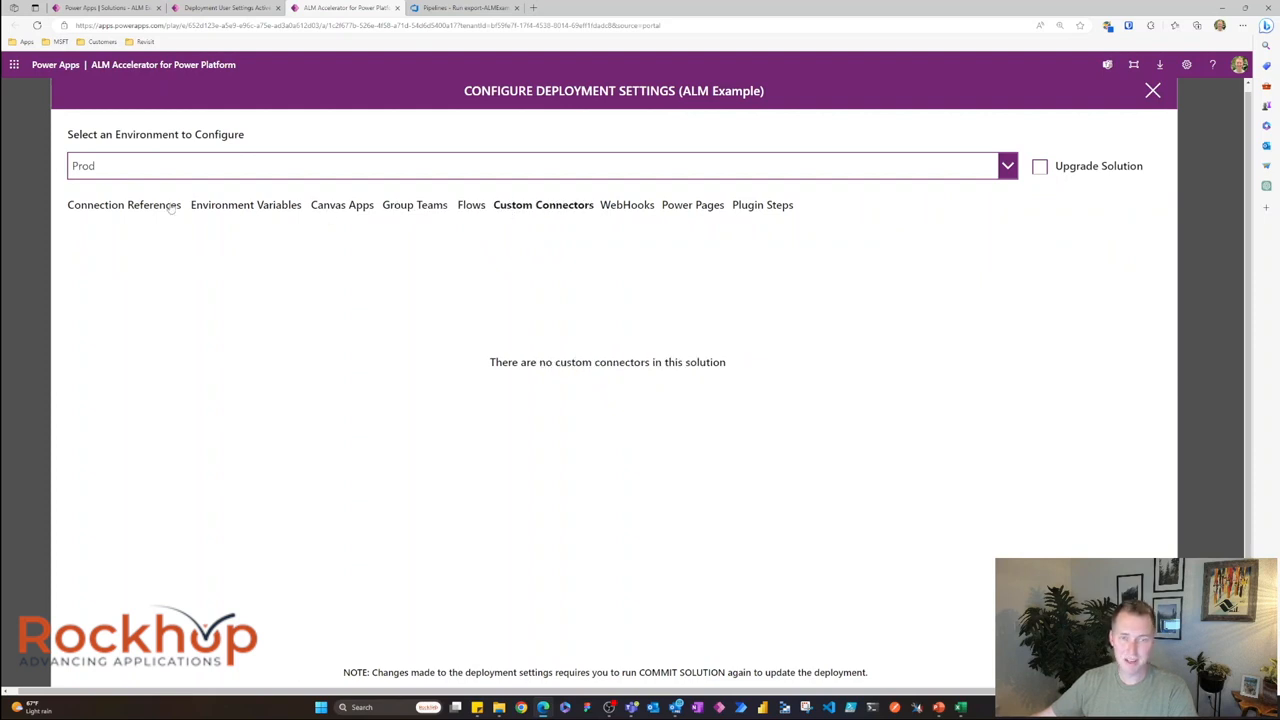
pyautogui.moveTo(124, 205)
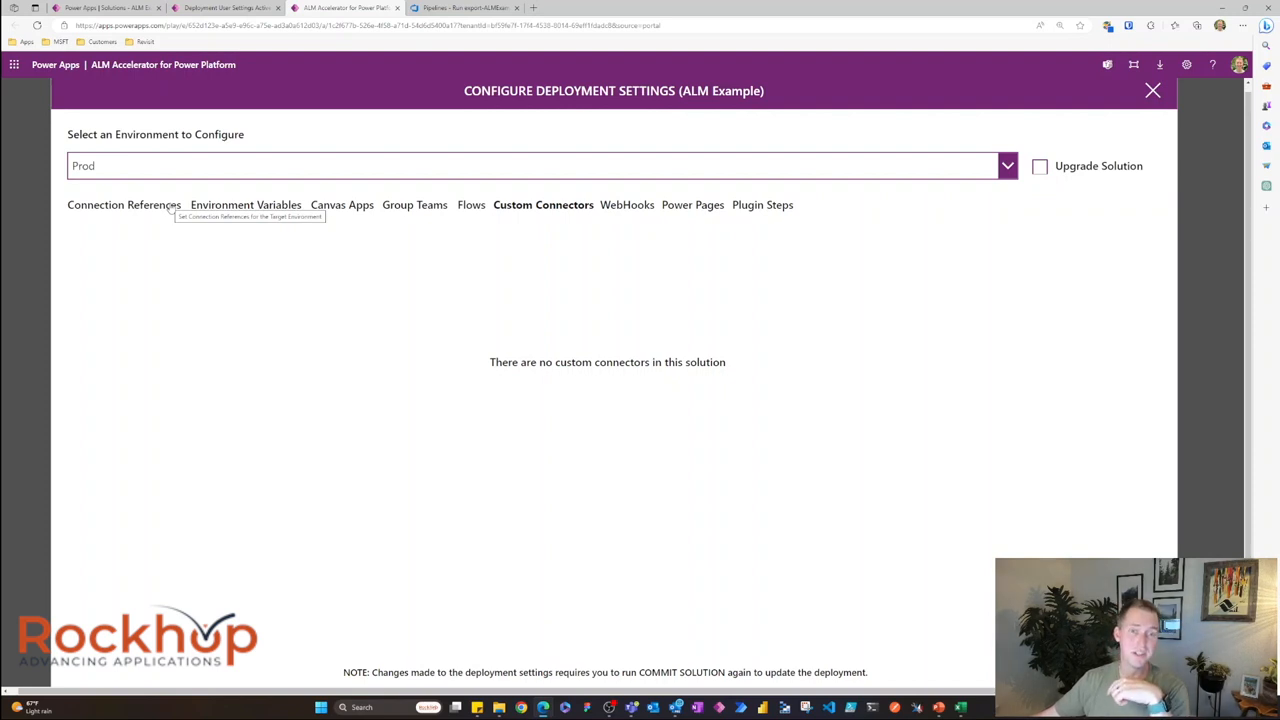
pyautogui.click(1152, 91)
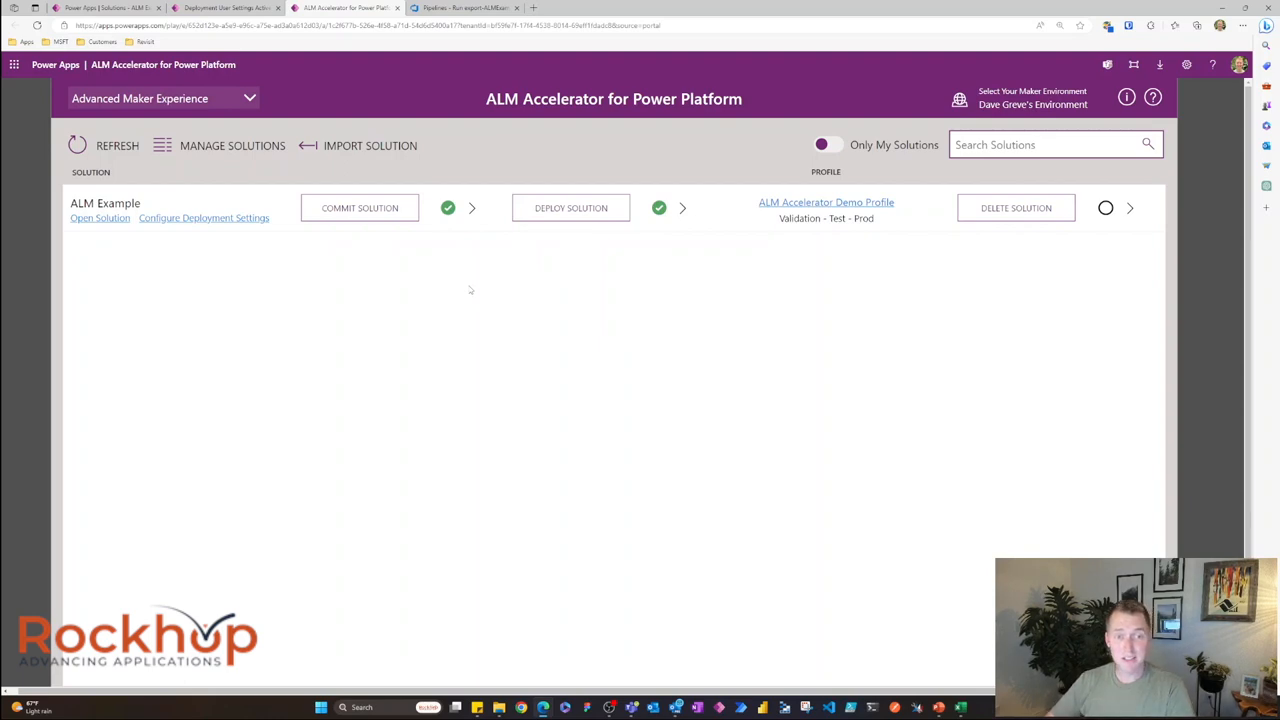
pyautogui.moveTo(490, 214)
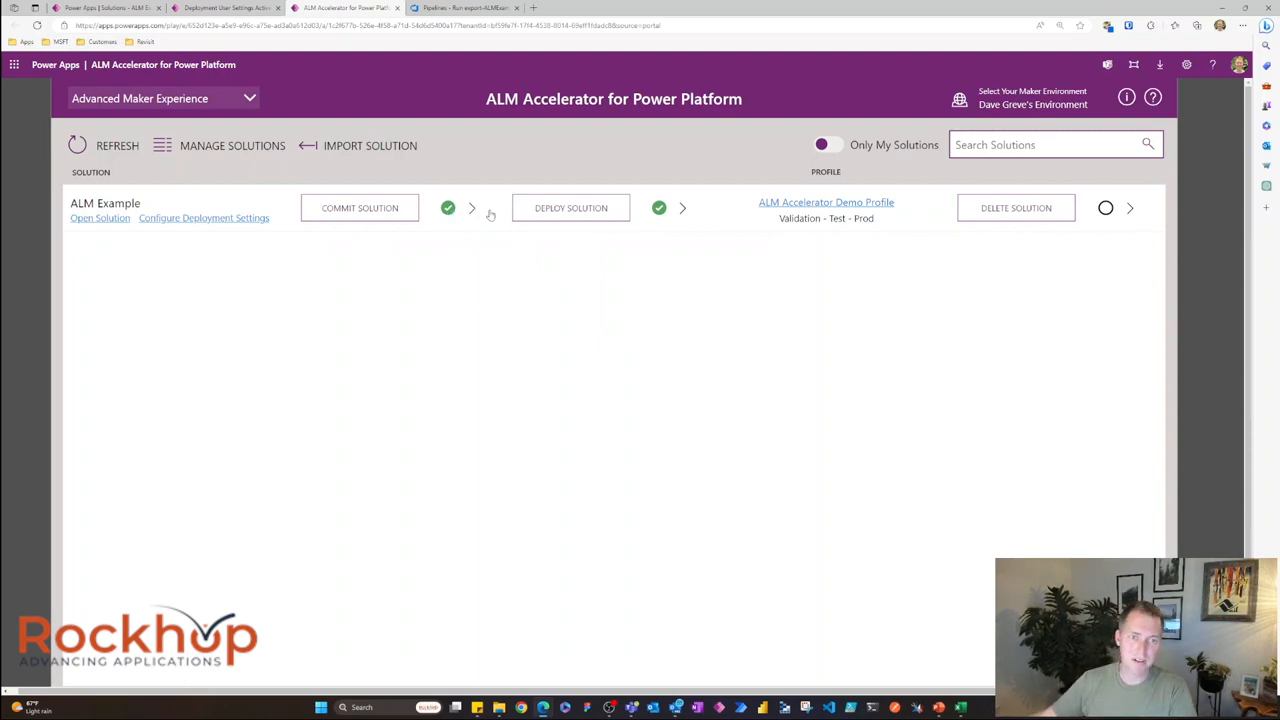
# Step: Confirm ALM Example's latest commit succeeded in Request History, then start a deployment
pyautogui.click(471, 208)
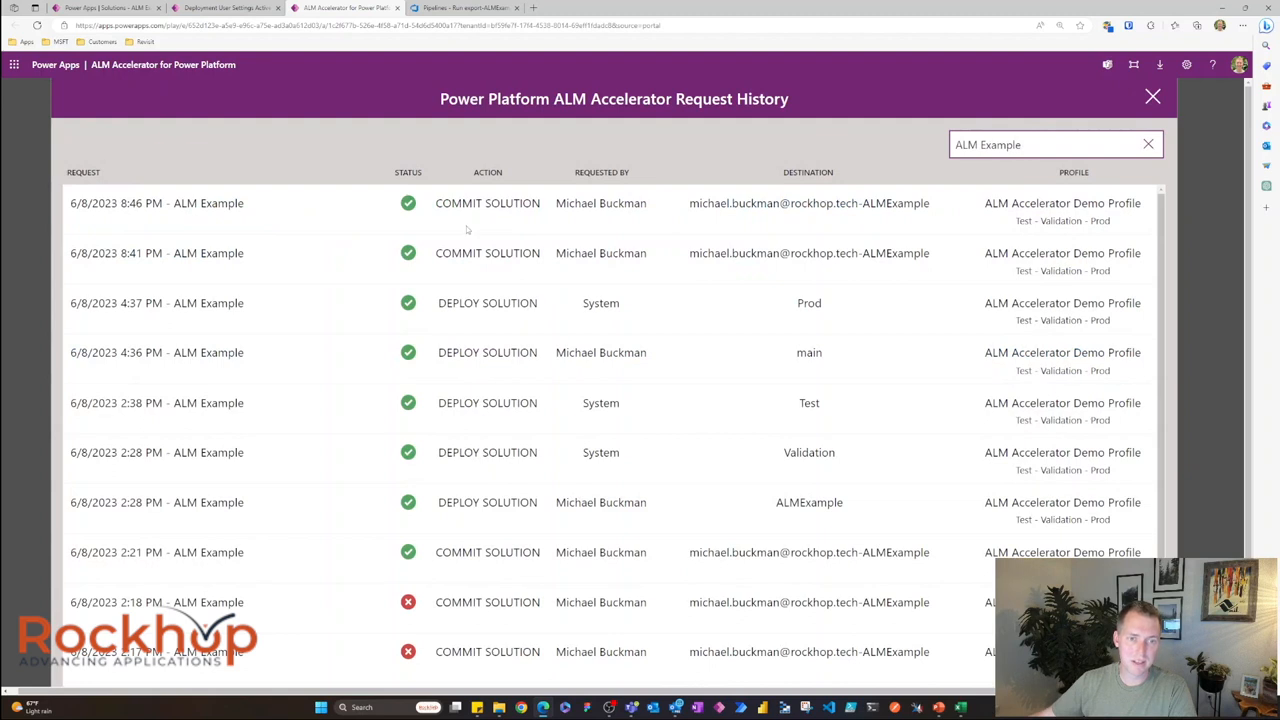
pyautogui.moveTo(466, 228)
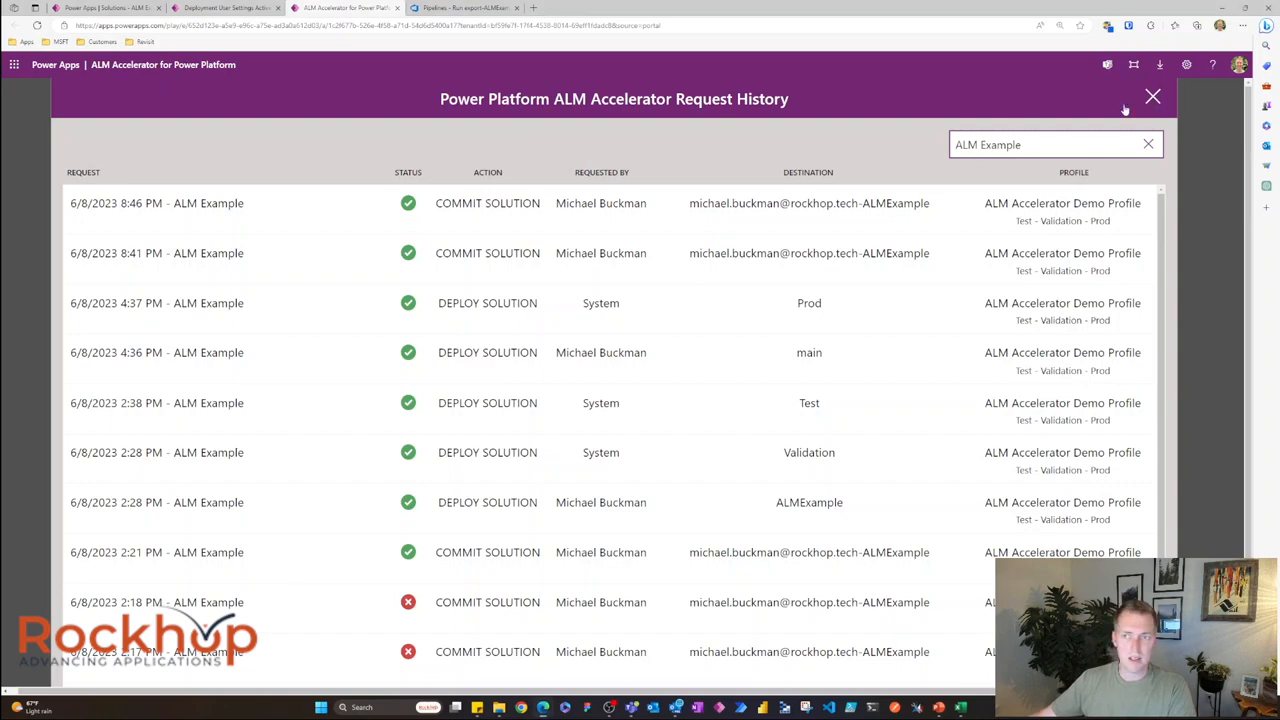
pyautogui.click(1152, 96)
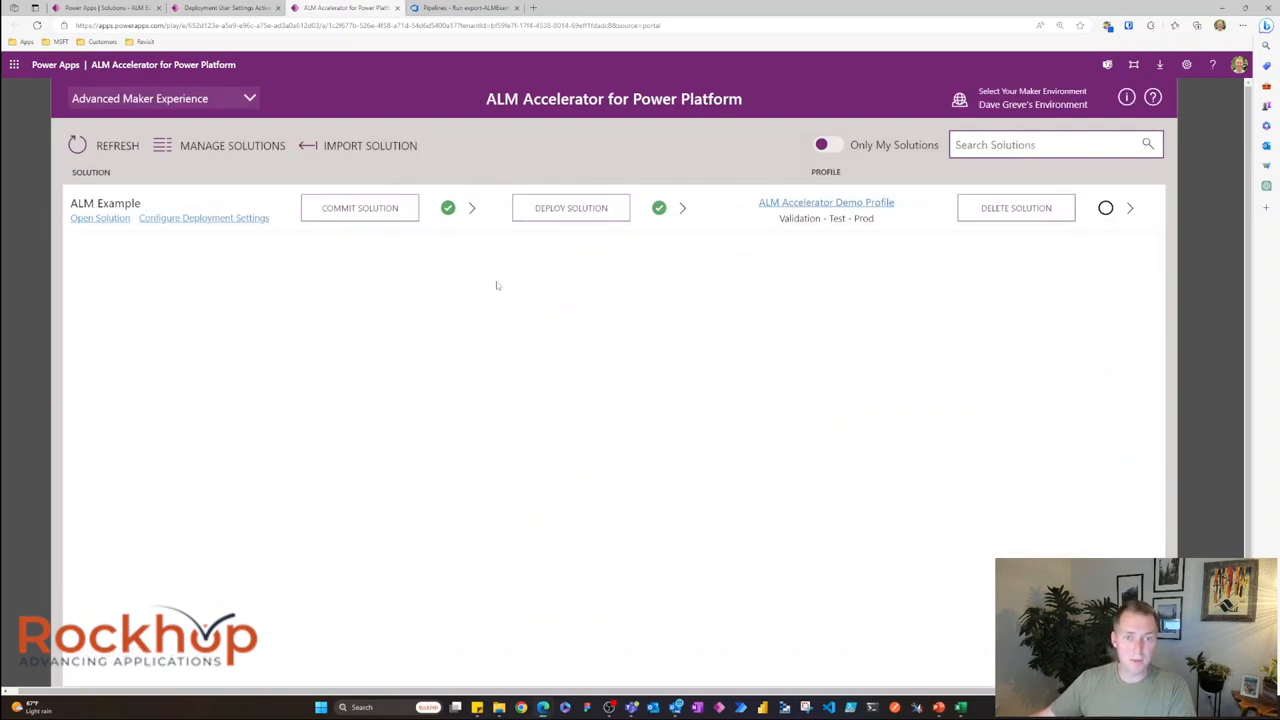
pyautogui.moveTo(506, 338)
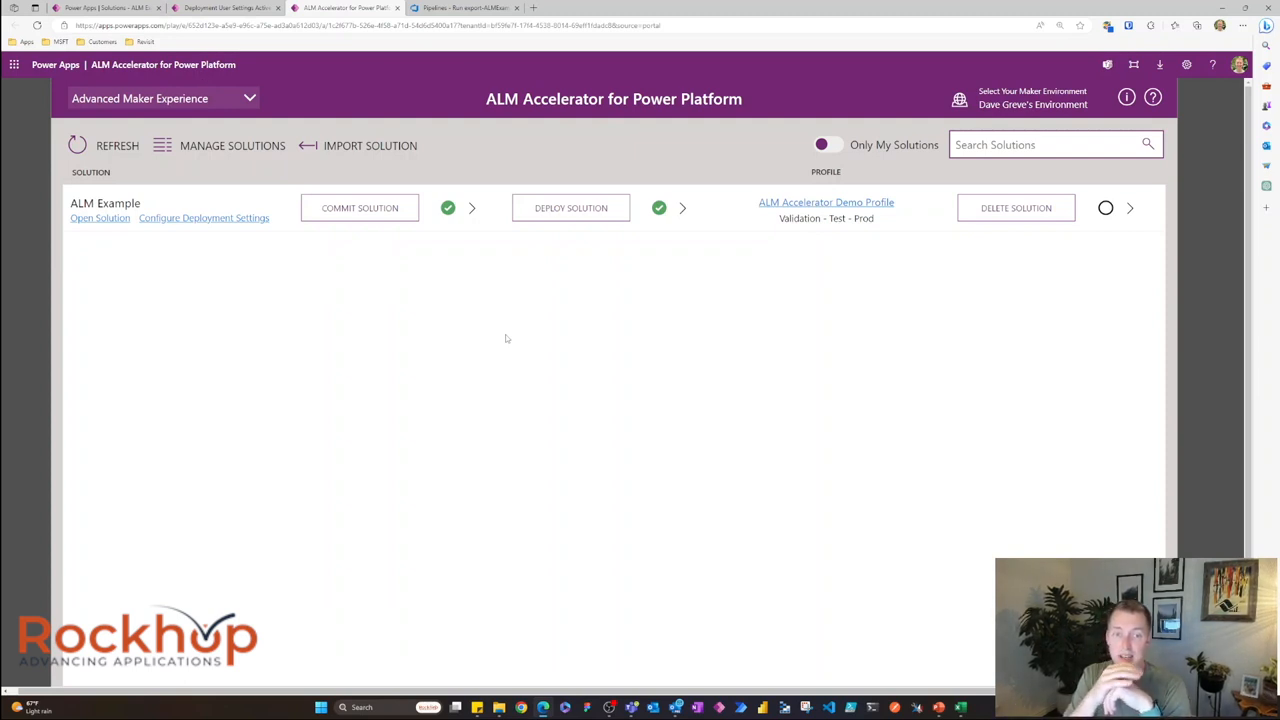
pyautogui.moveTo(524, 281)
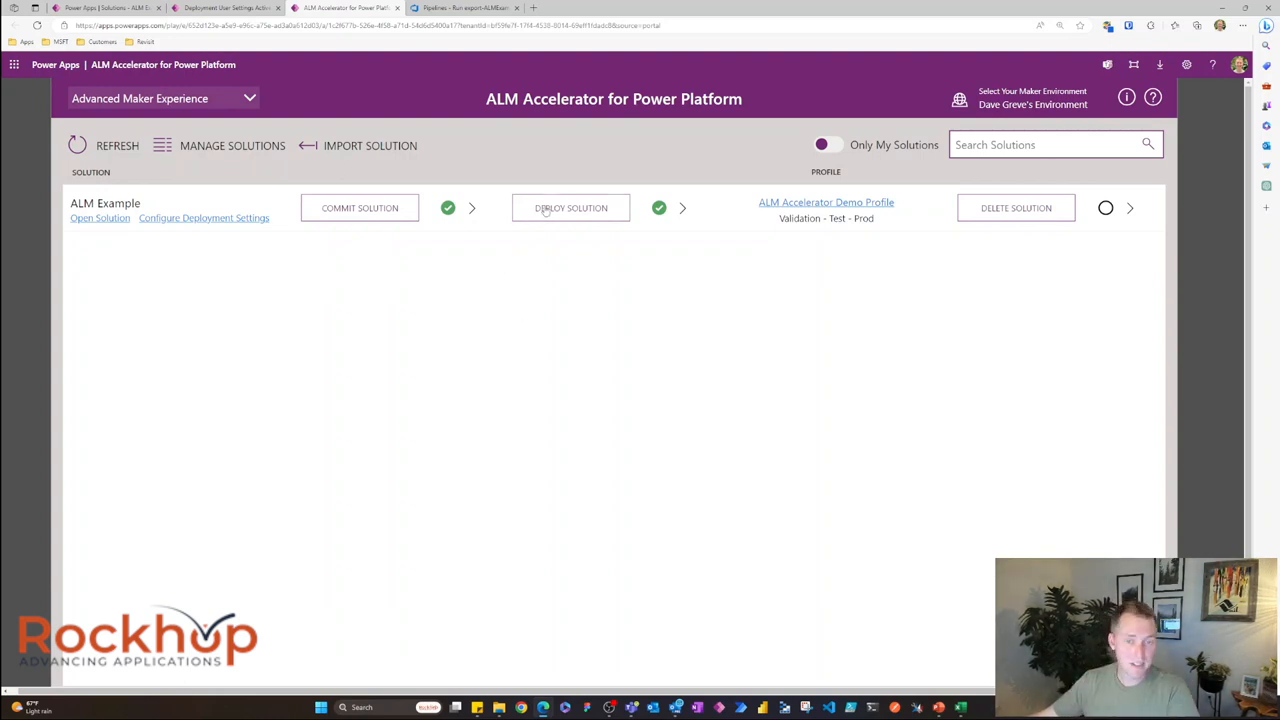
pyautogui.moveTo(665, 201)
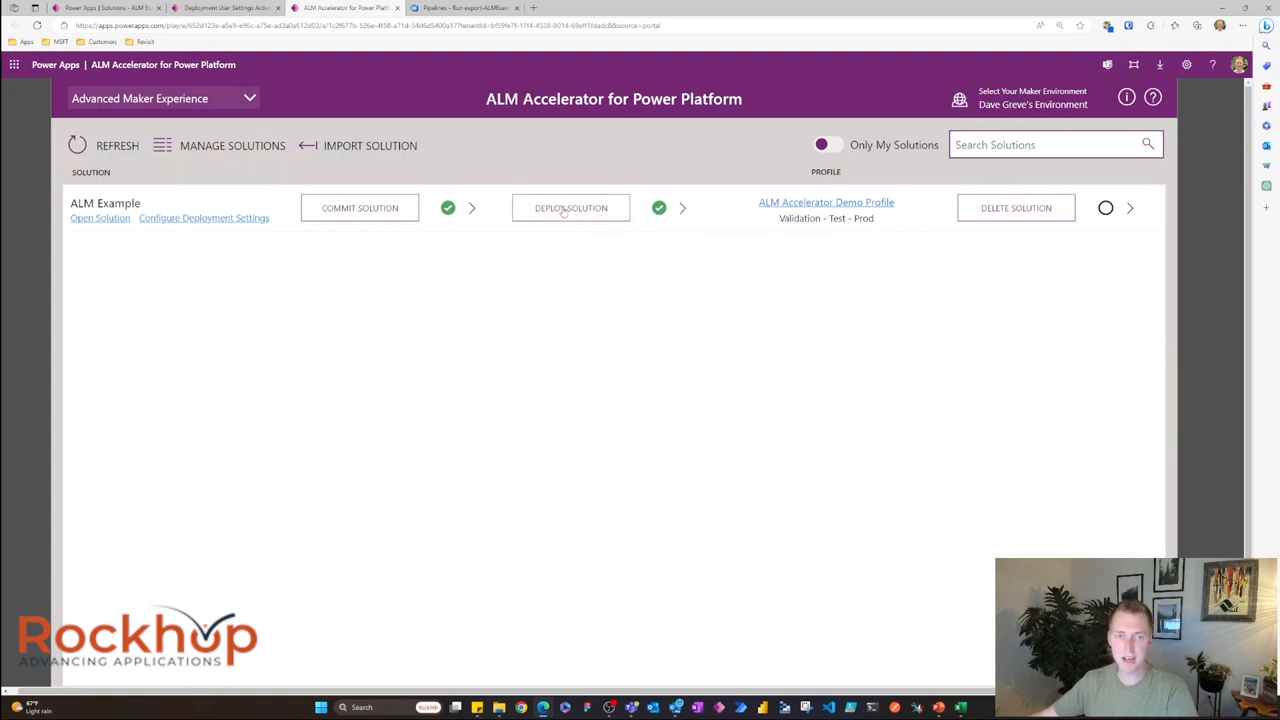
pyautogui.click(570, 208)
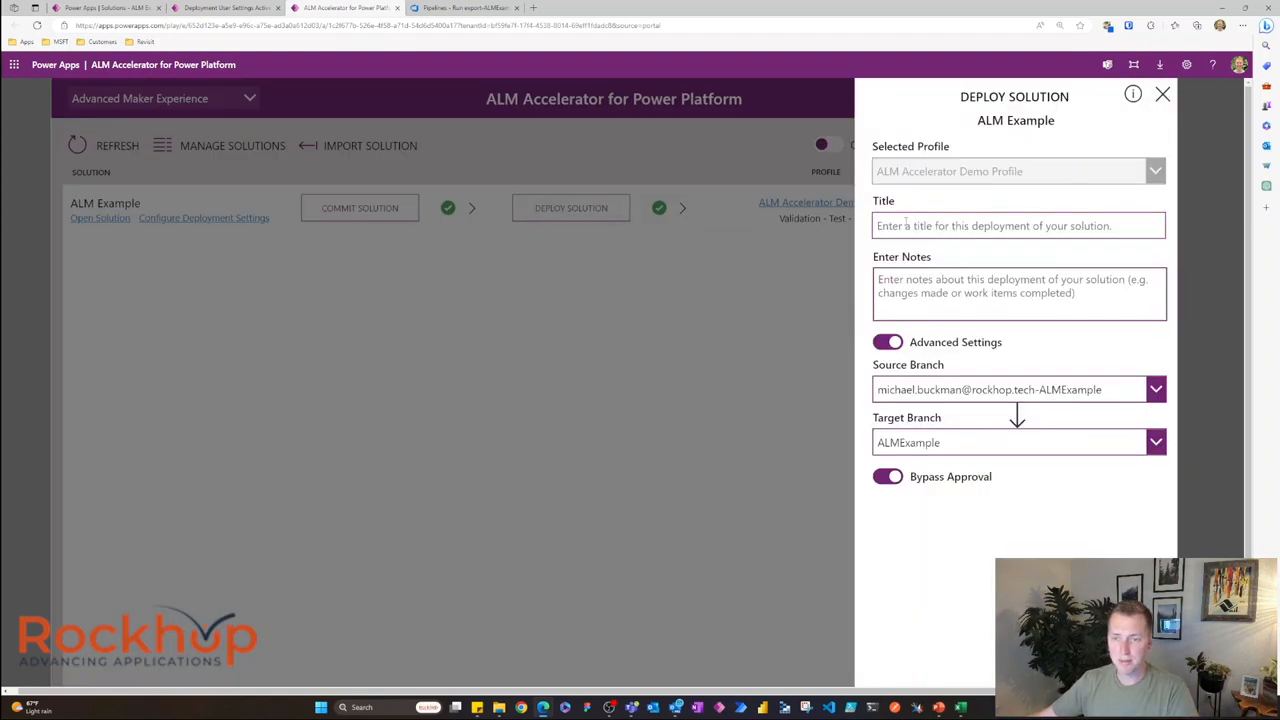
# Step: Discard the partly typed deployment title and reopen a blank ALM Example deploy form
pyautogui.write('We made a small chang')
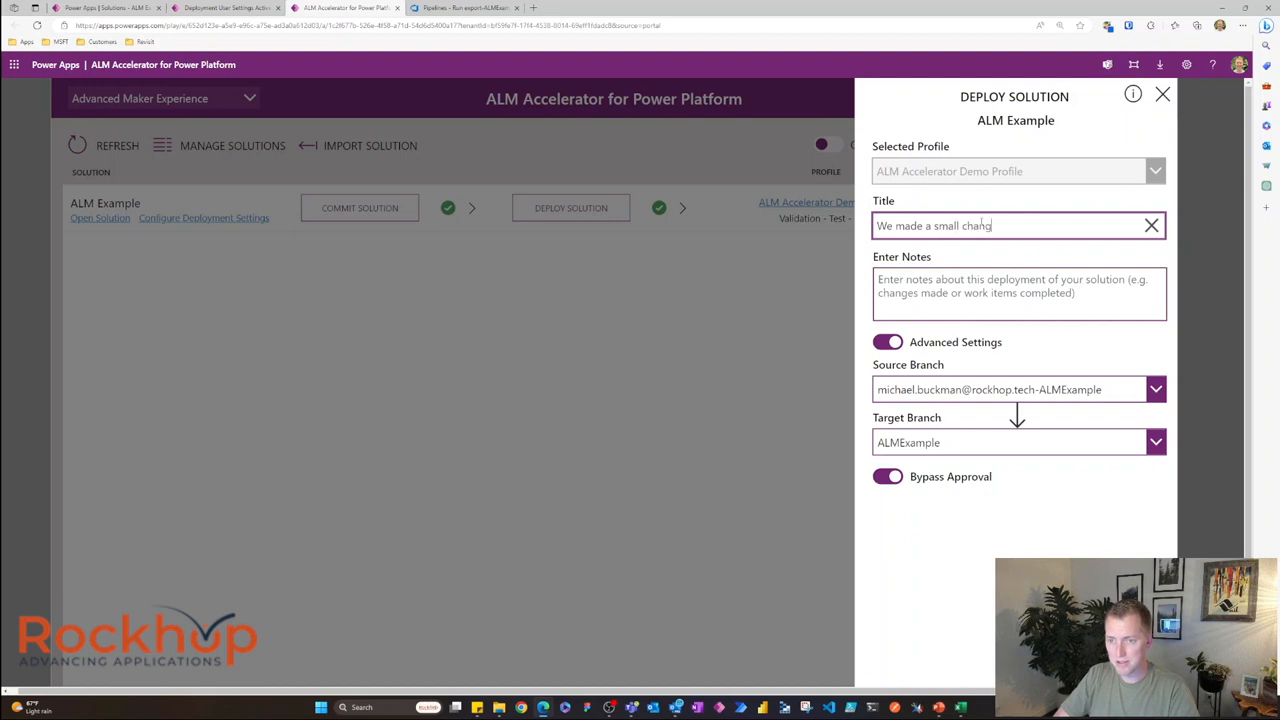
pyautogui.write('e')
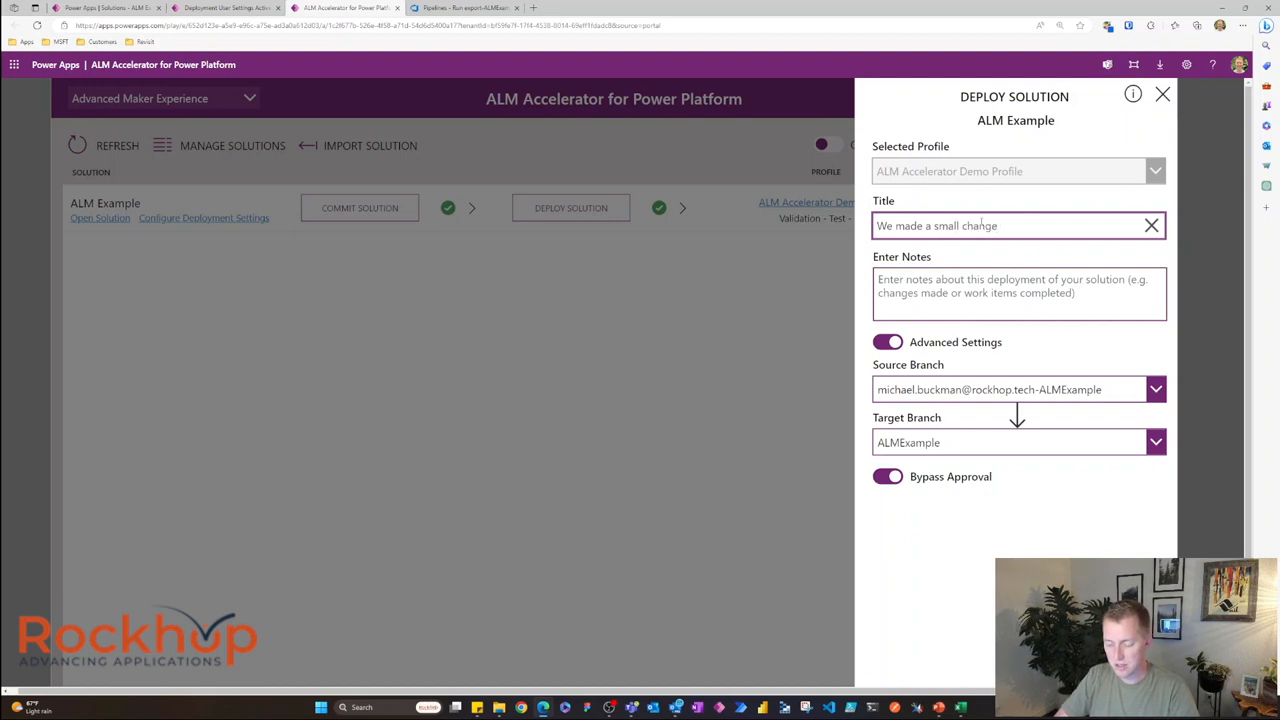
pyautogui.write(', no worried her')
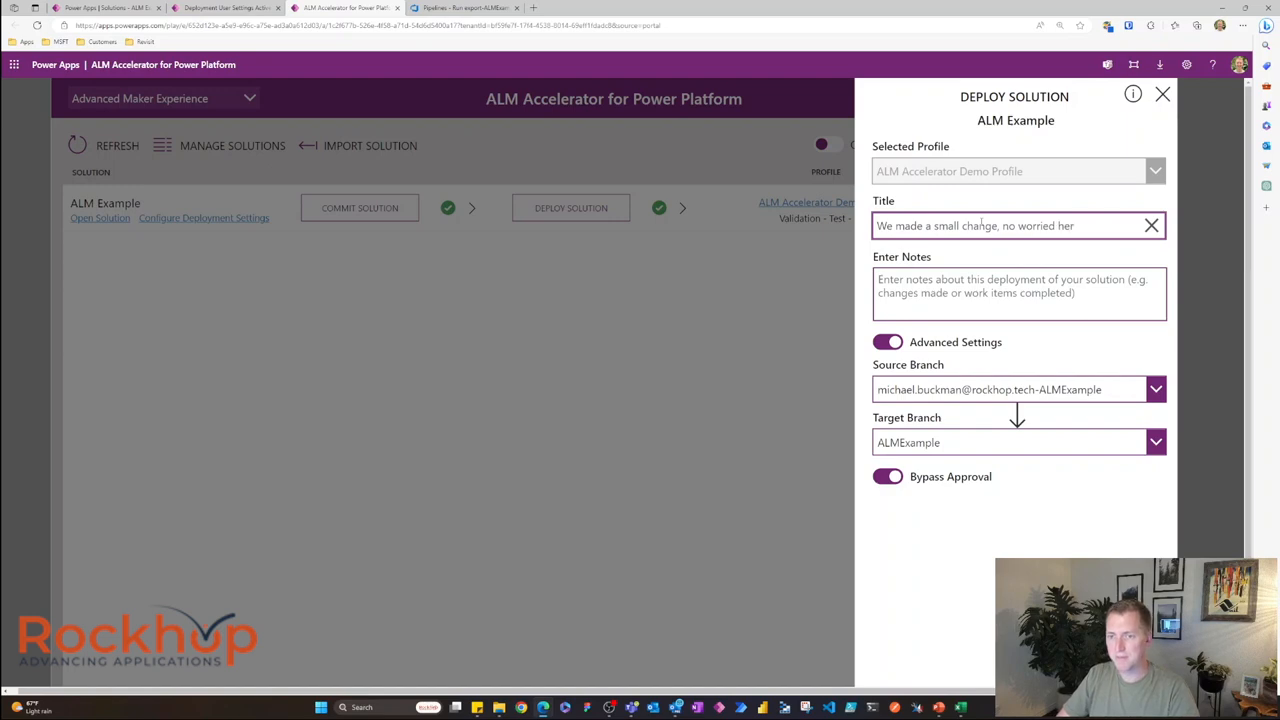
pyautogui.click(1162, 94)
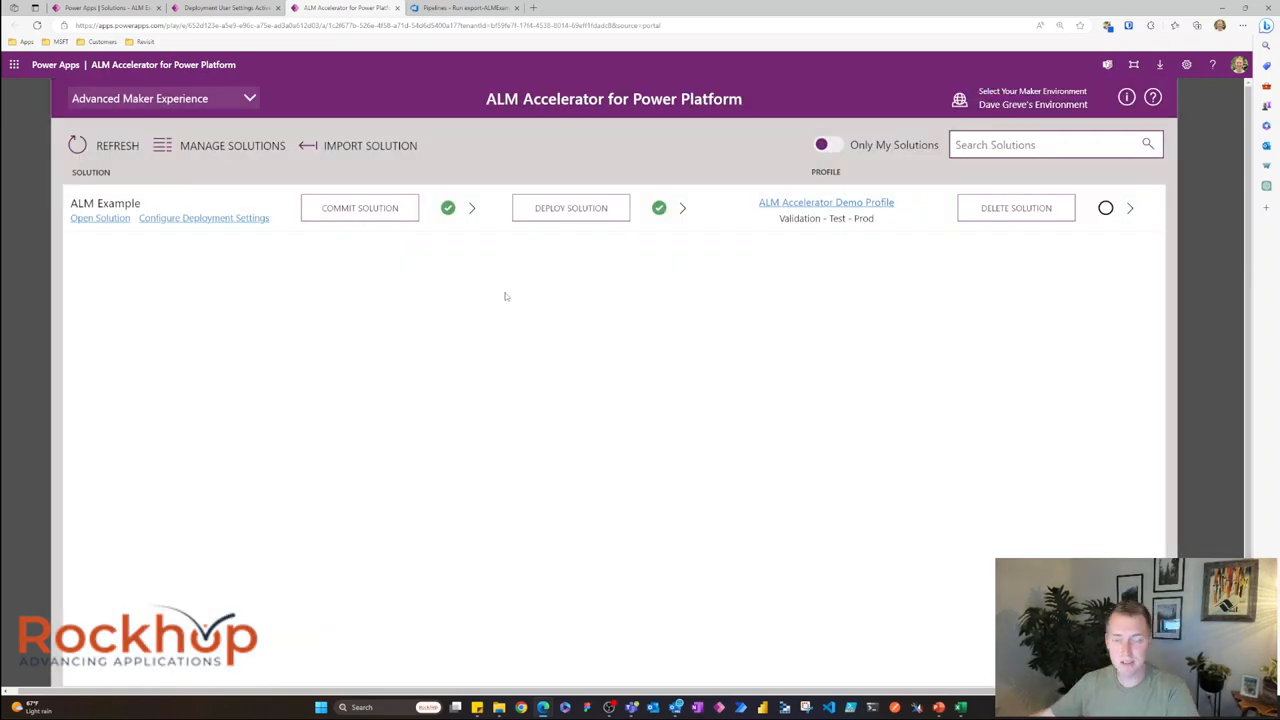
pyautogui.moveTo(580, 267)
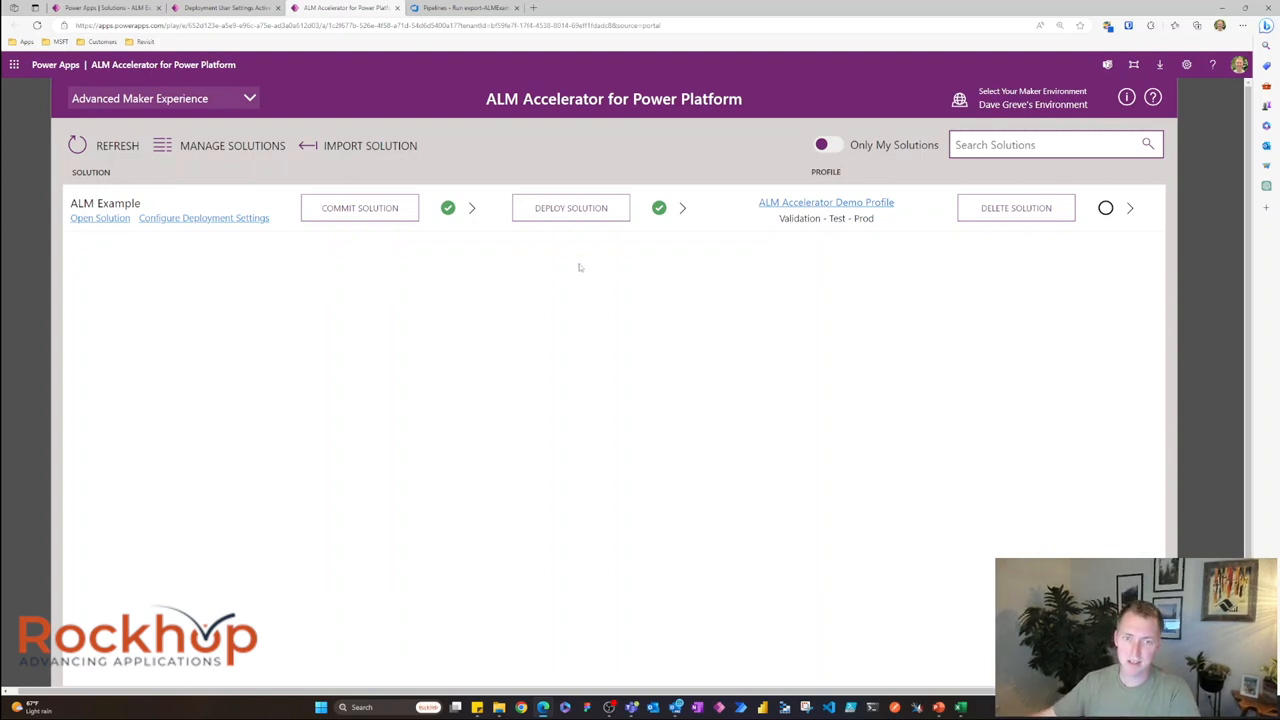
pyautogui.moveTo(591, 256)
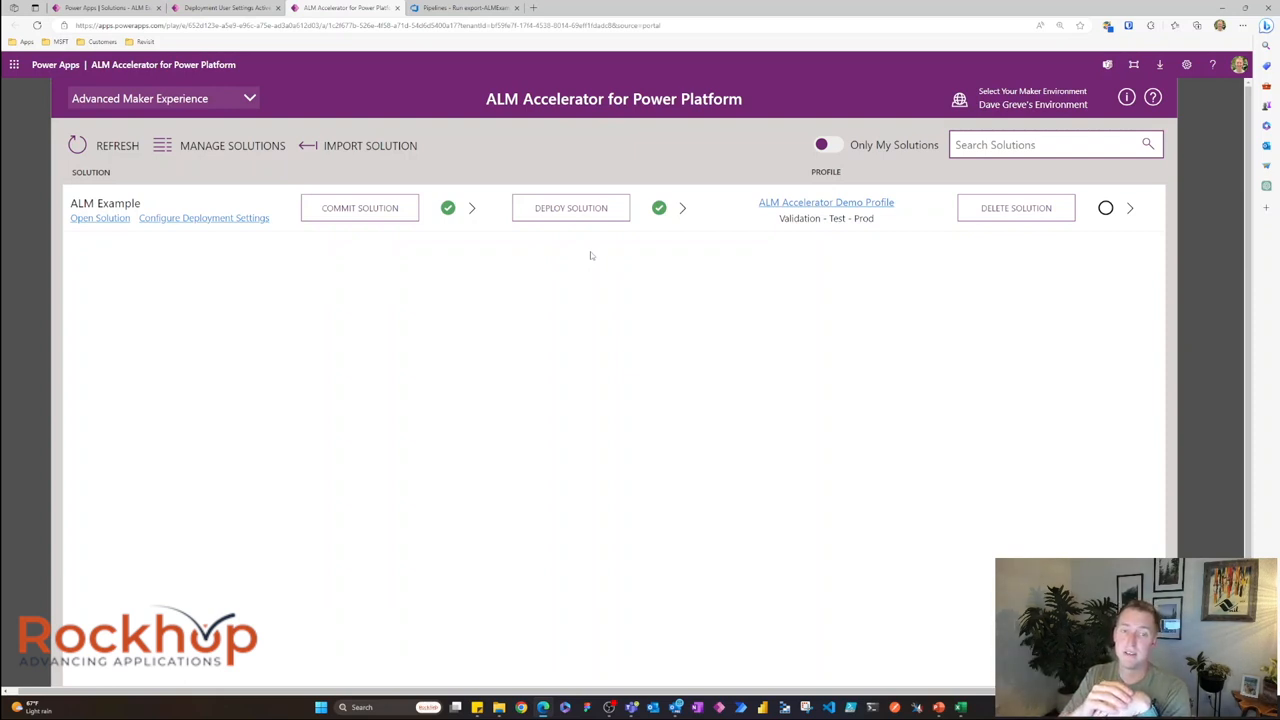
pyautogui.click(571, 208)
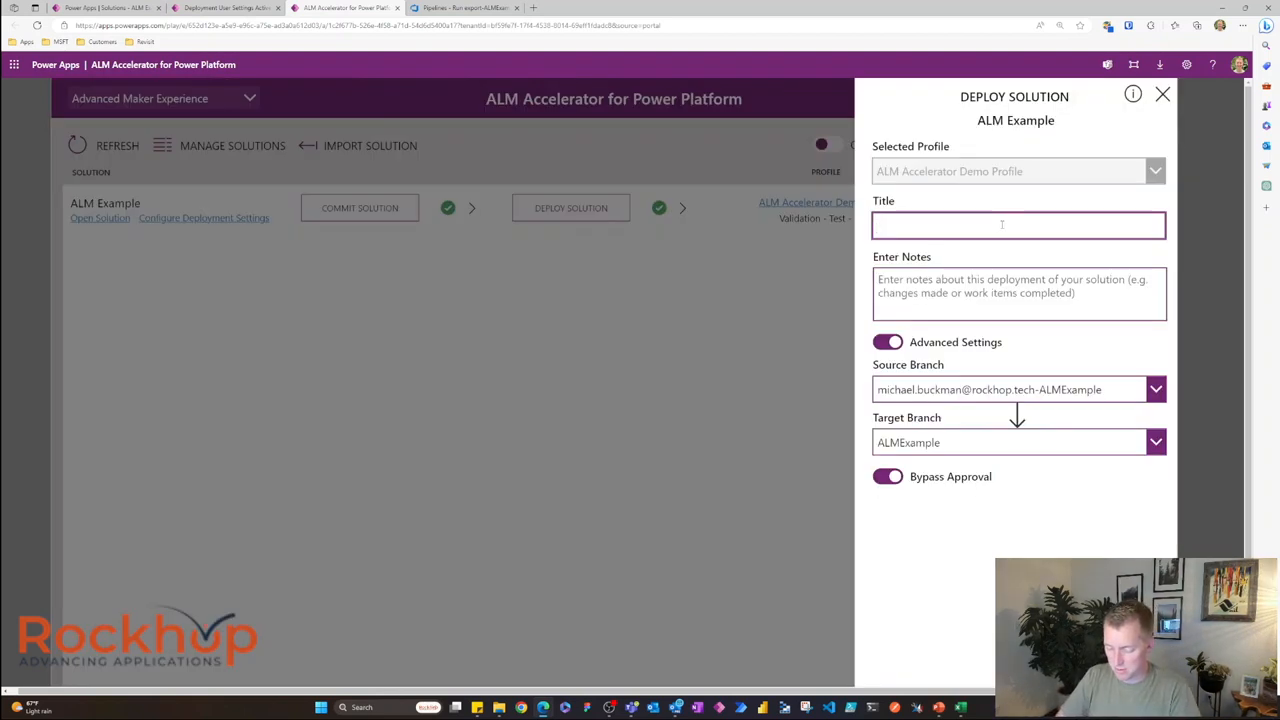
# Step: Title the deployment 'Just a small change!' with notes 'I am just making a small change to the production'
pyautogui.write('Just')
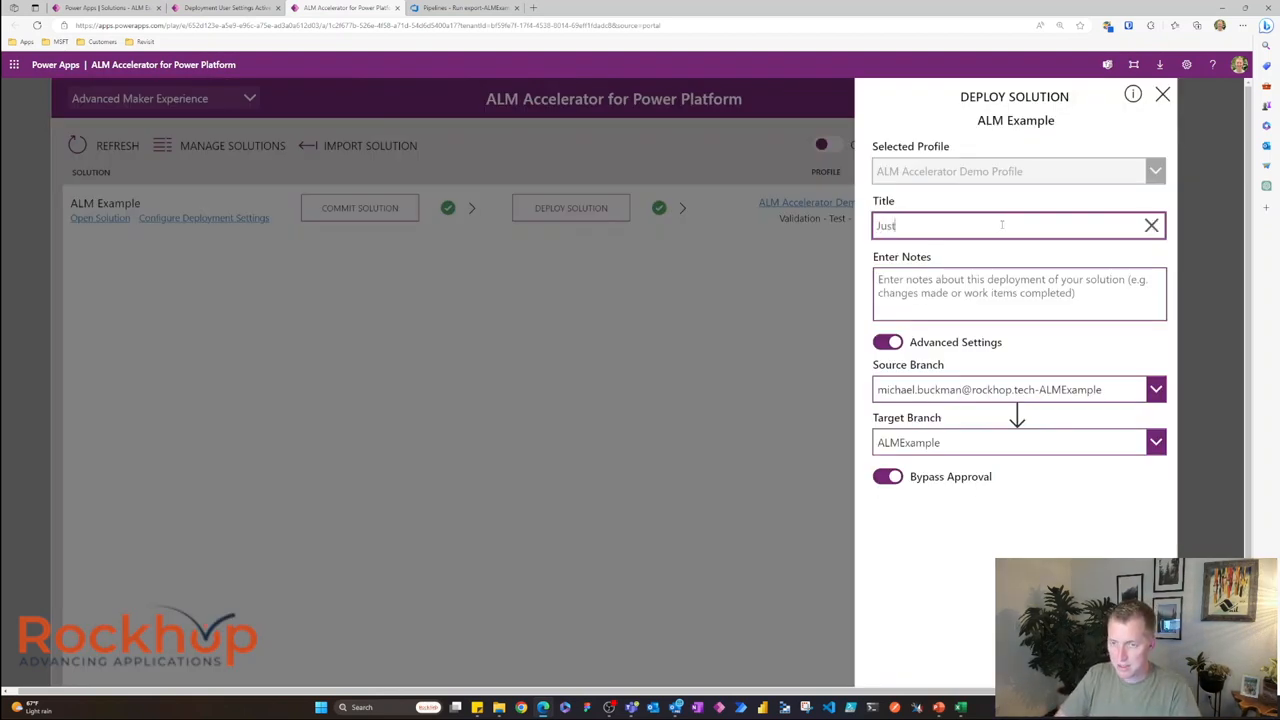
pyautogui.write('a small change!')
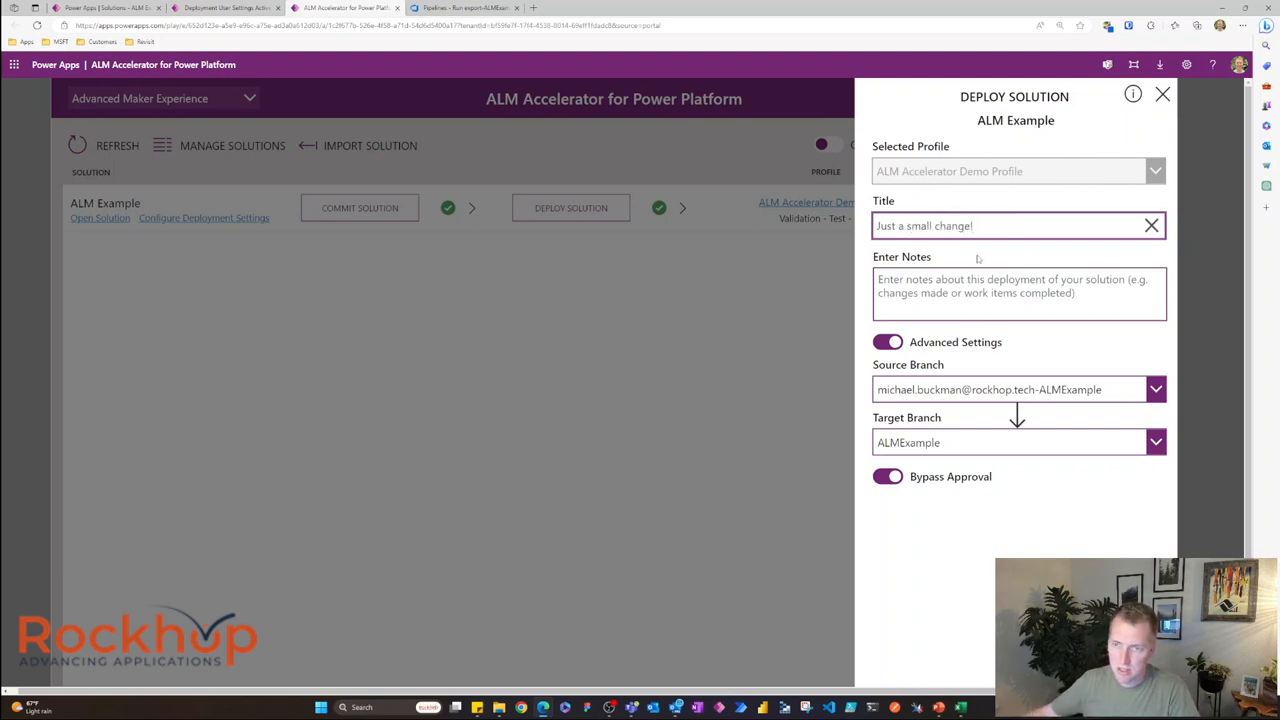
pyautogui.click(1018, 293)
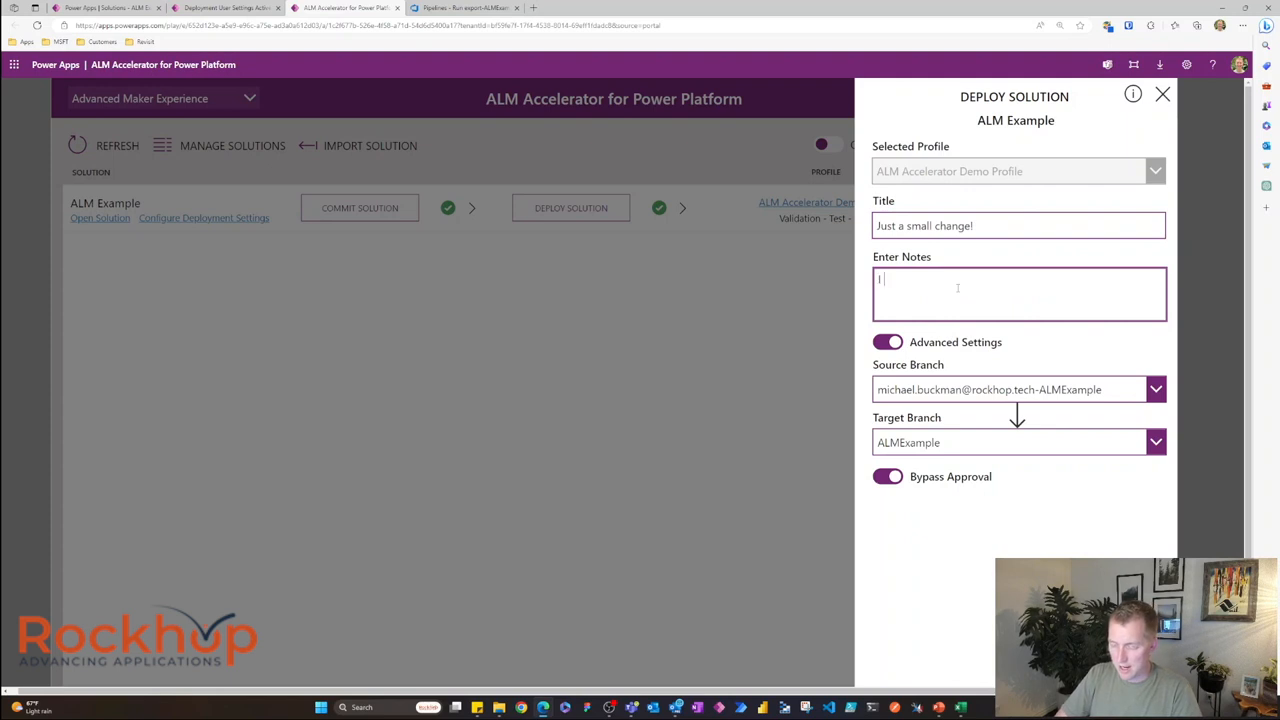
pyautogui.write('I am just making a s')
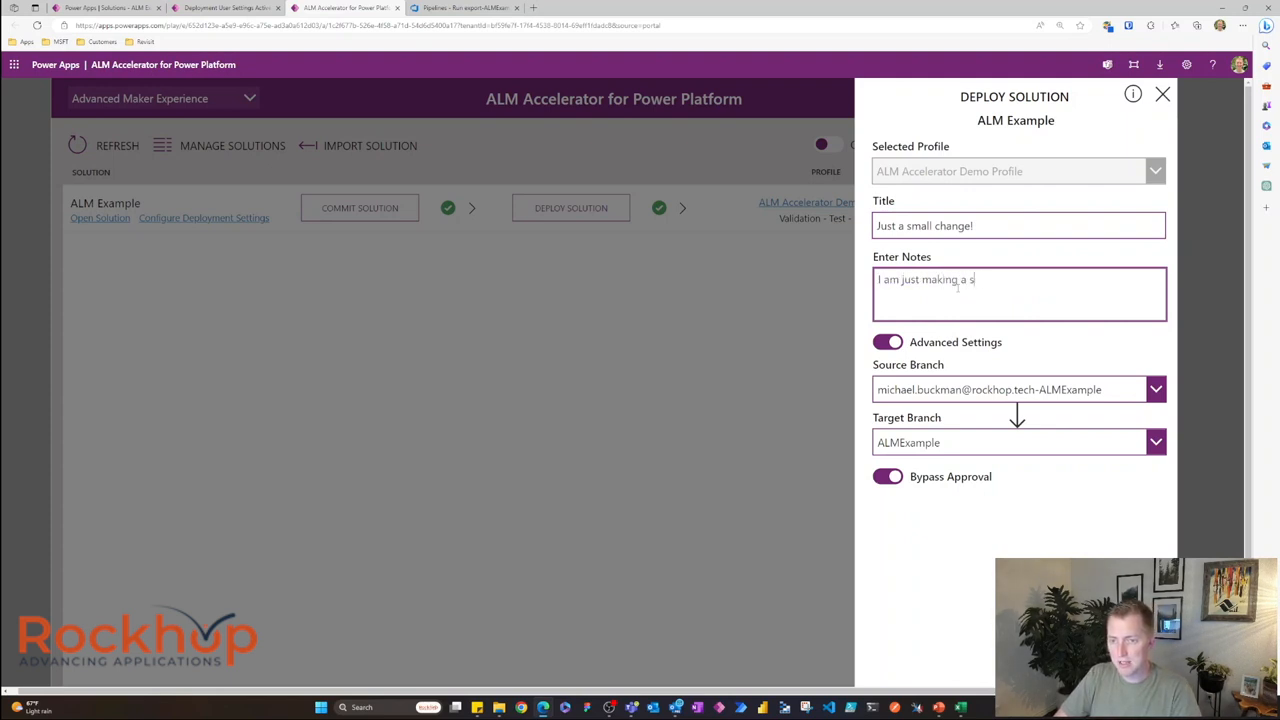
pyautogui.write('mall change to the')
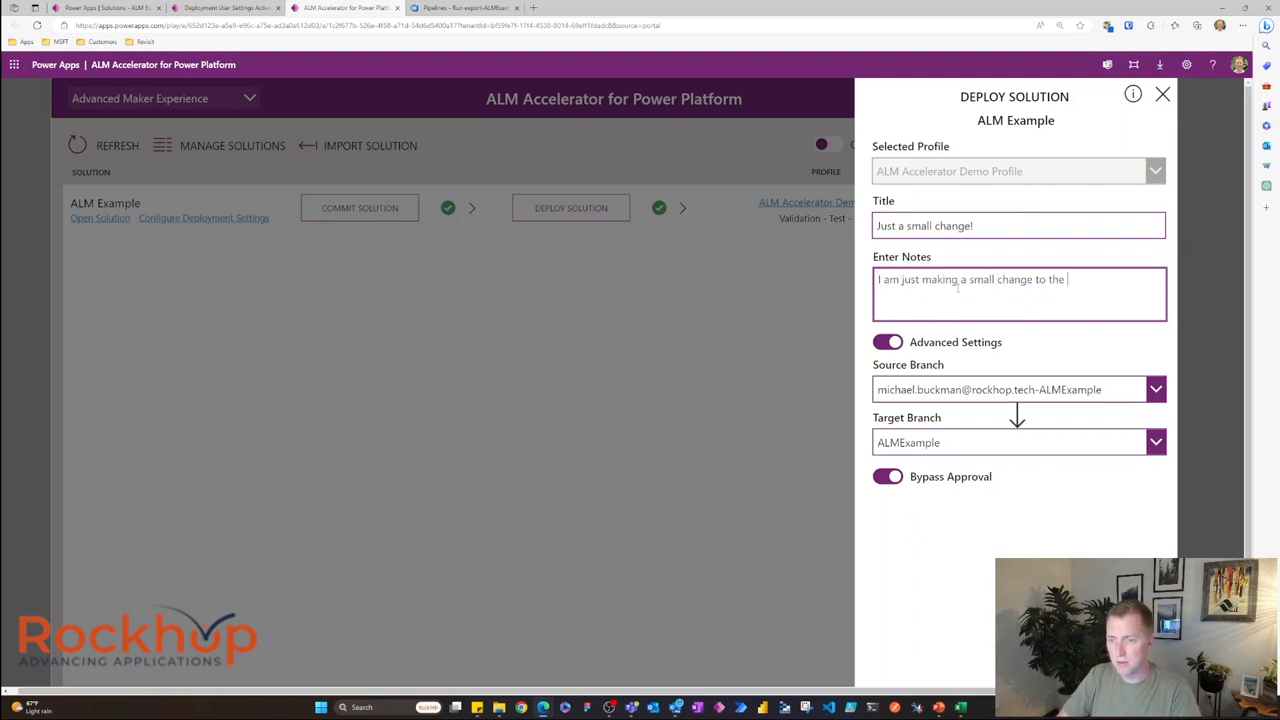
pyautogui.write('producti')
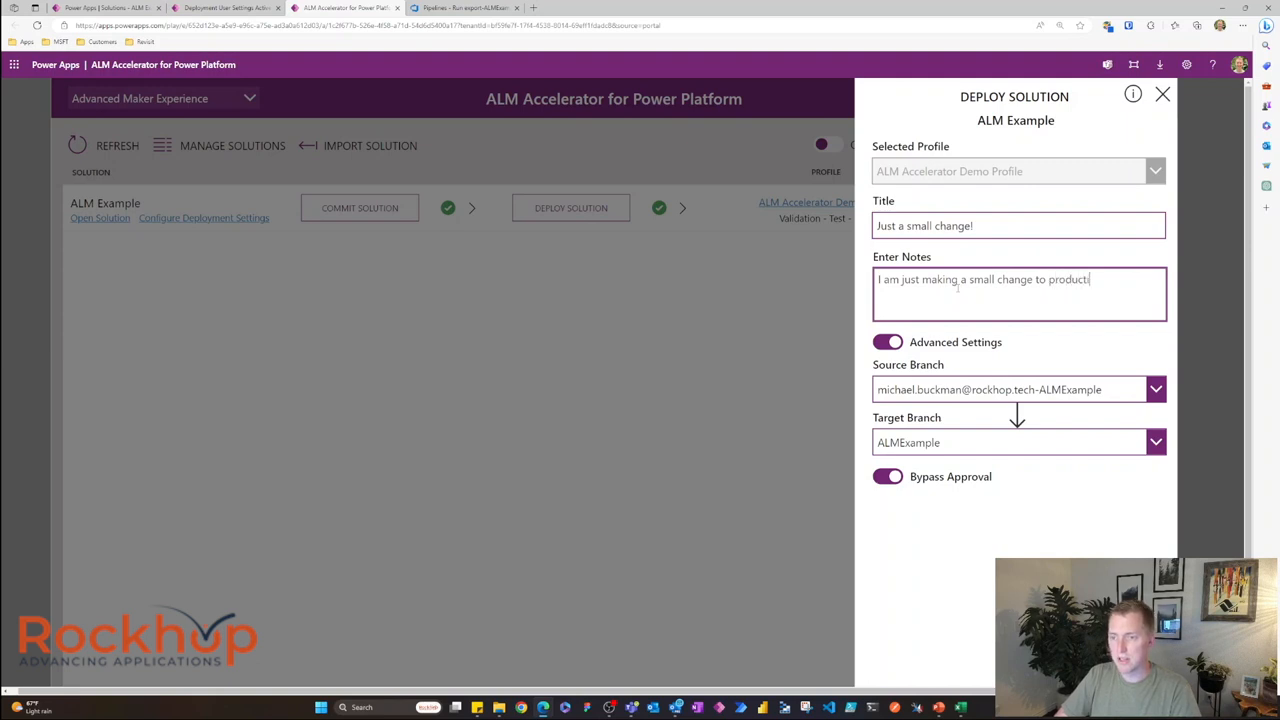
pyautogui.write('on')
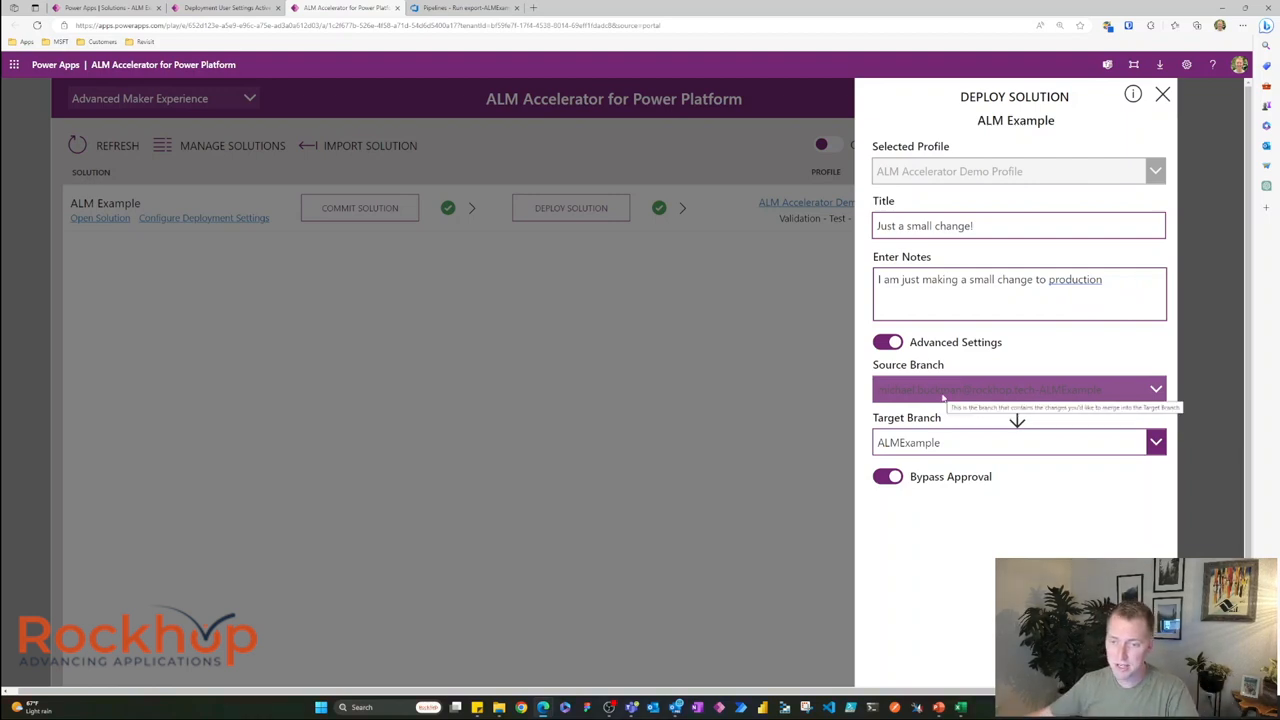
# Step: Keep ALMExample as the deployment's target branch
pyautogui.click(1155, 442)
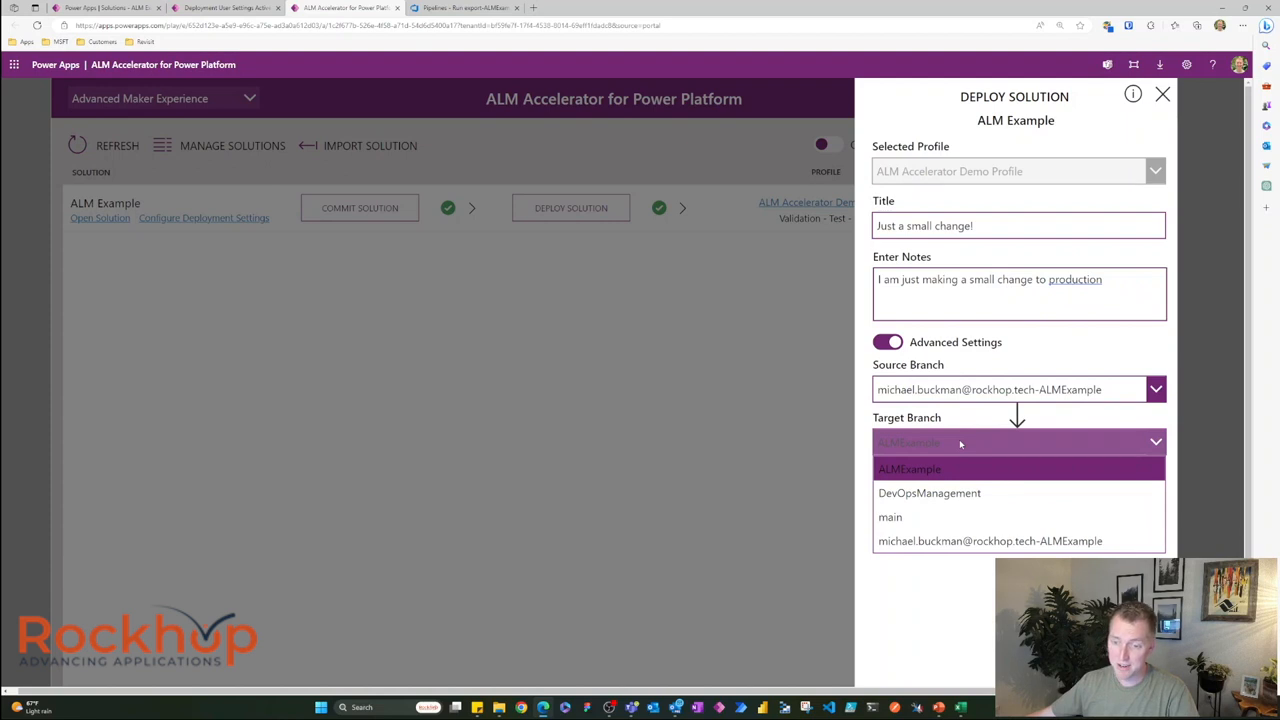
pyautogui.moveTo(958, 448)
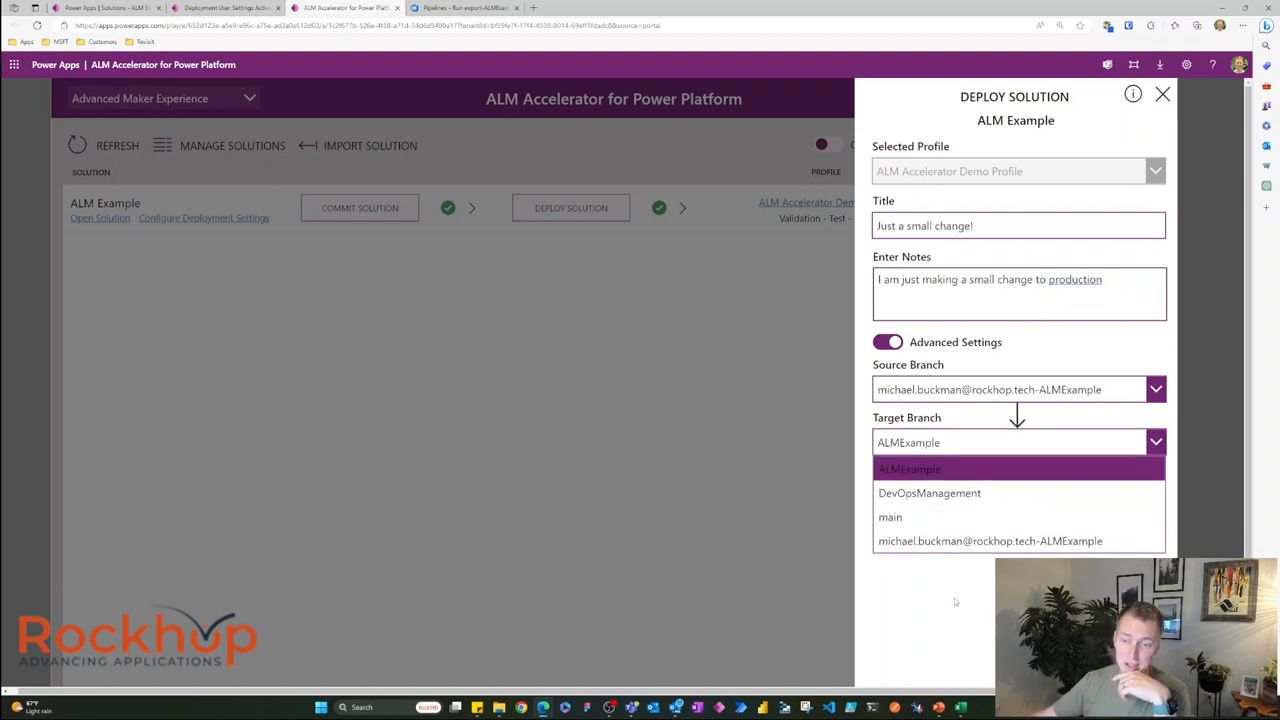
pyautogui.click(909, 468)
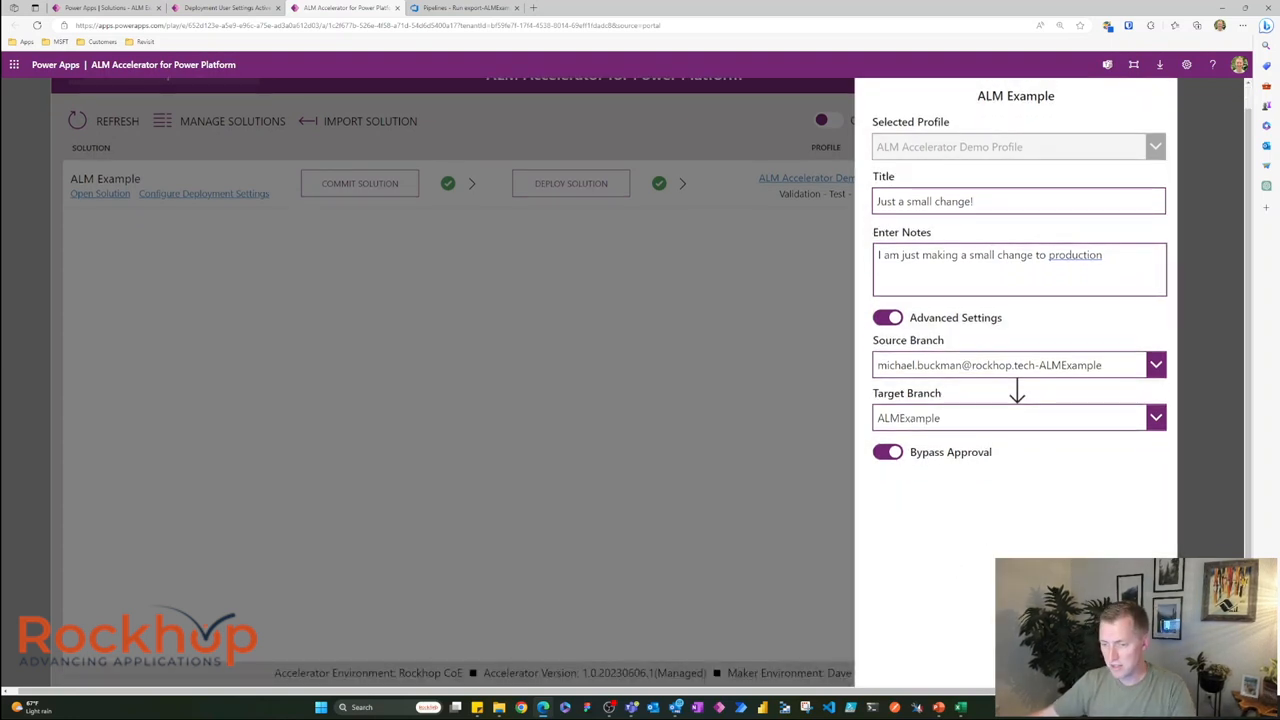
pyautogui.moveTo(1006, 489)
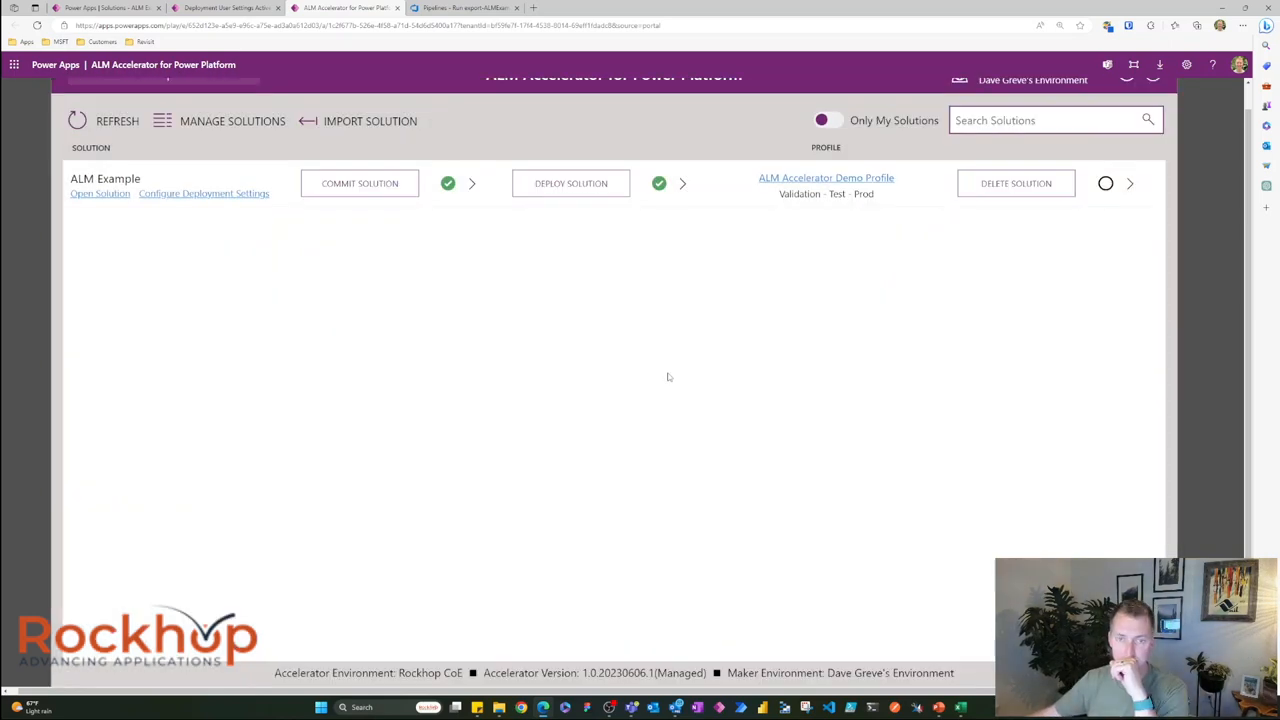
# Step: Open the deployment's pull request 'Just a small change!' in Azure DevOps
pyautogui.click(571, 183)
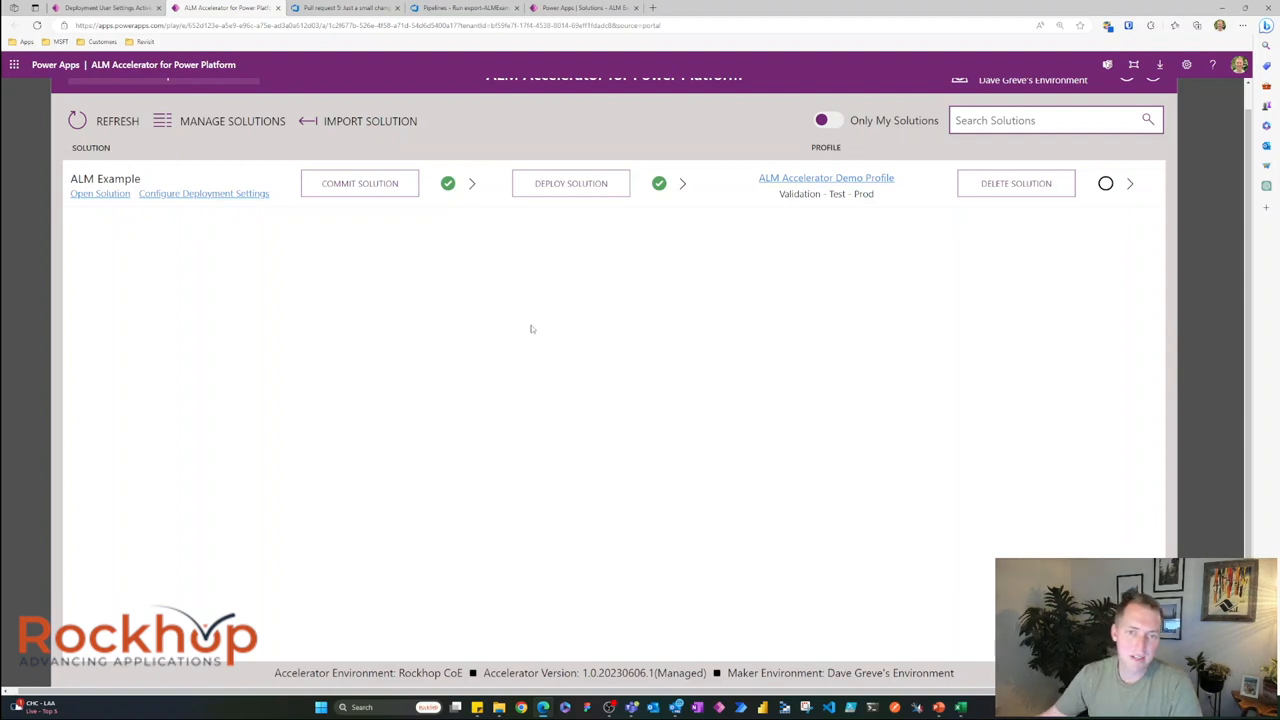
pyautogui.moveTo(570, 85)
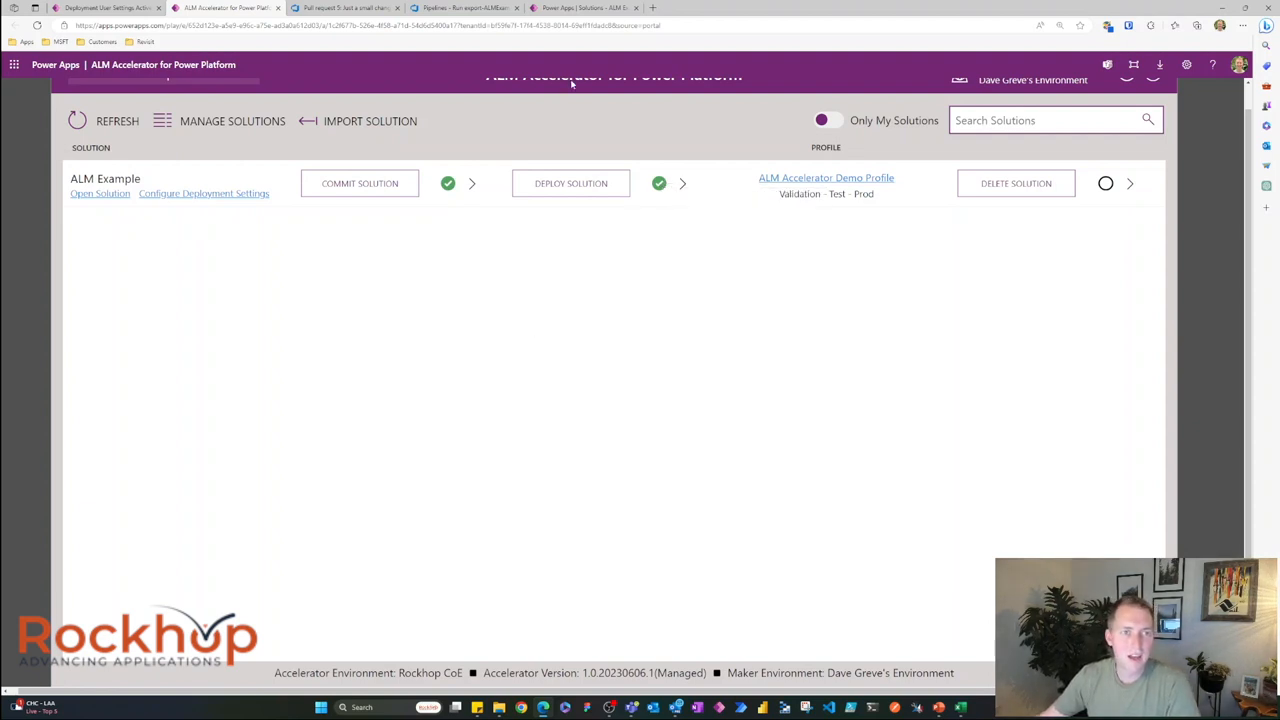
pyautogui.moveTo(389, 107)
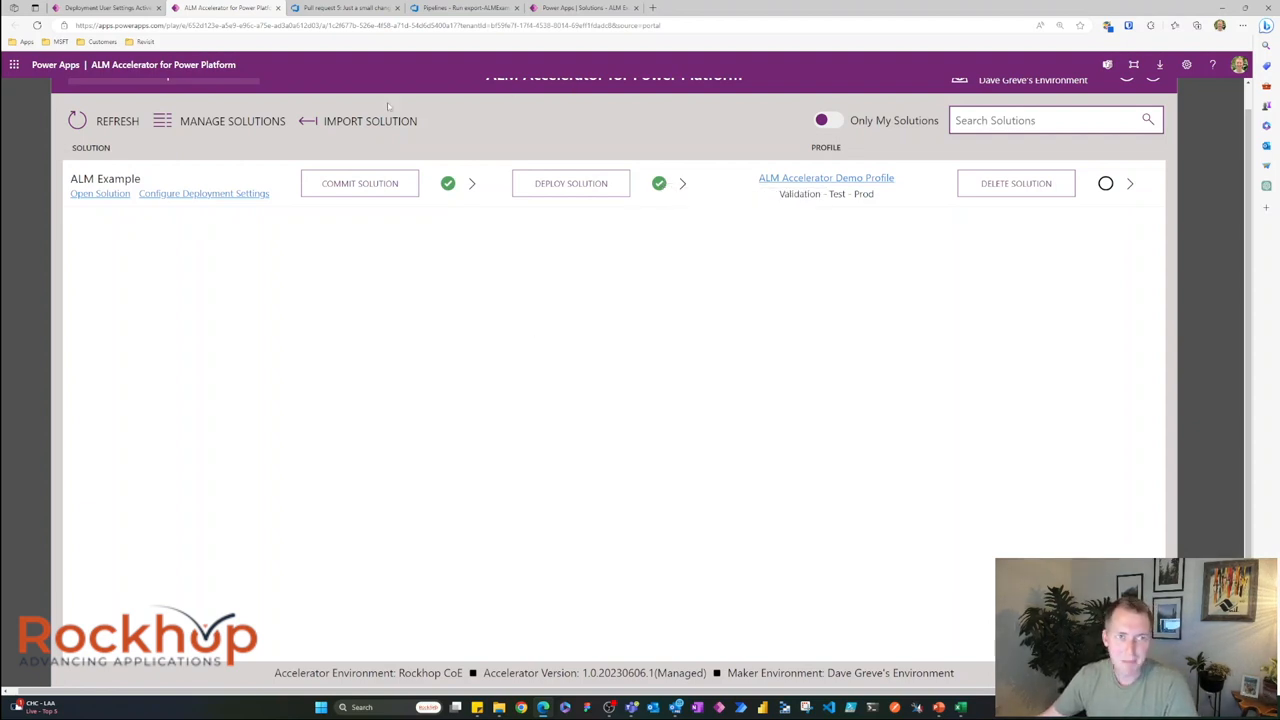
pyautogui.click(343, 7)
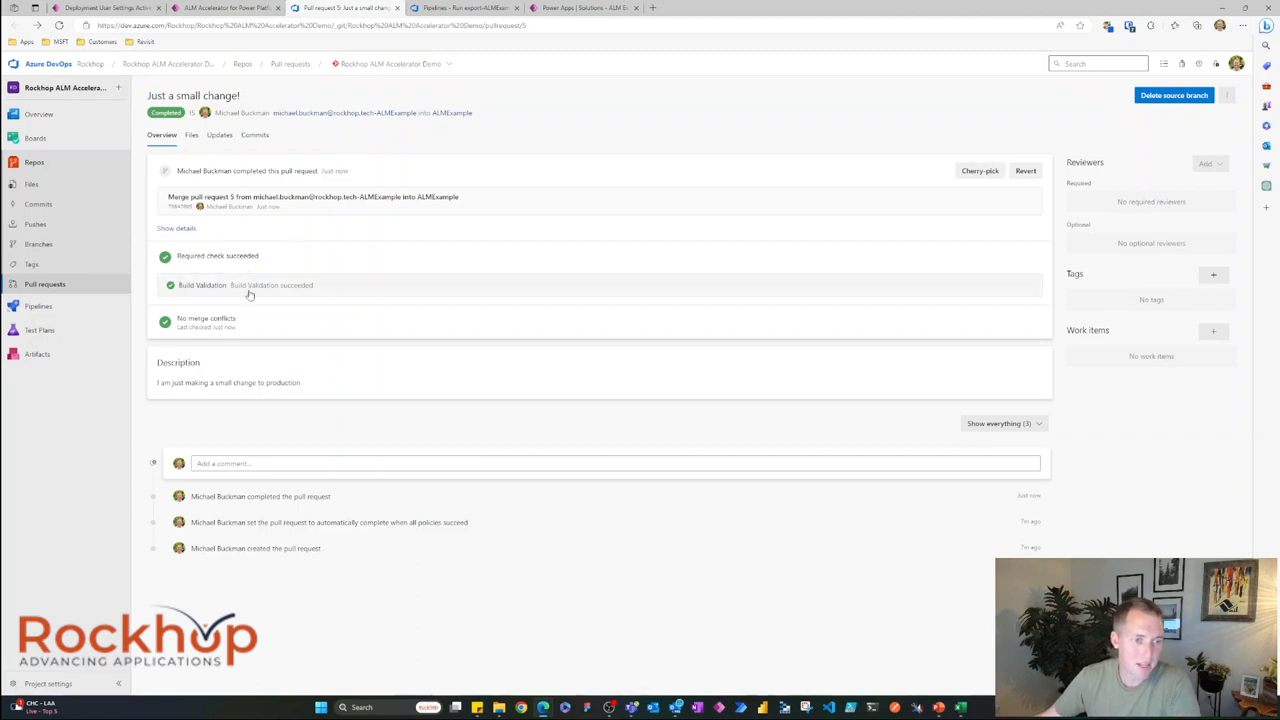
pyautogui.moveTo(227, 285)
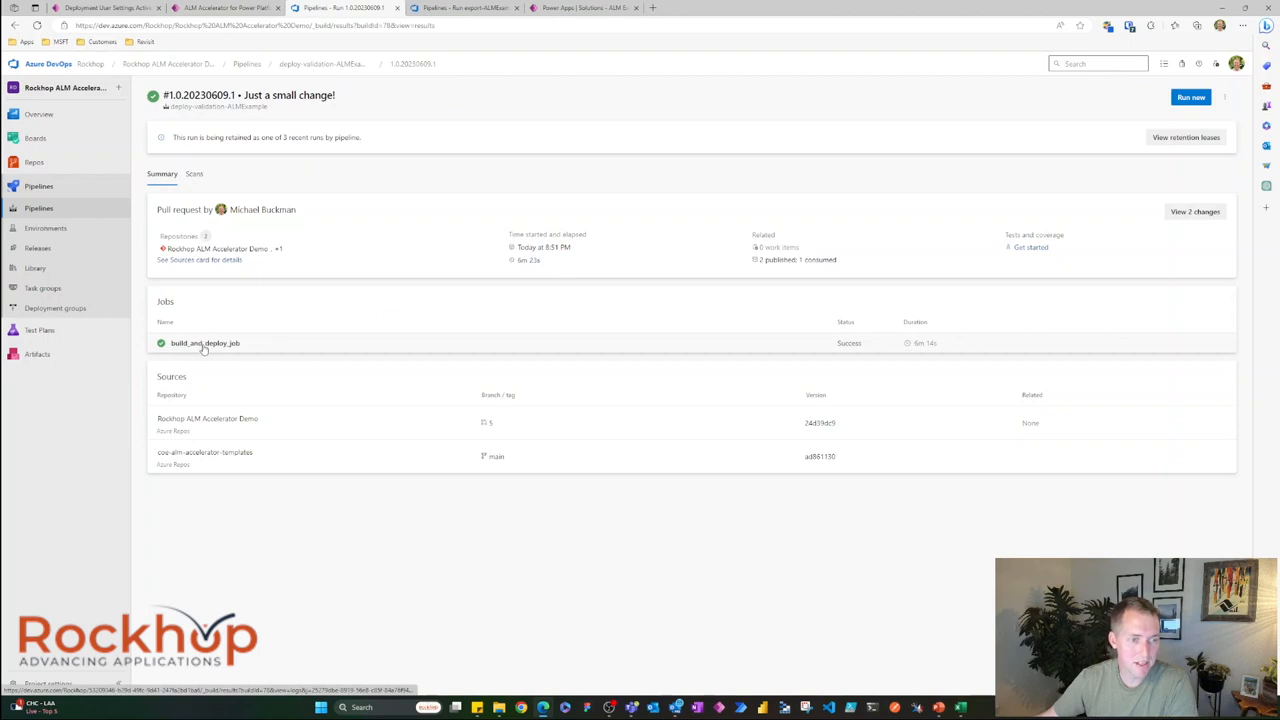
# Step: Verify every build_and_deploy_job step succeeded, then return to the run #1.0.20230609.1 summary
pyautogui.click(205, 343)
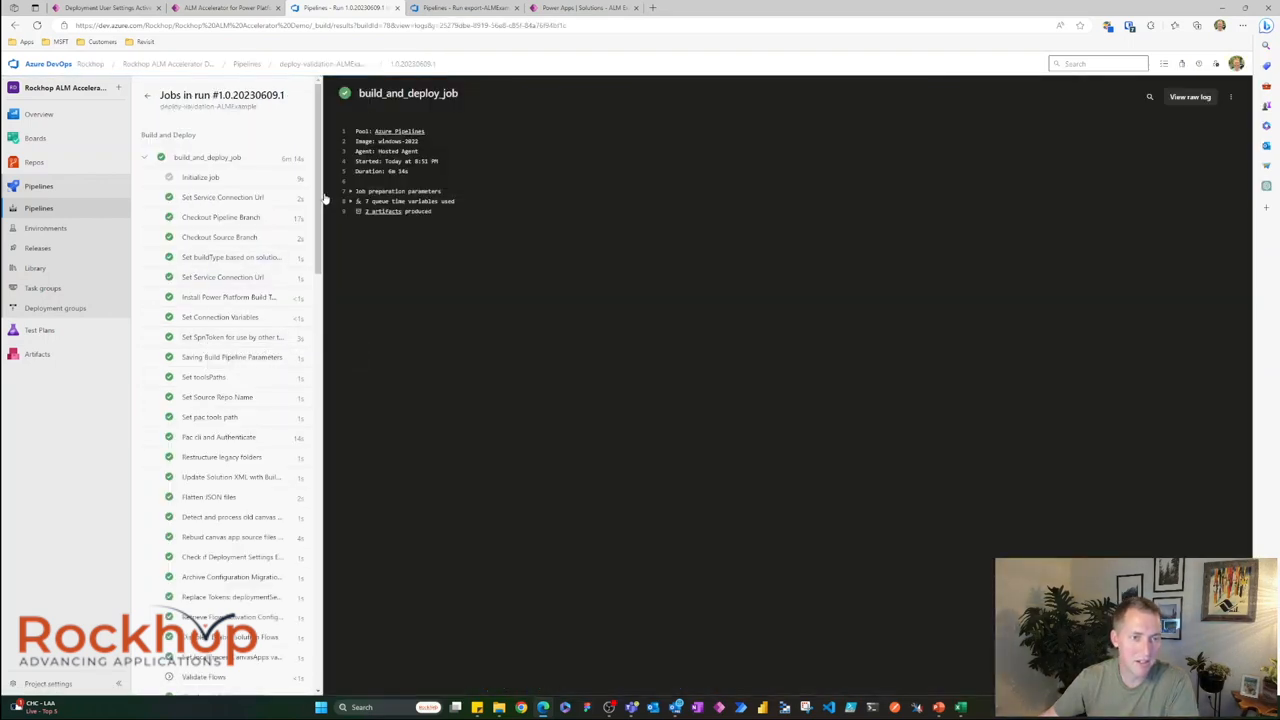
pyautogui.scroll(-3)
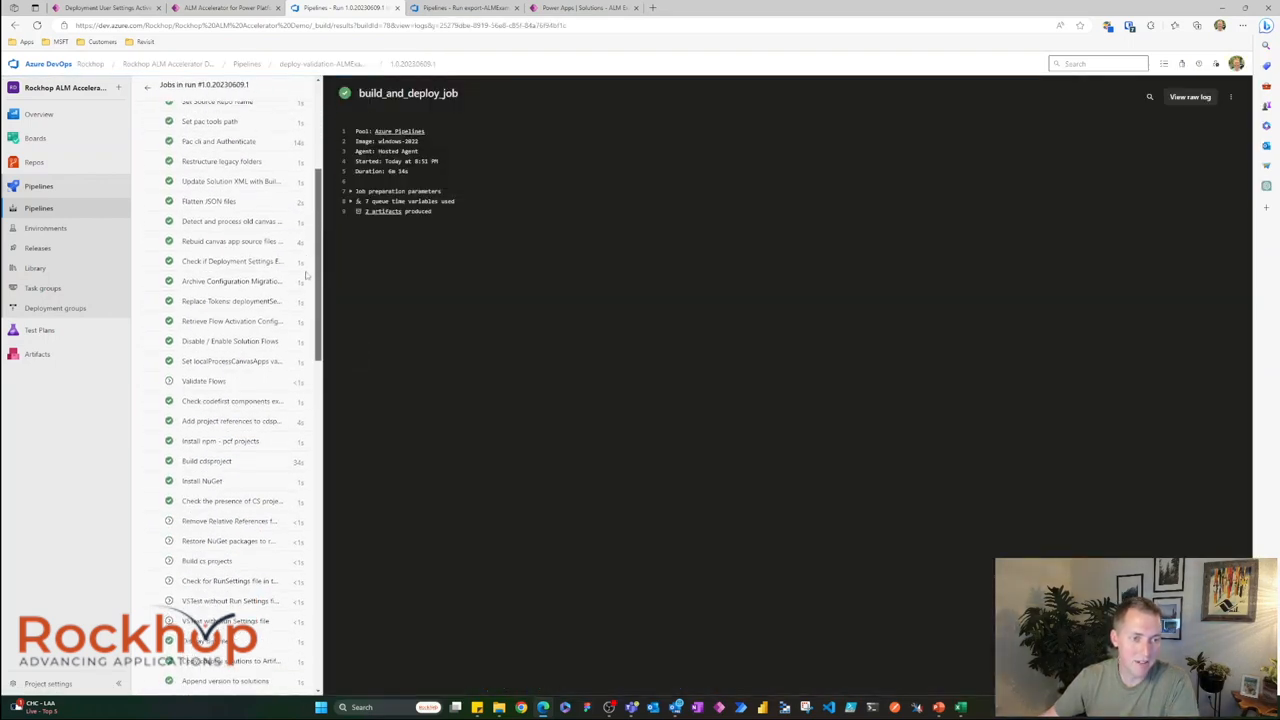
pyautogui.scroll(-3)
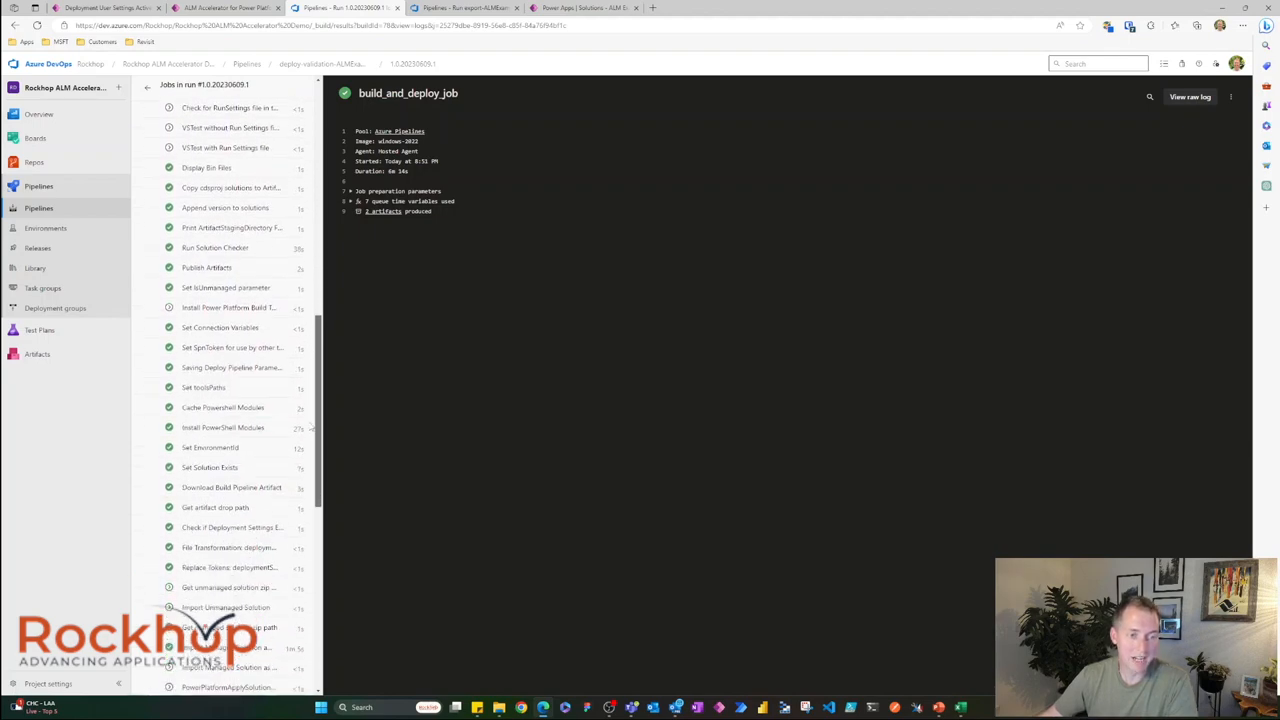
pyautogui.scroll(-3)
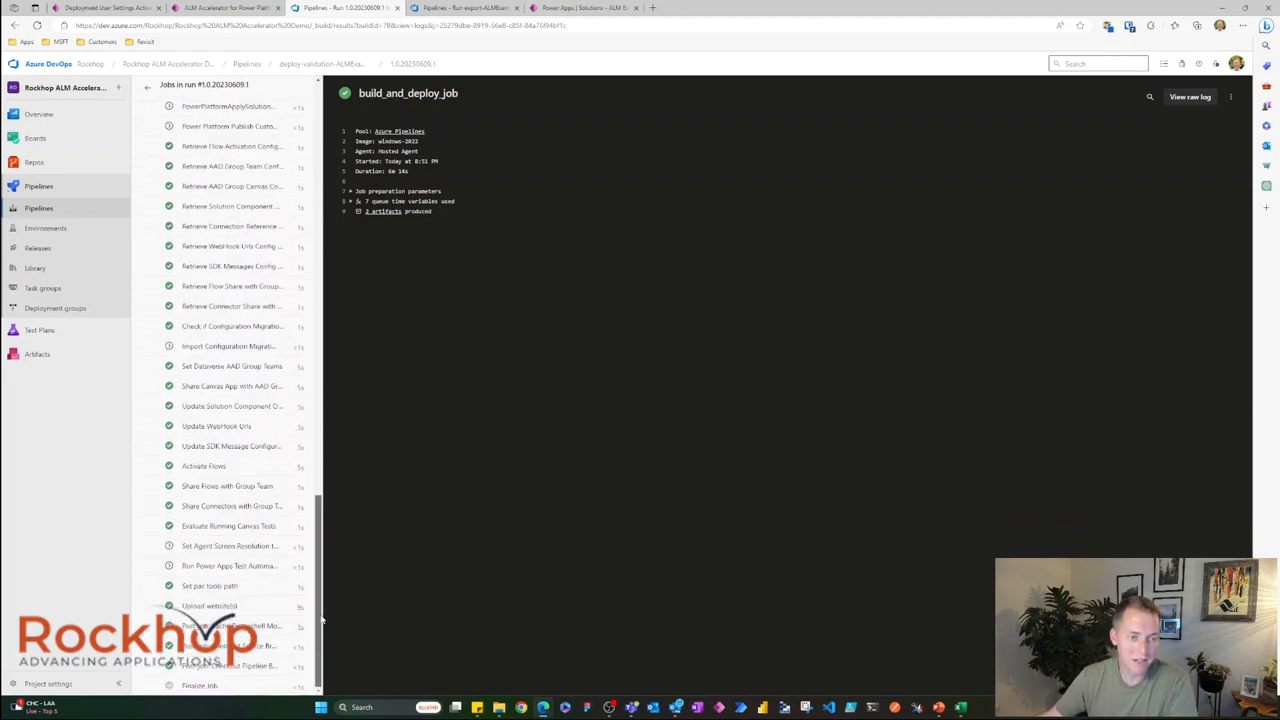
pyautogui.scroll(3)
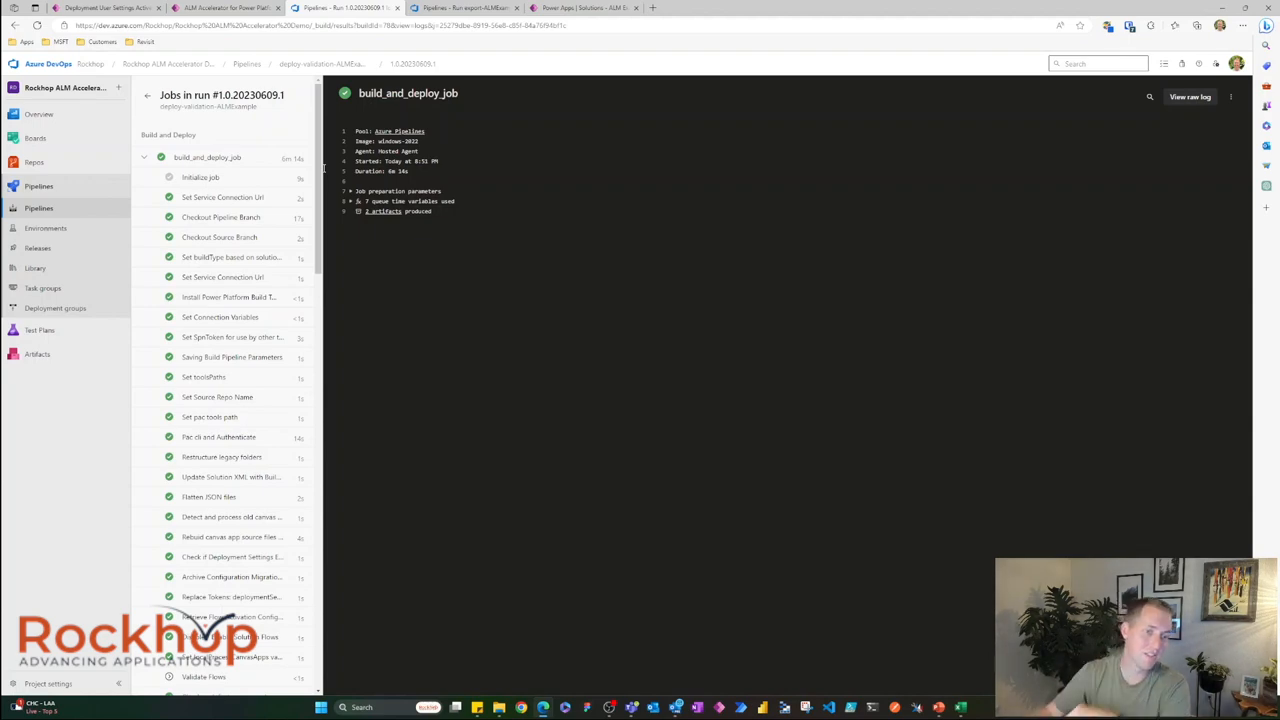
pyautogui.scroll(-3)
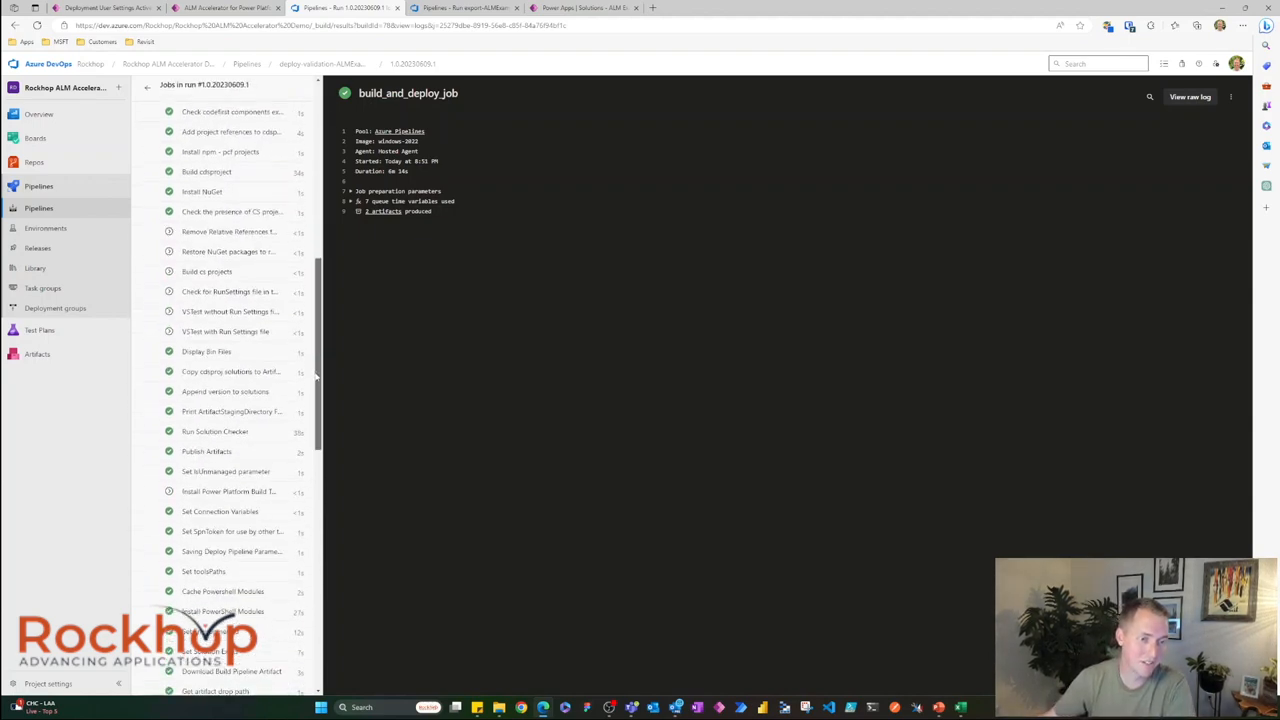
pyautogui.scroll(-3)
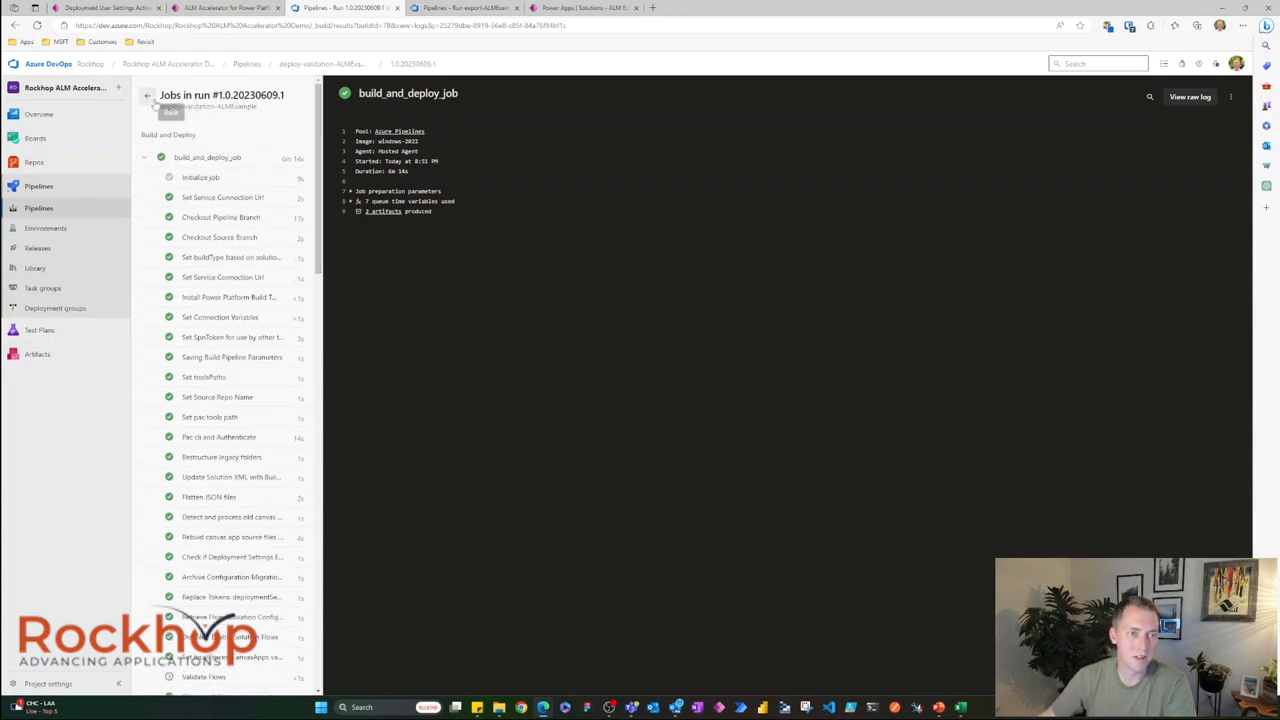
pyautogui.click(147, 95)
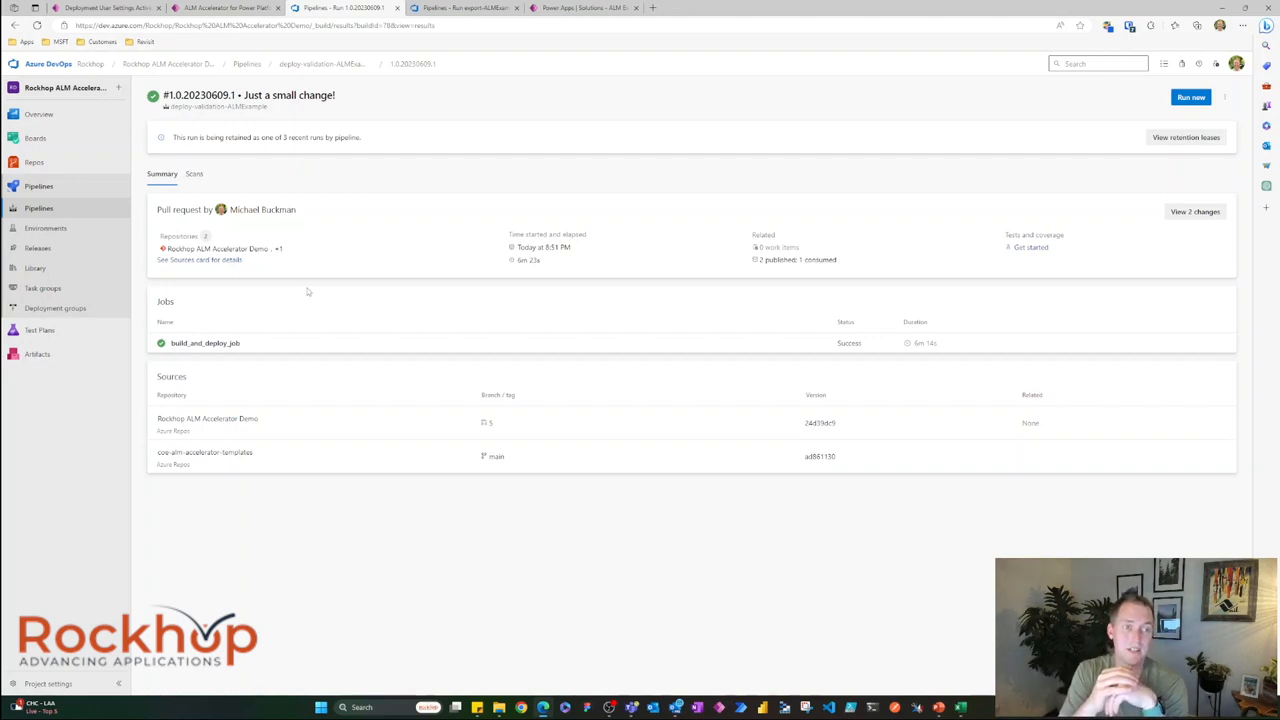
pyautogui.moveTo(356, 286)
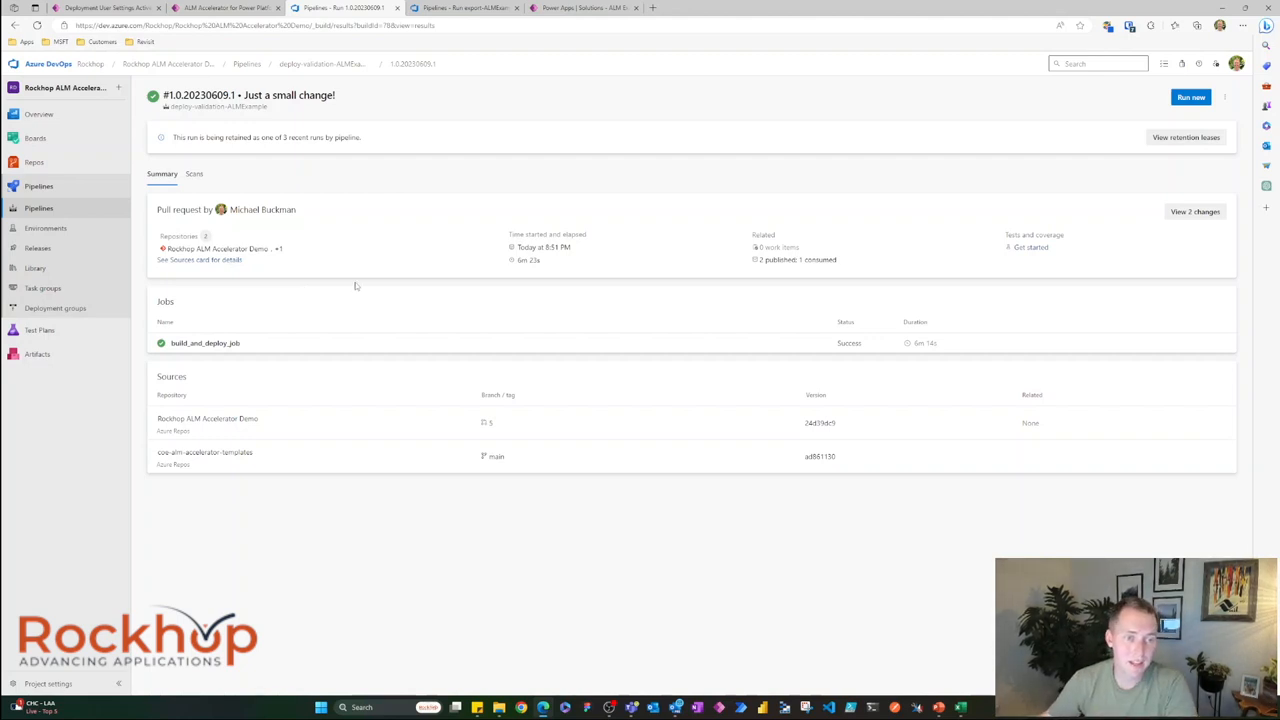
pyautogui.moveTo(371, 287)
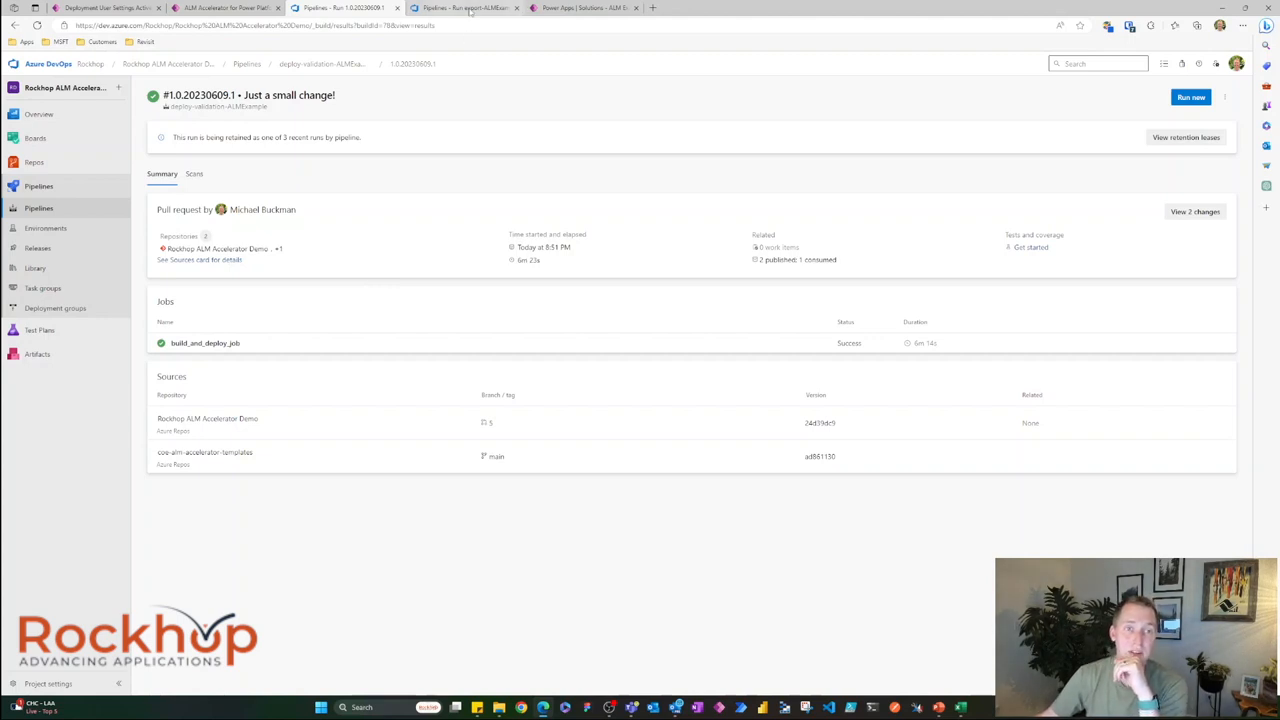
# Step: Switch back to the ALM Accelerator for Power Platform browser tab
pyautogui.click(465, 8)
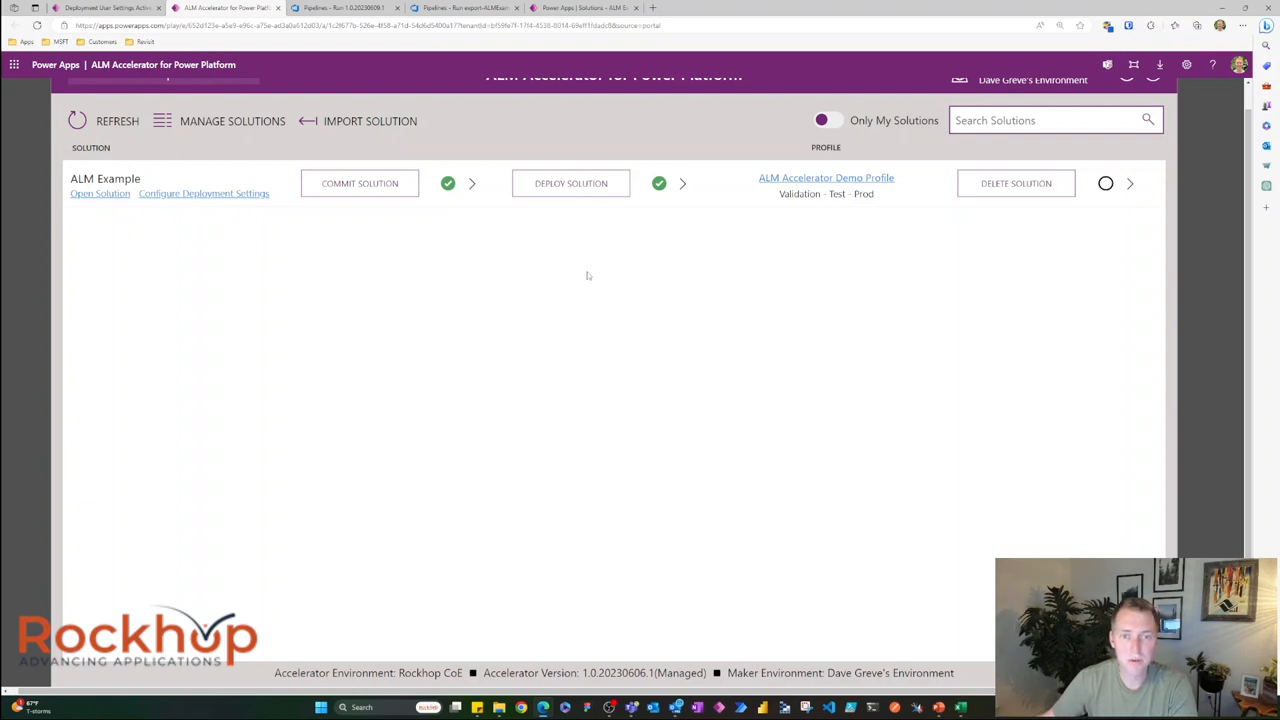
pyautogui.moveTo(590, 275)
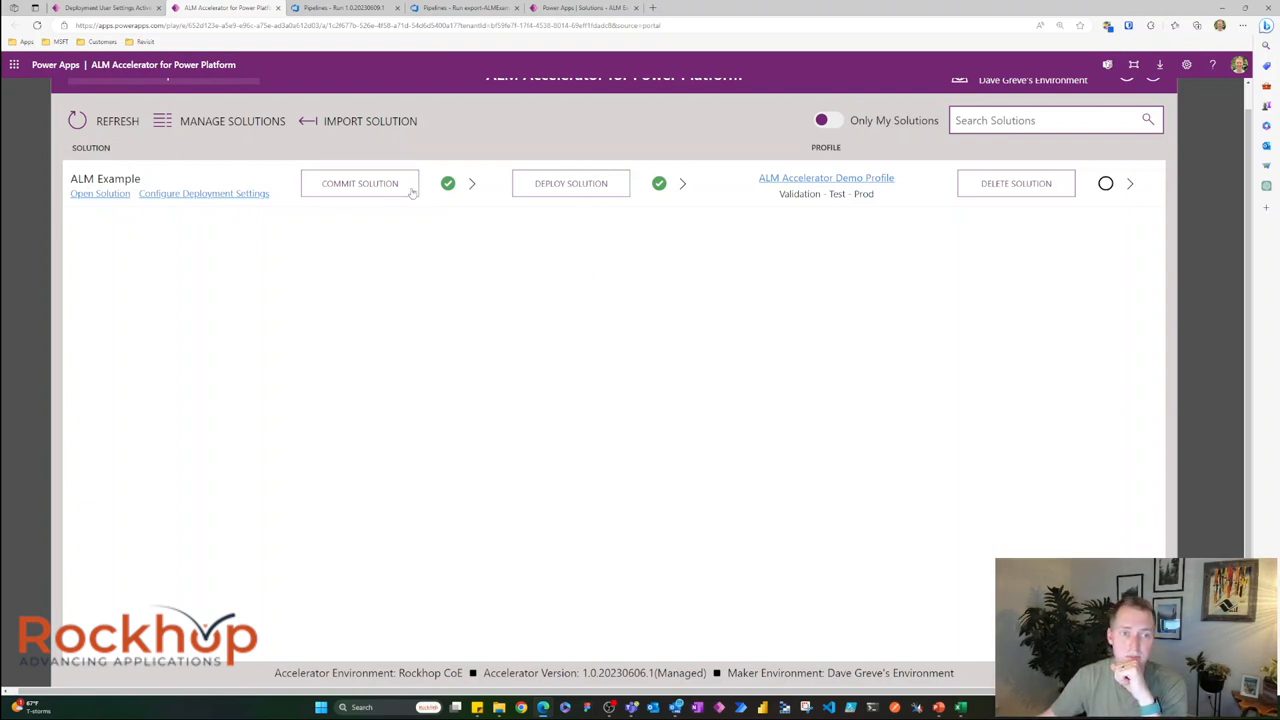
pyautogui.click(359, 183)
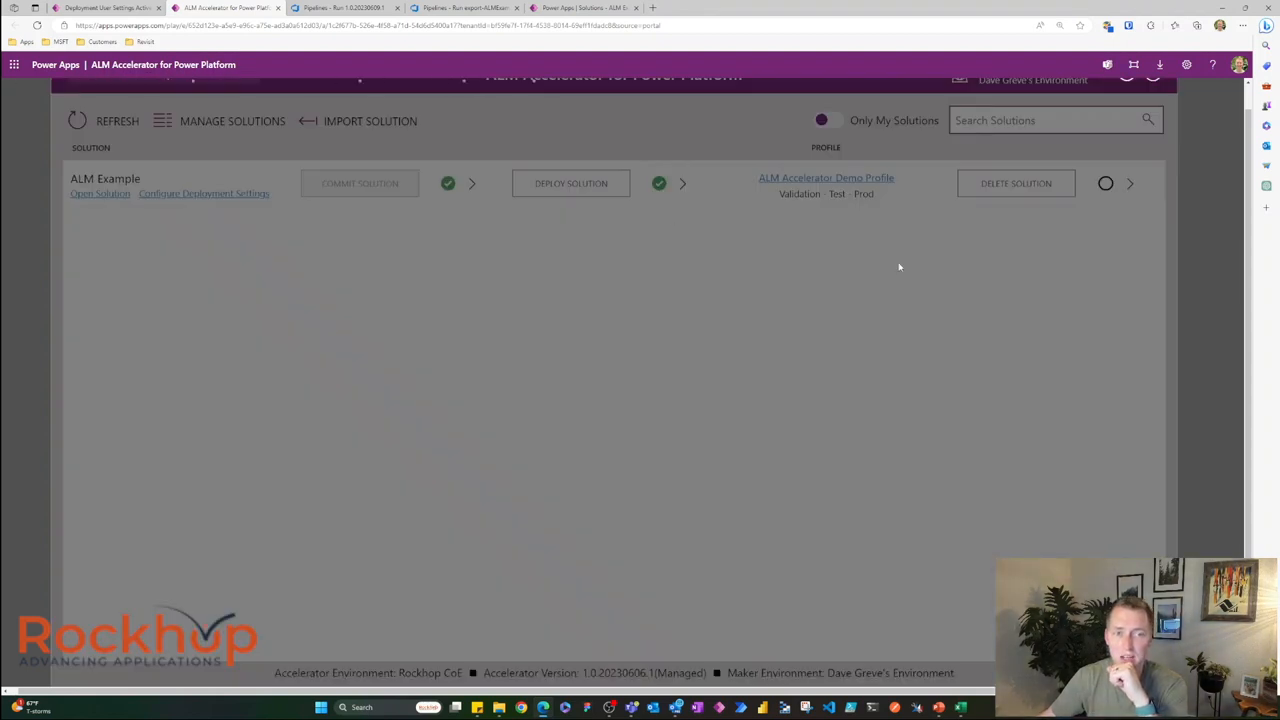
pyautogui.click(359, 183)
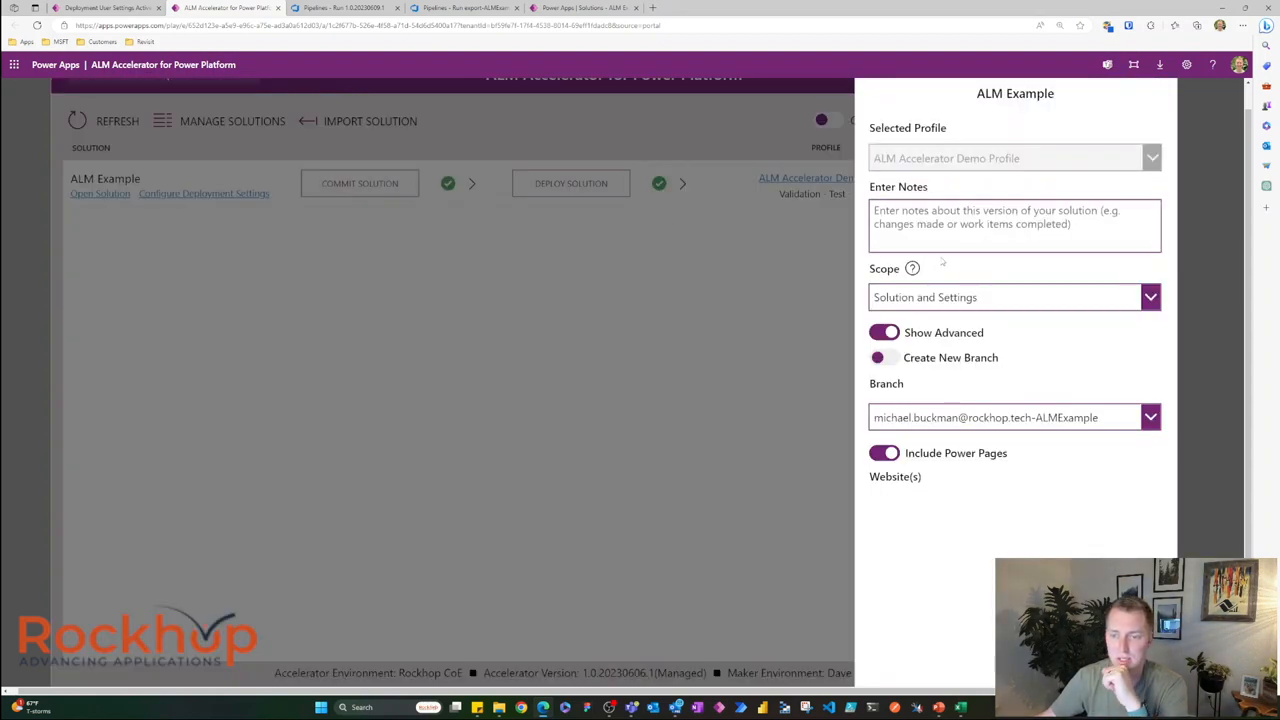
pyautogui.moveTo(953, 272)
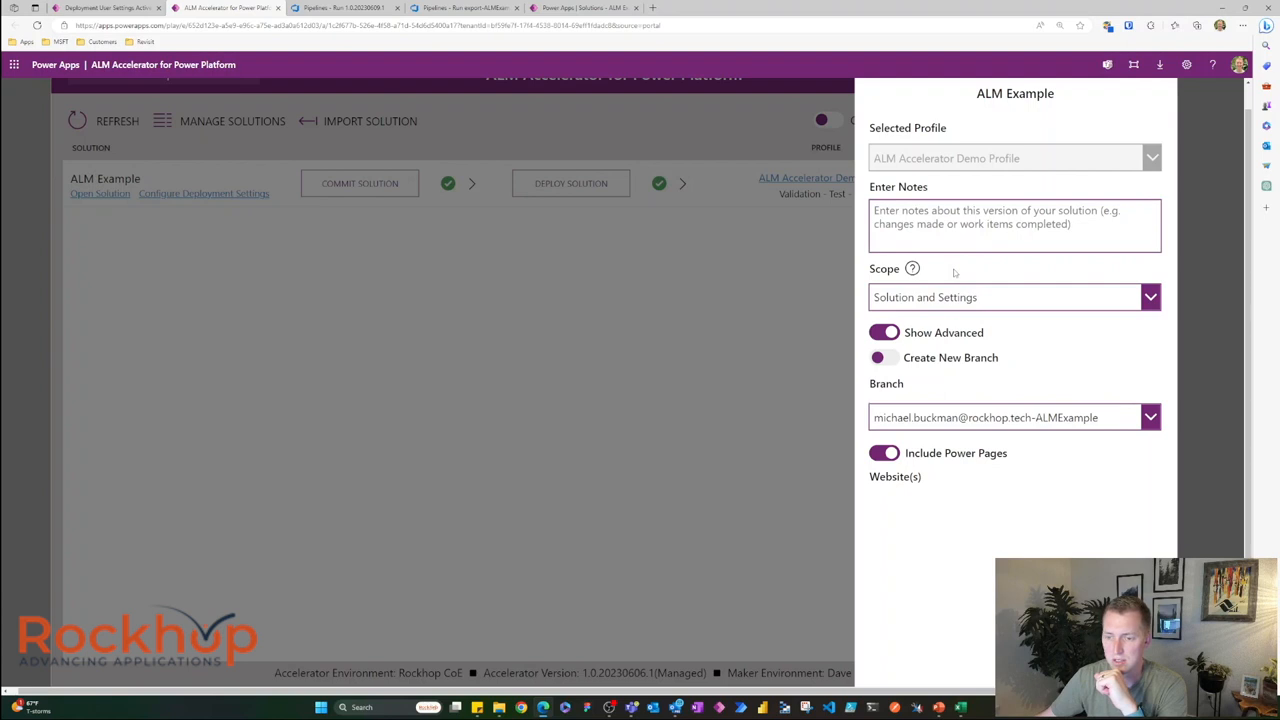
pyautogui.click(1149, 417)
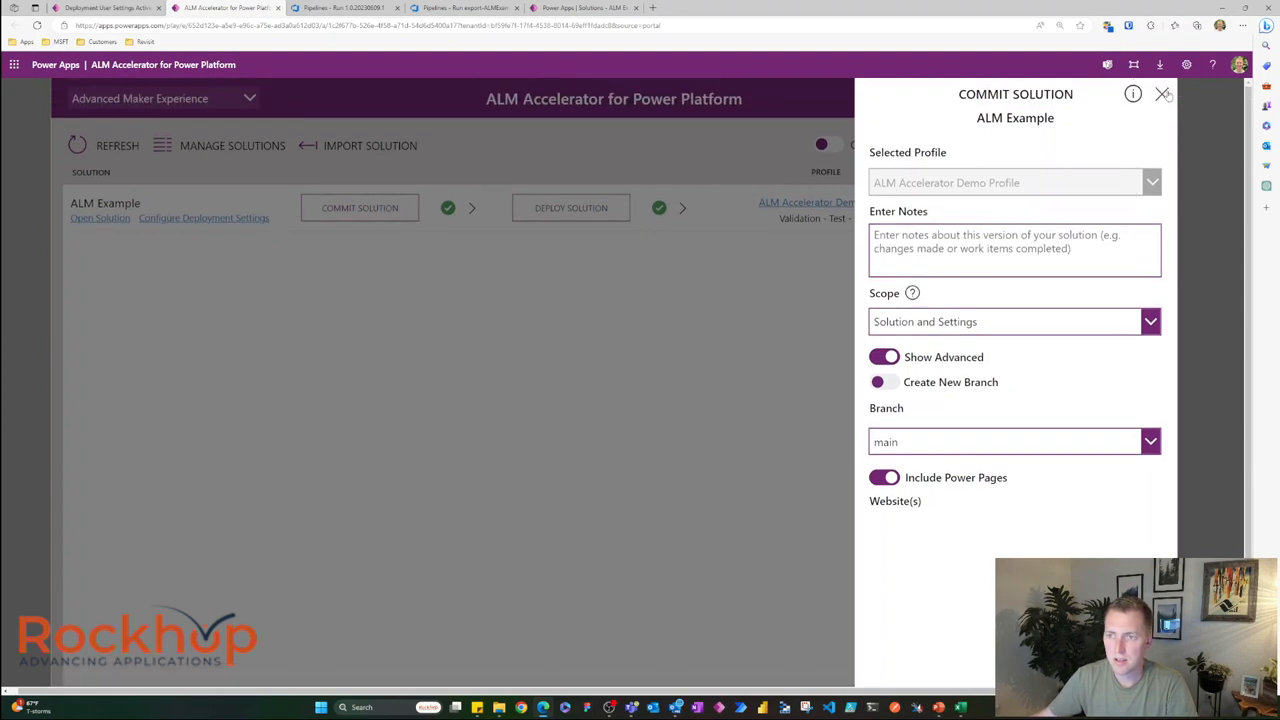
pyautogui.click(1163, 93)
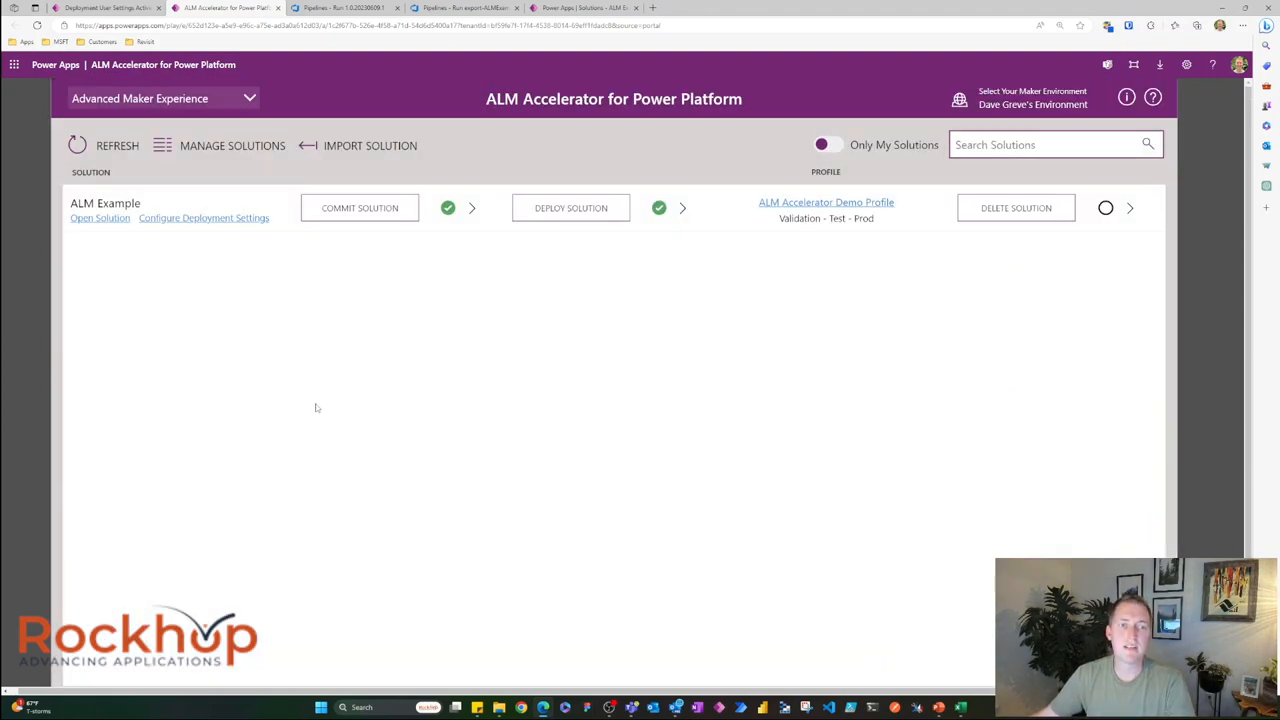
pyautogui.moveTo(313, 391)
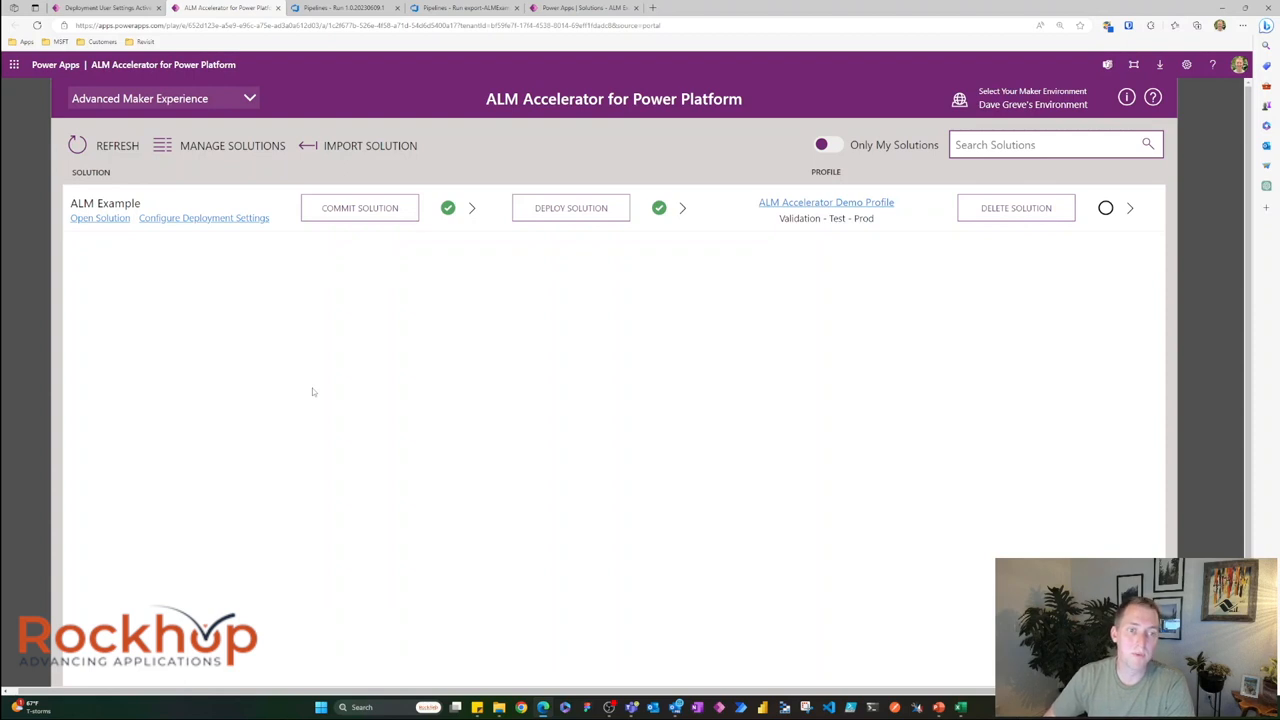
pyautogui.moveTo(330, 387)
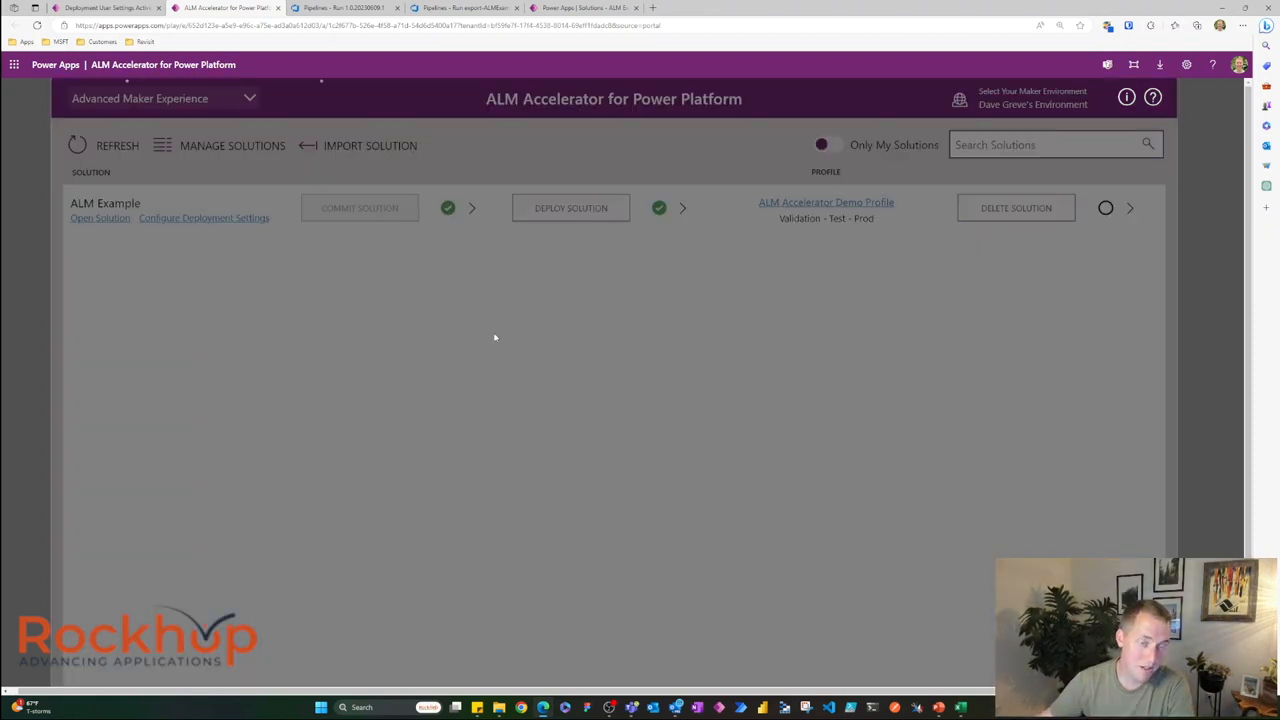
# Step: Commit ALM Example to main with notes 'Pushing this small change to prod!'
pyautogui.click(359, 208)
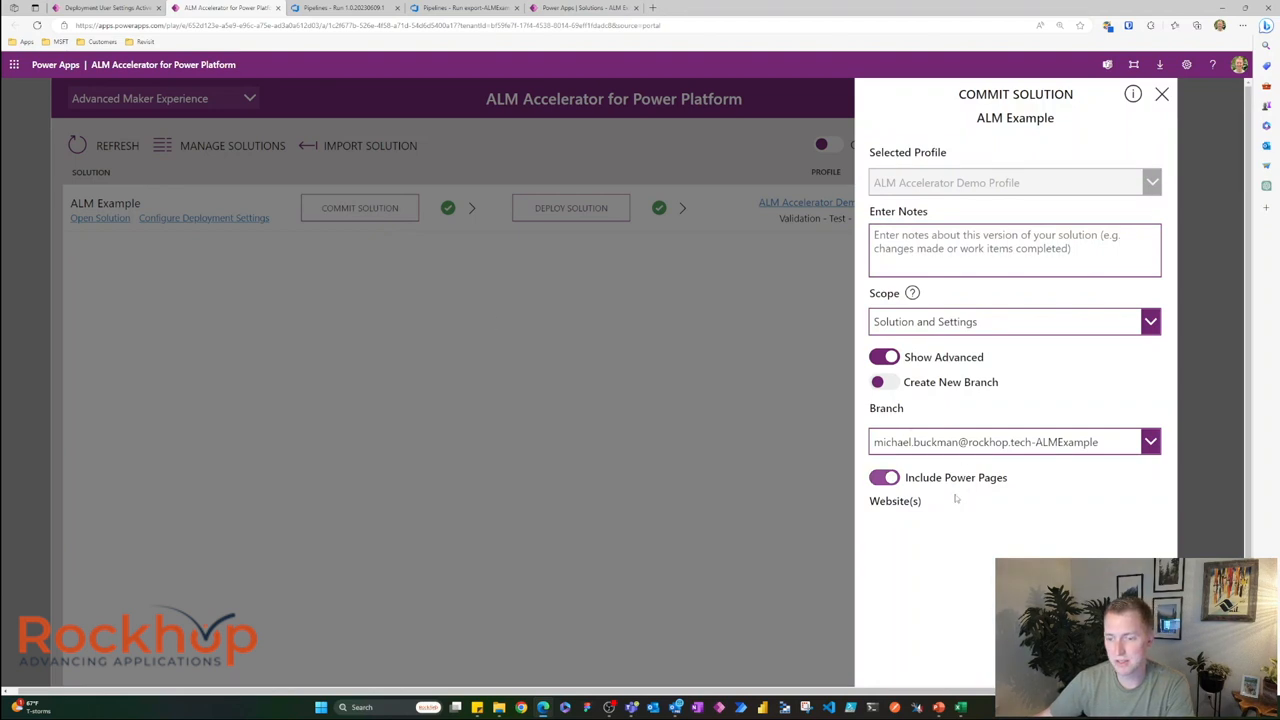
pyautogui.moveTo(1003, 548)
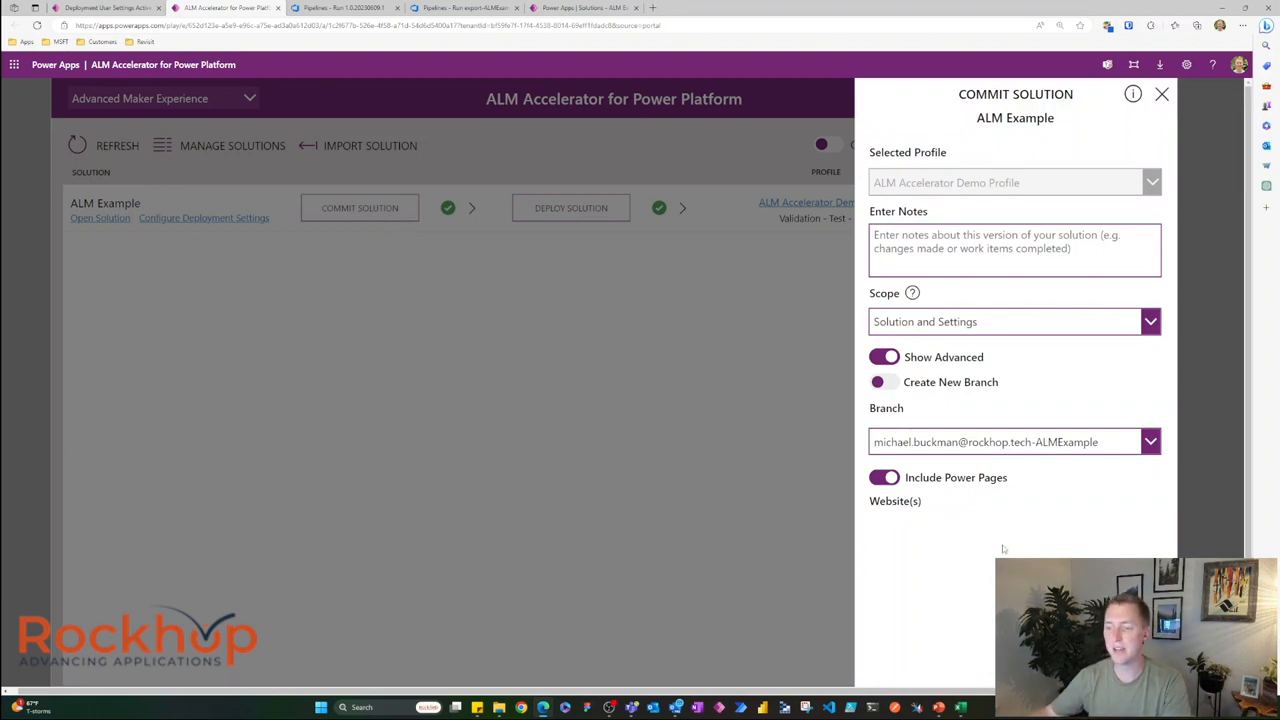
pyautogui.click(1150, 441)
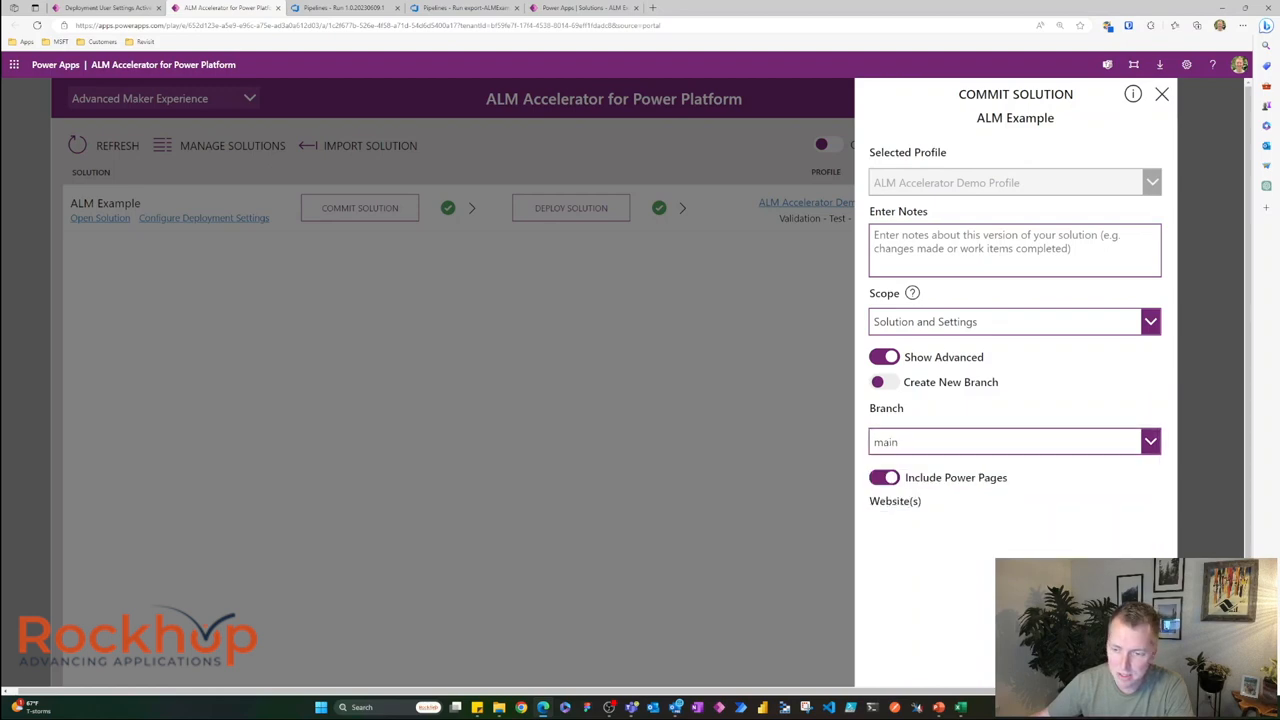
pyautogui.click(1015, 250)
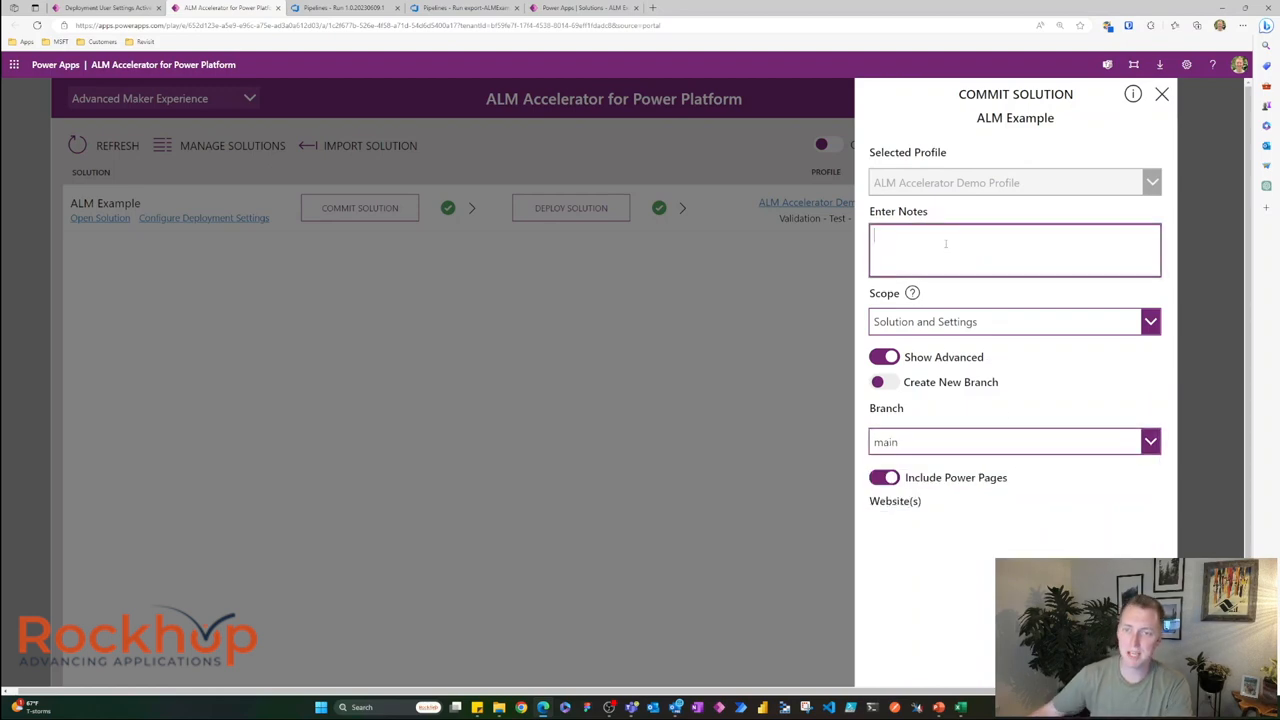
pyautogui.write('Pushing')
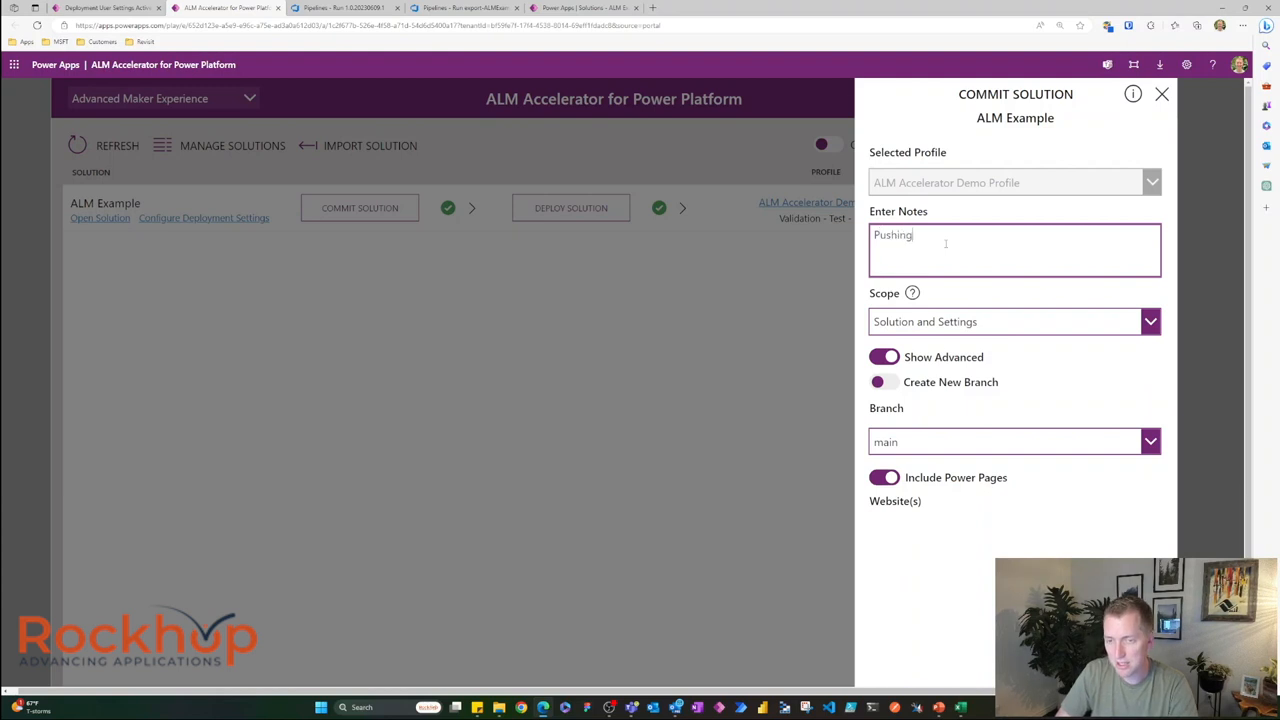
pyautogui.write('this small change to prod!')
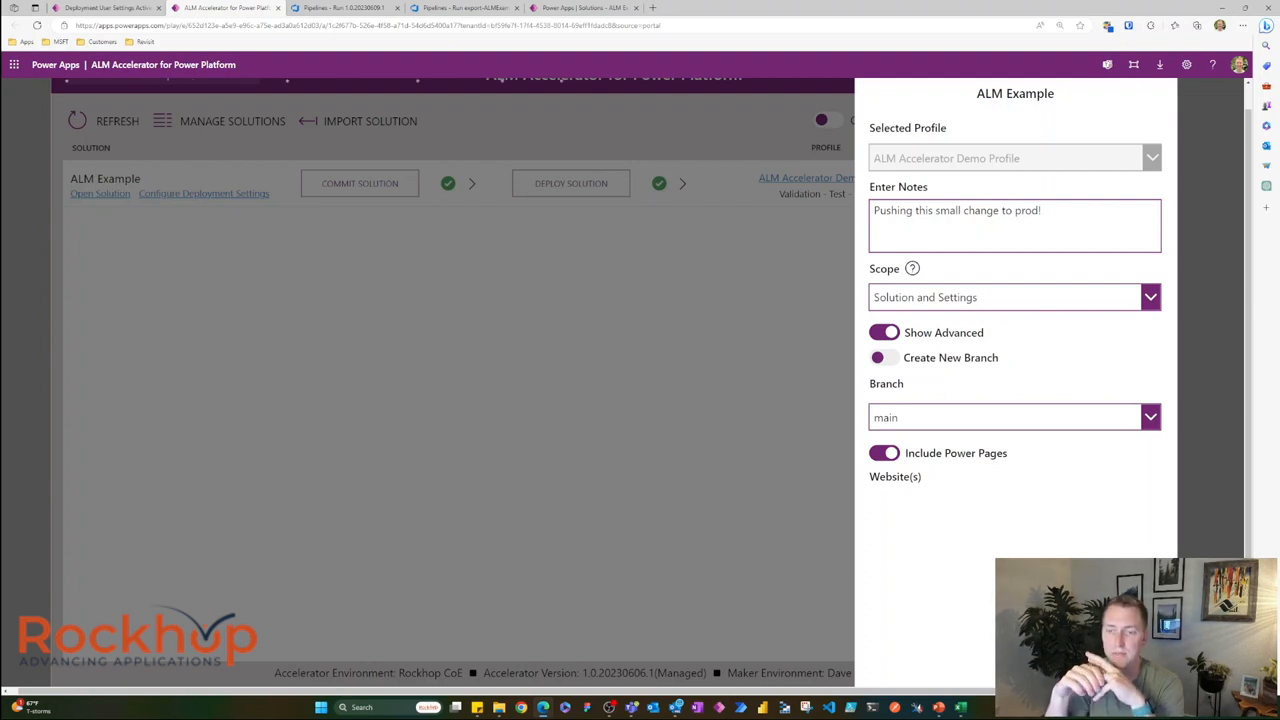
pyautogui.click(359, 183)
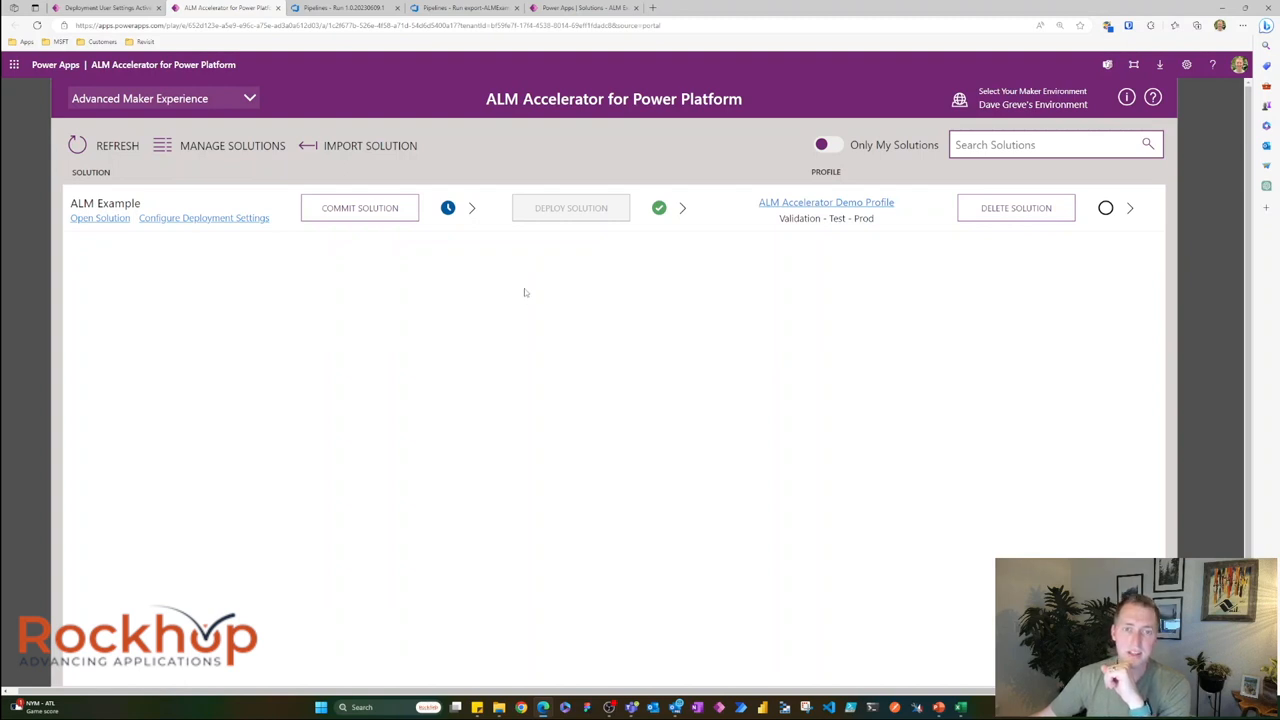
pyautogui.moveTo(543, 339)
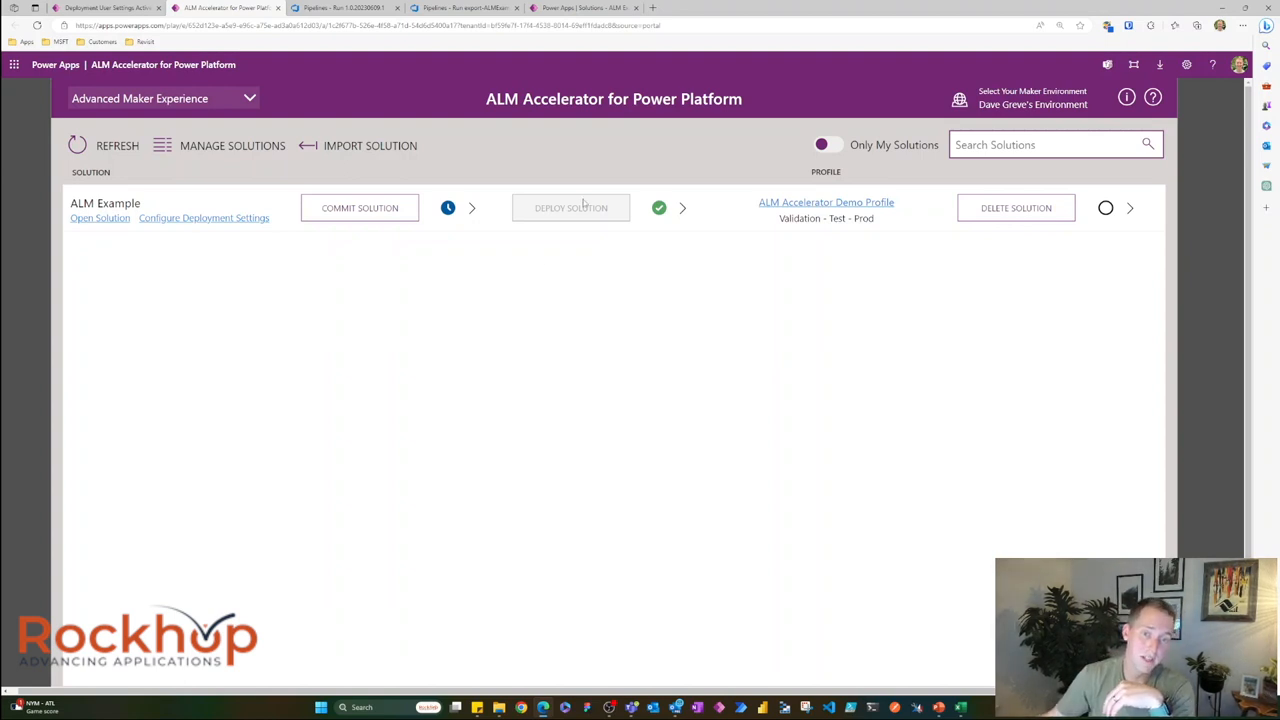
pyautogui.moveTo(577, 248)
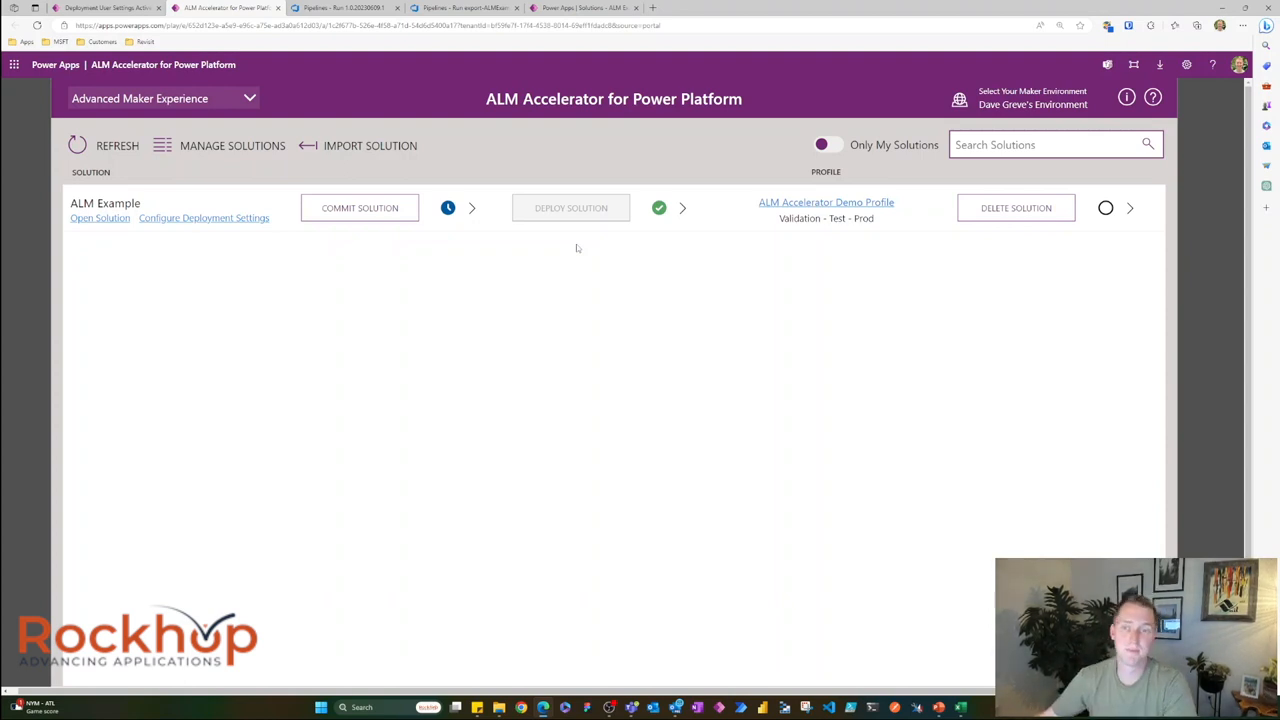
pyautogui.moveTo(730, 398)
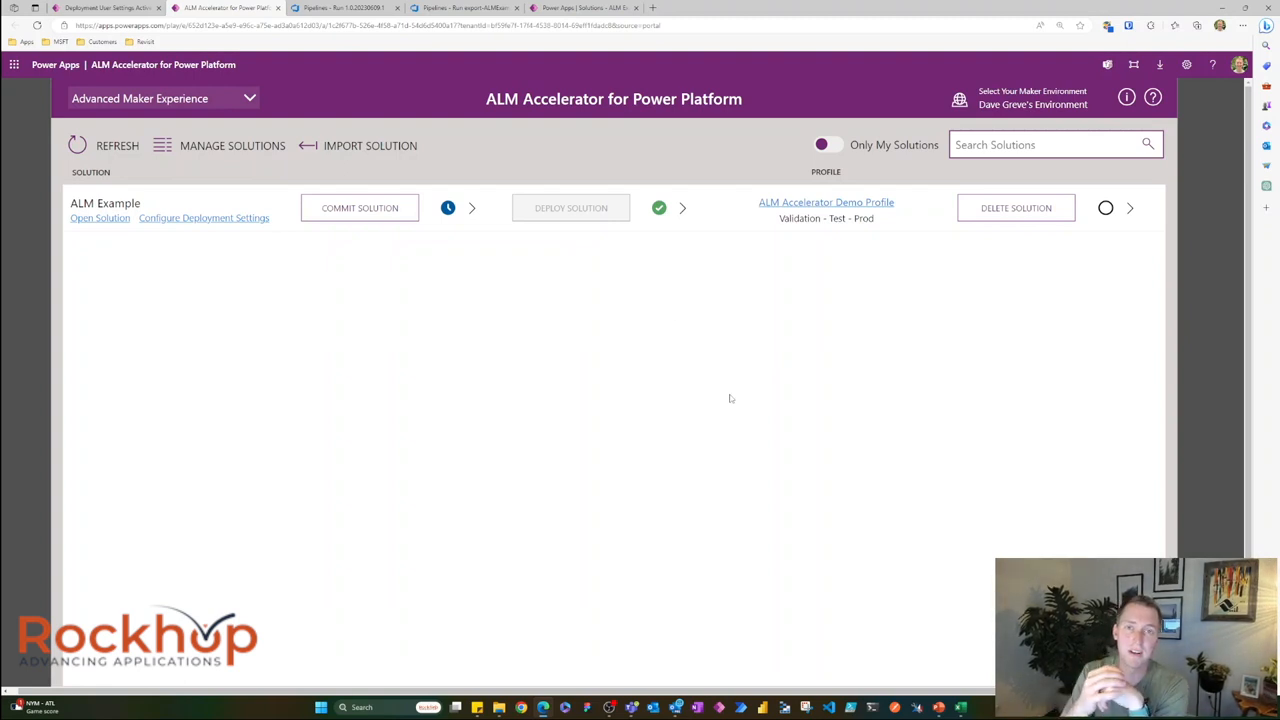